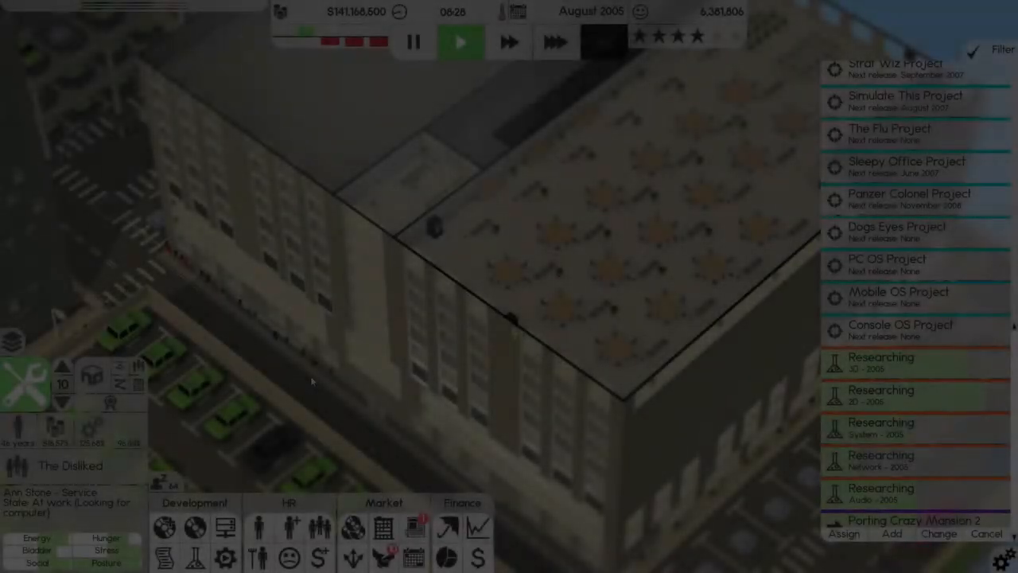
- Review the team management overview and dismiss it
click(459, 41)
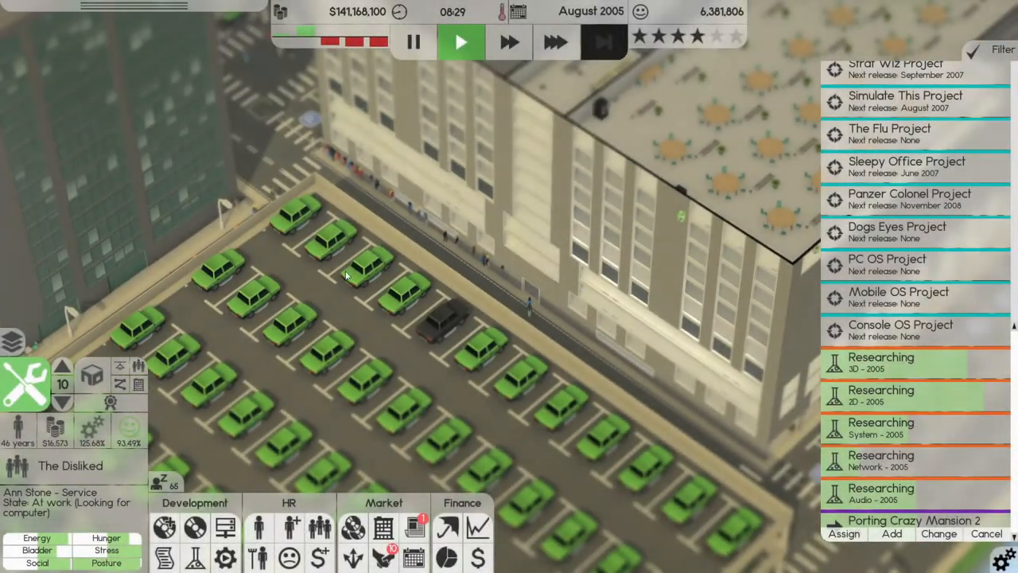
mouse_move(320, 528)
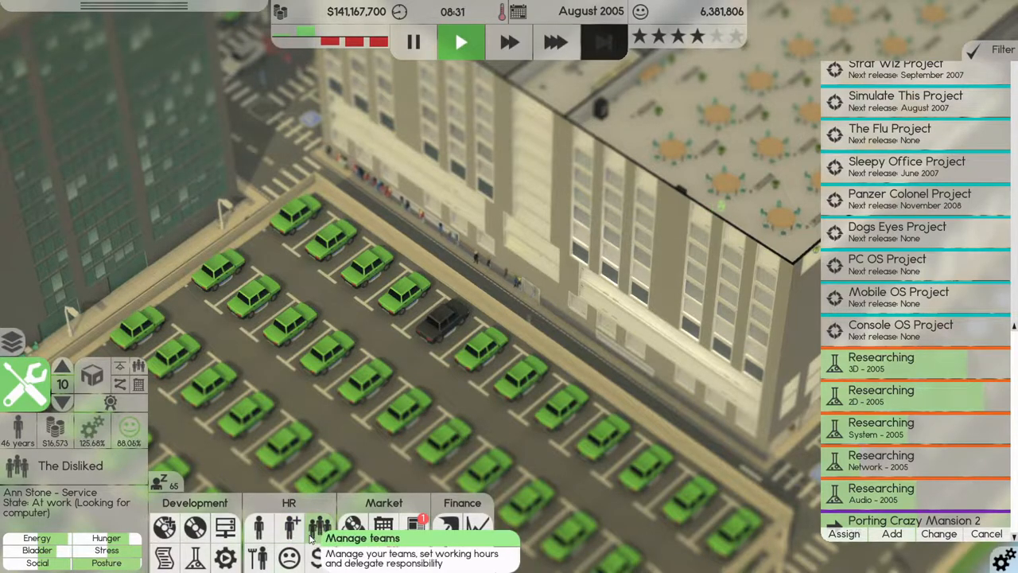
click(319, 528)
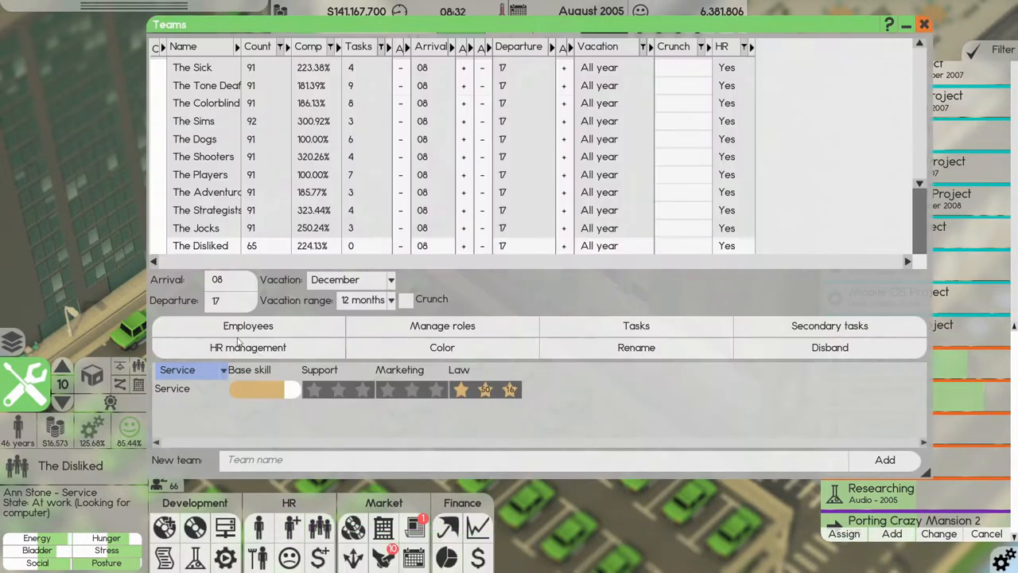
mouse_move(501, 383)
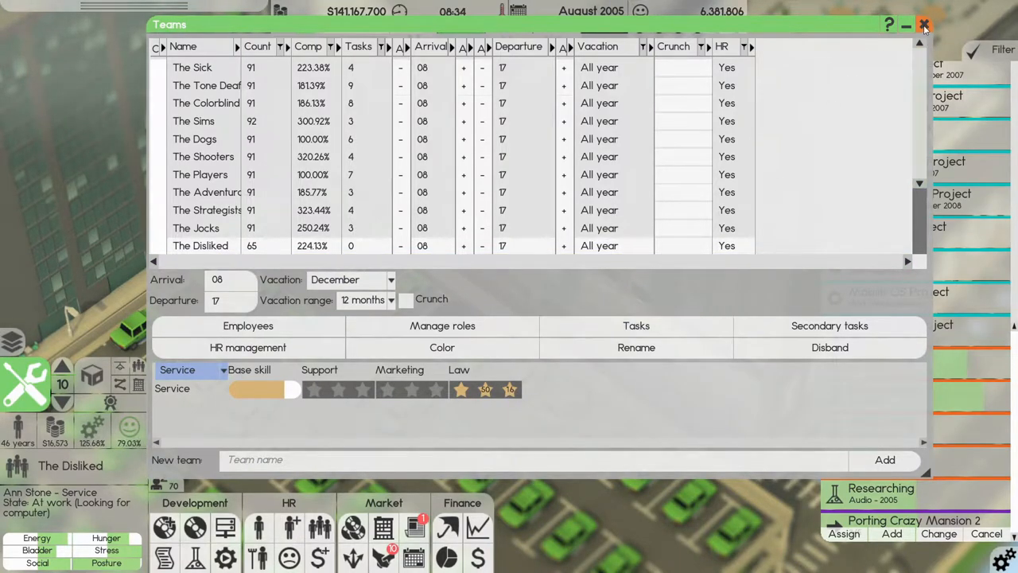
click(924, 25)
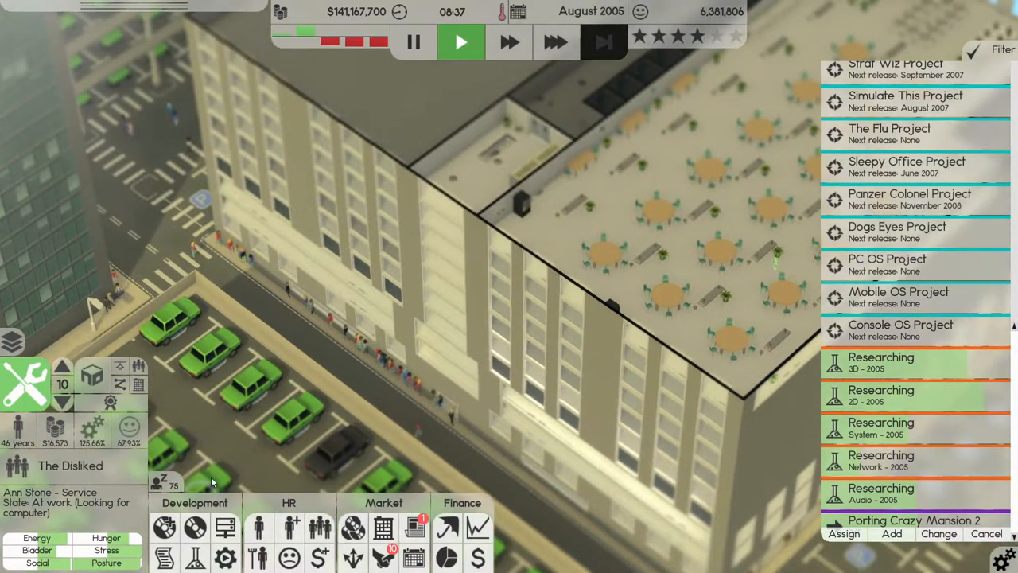
mouse_move(166, 529)
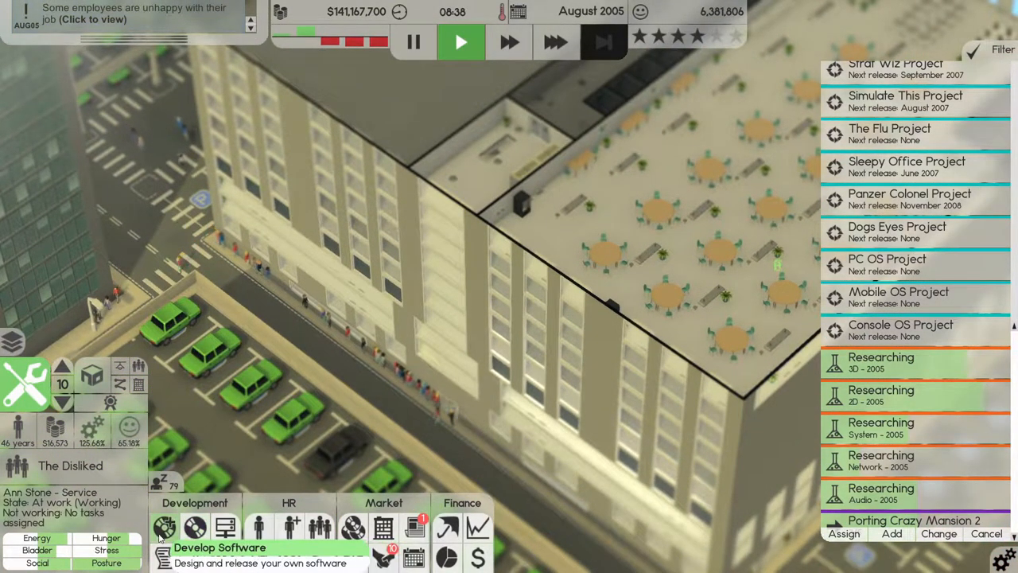
- Start a new software design and name the product 'rgergfr'
click(165, 528)
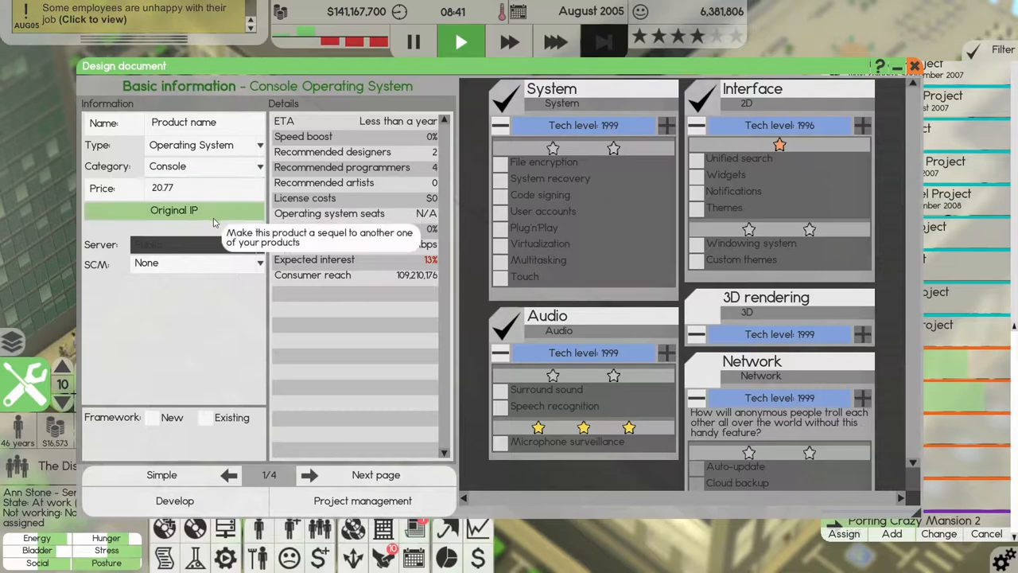
click(173, 210)
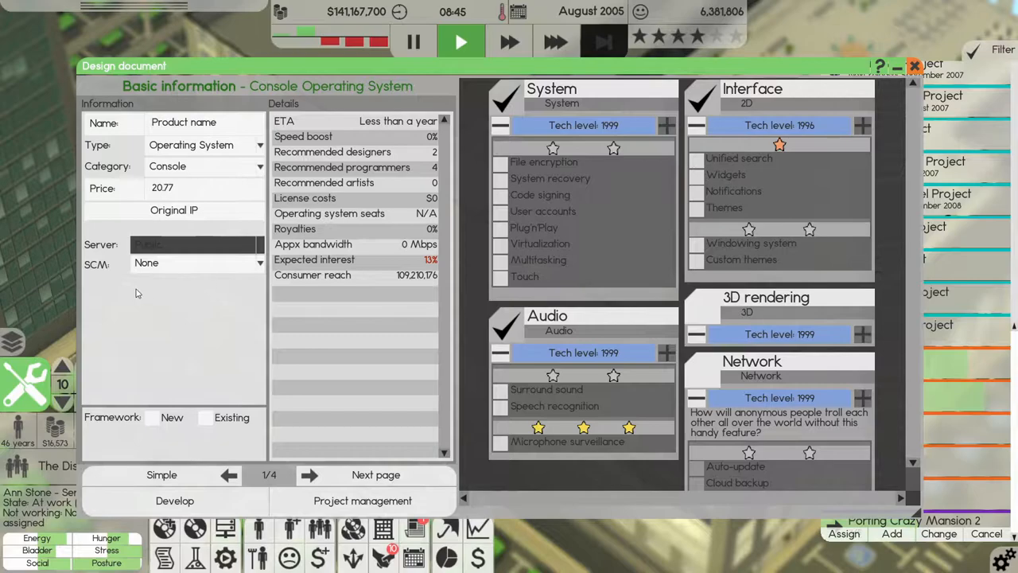
mouse_move(169, 296)
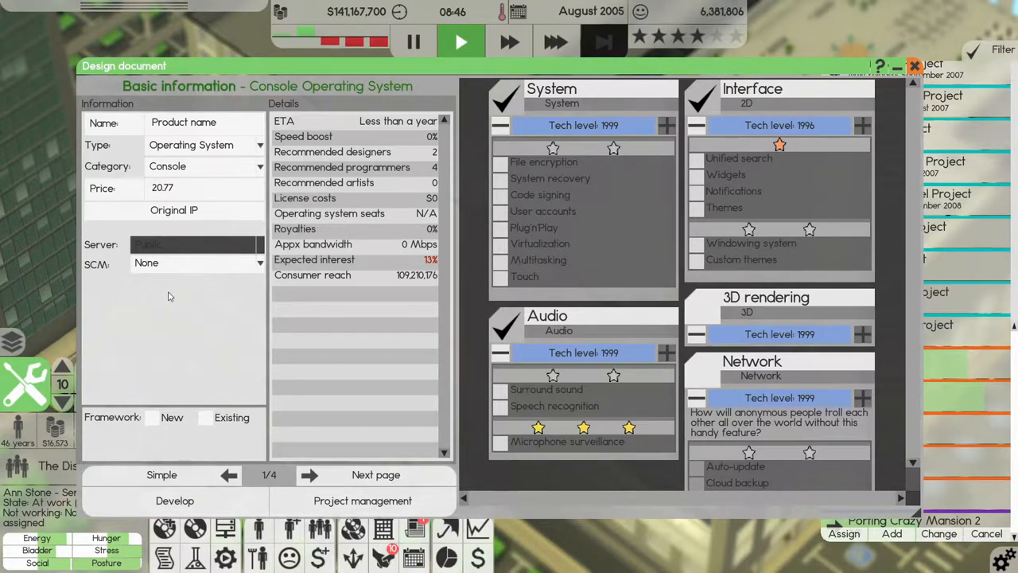
mouse_move(197, 262)
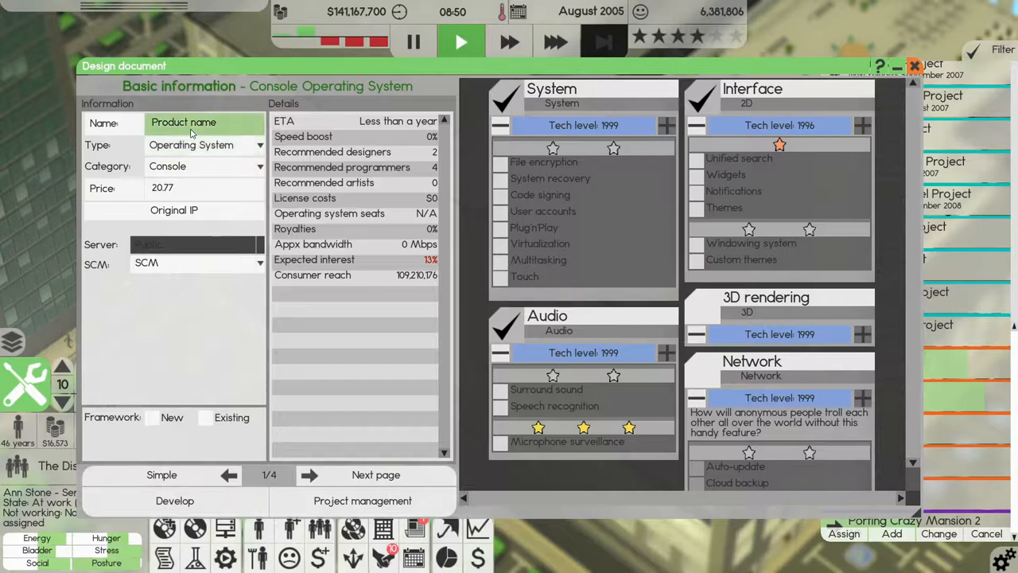
text(rgergfr)
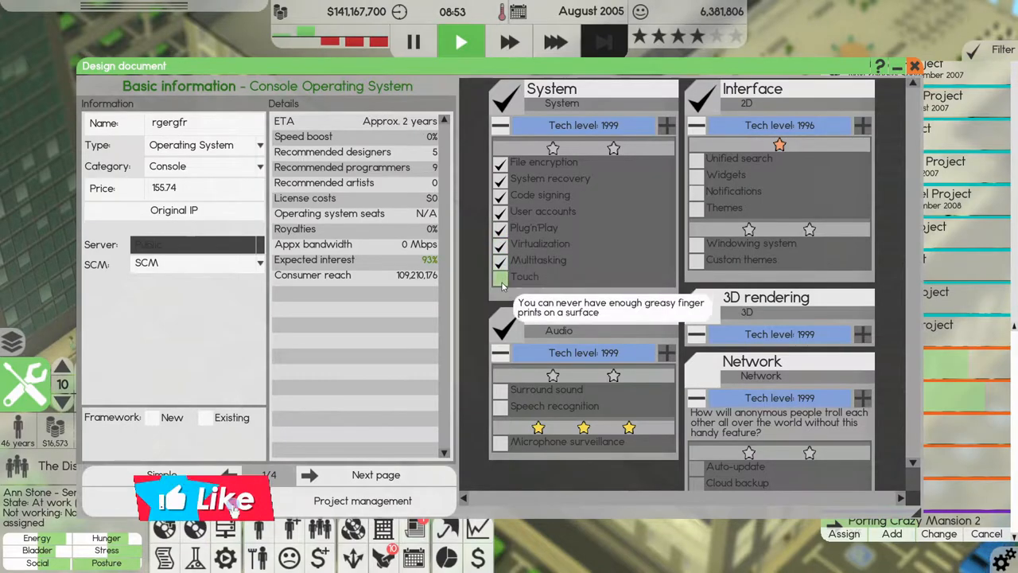
- Enable the system and network features and continue to the next design page
click(499, 277)
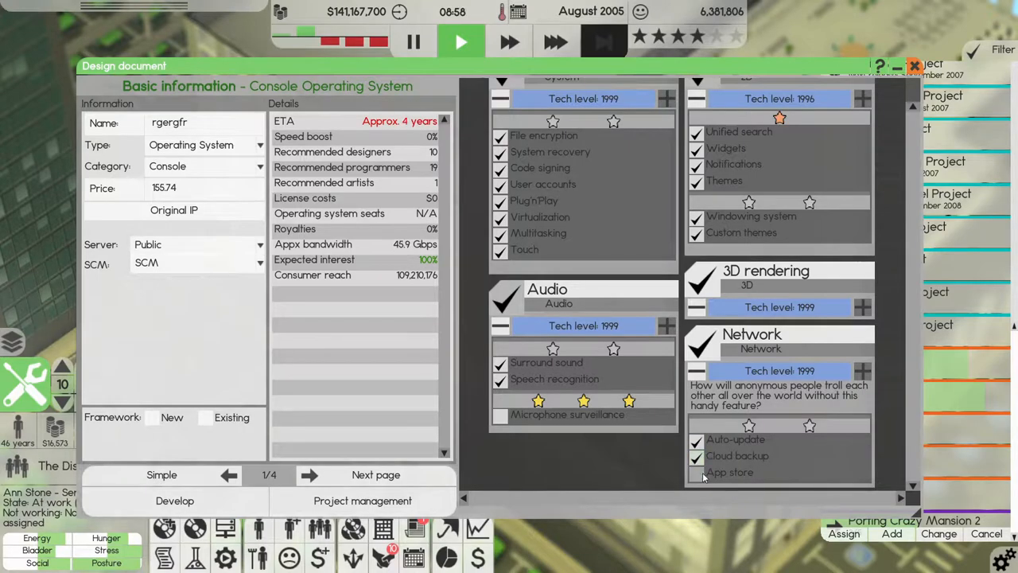
click(697, 471)
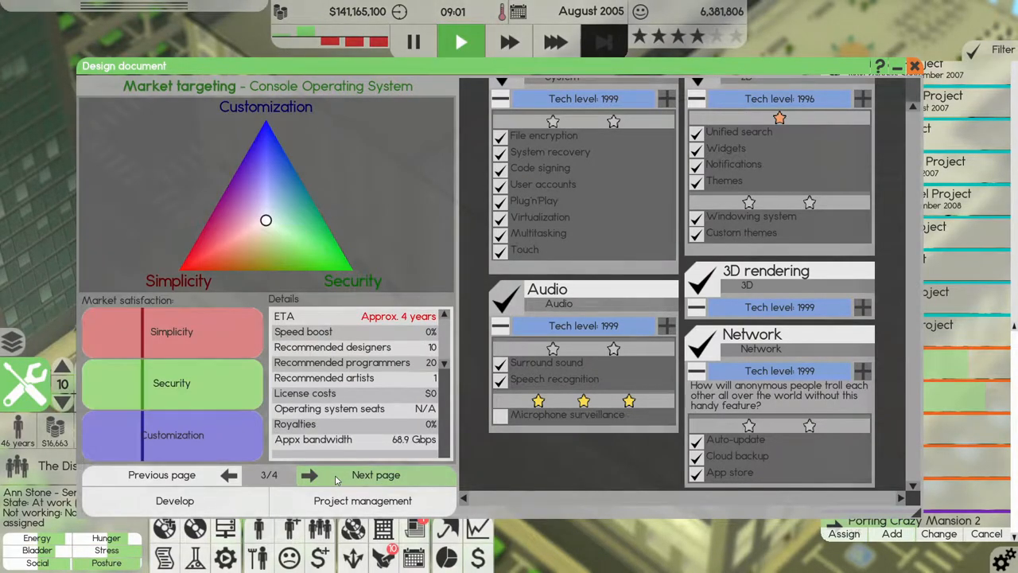
click(376, 474)
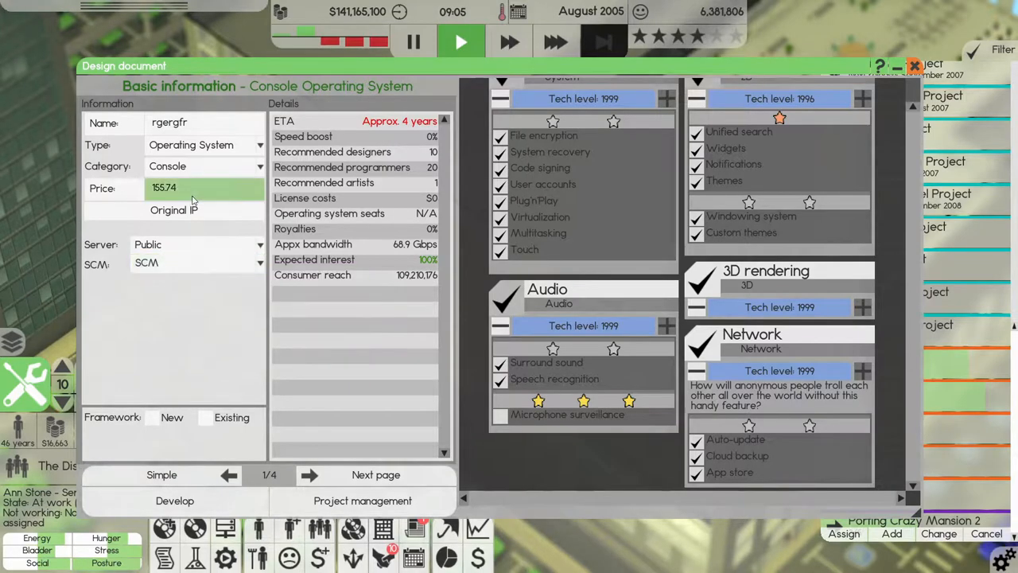
mouse_move(174, 210)
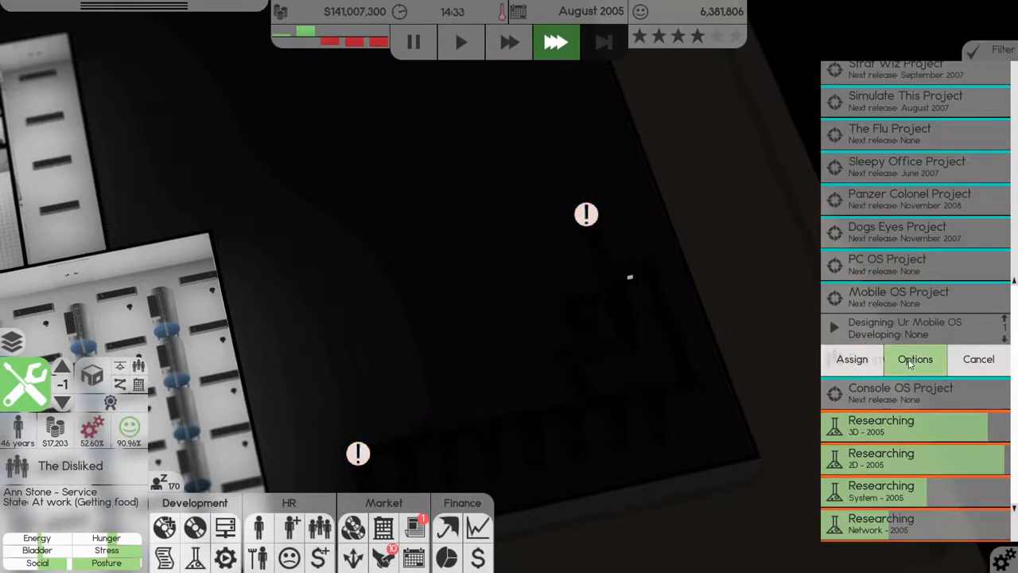
- Have the Mobile OS project manager handle marketing and support
click(914, 360)
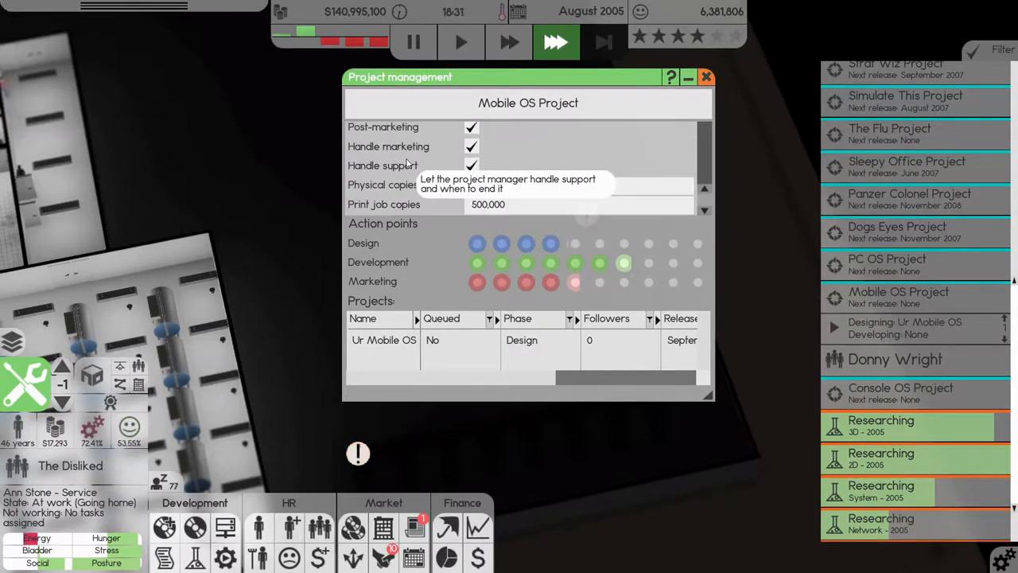
click(705, 77)
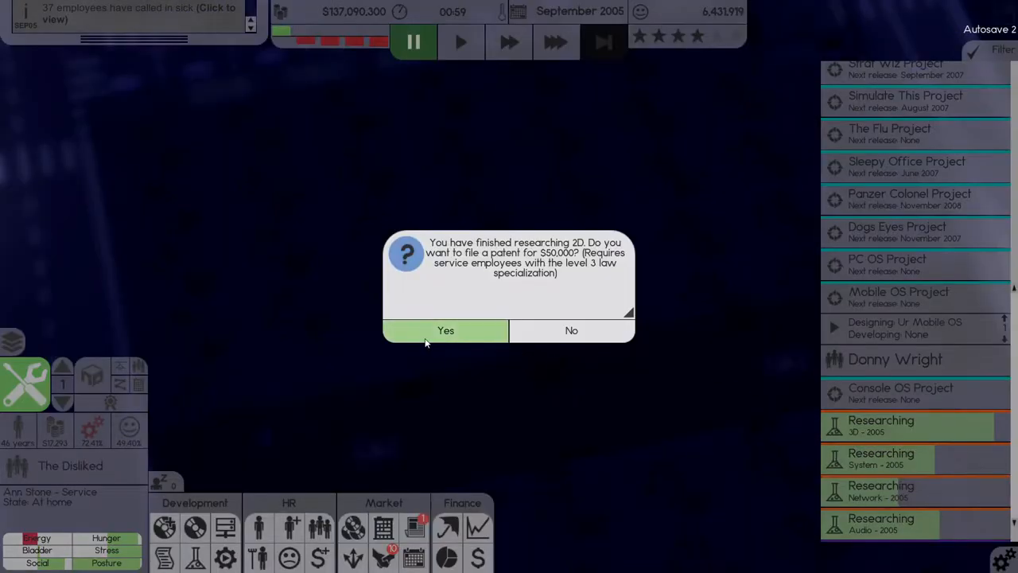
- Agree to file a patent for the finished 2D research
click(445, 329)
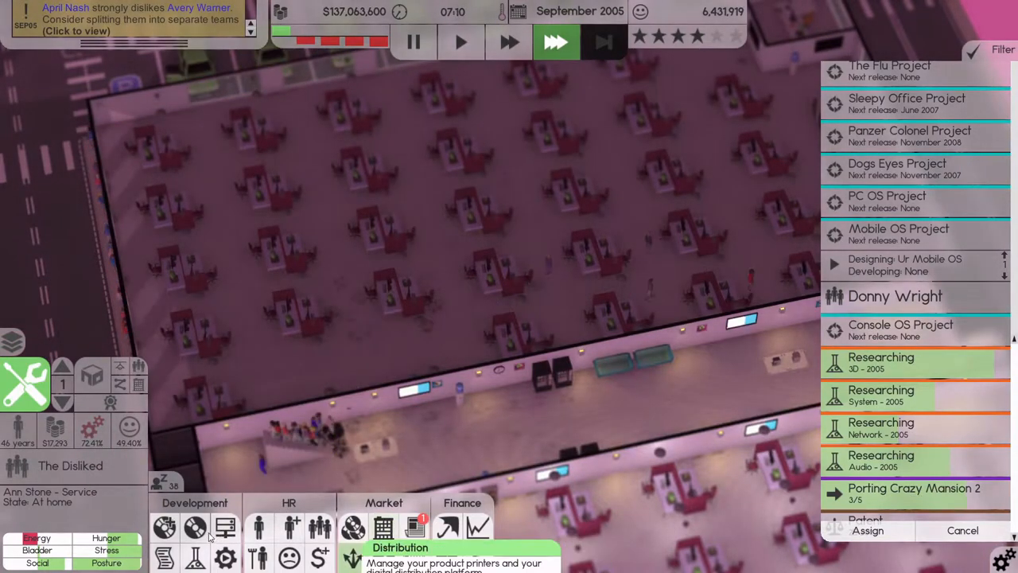
click(194, 528)
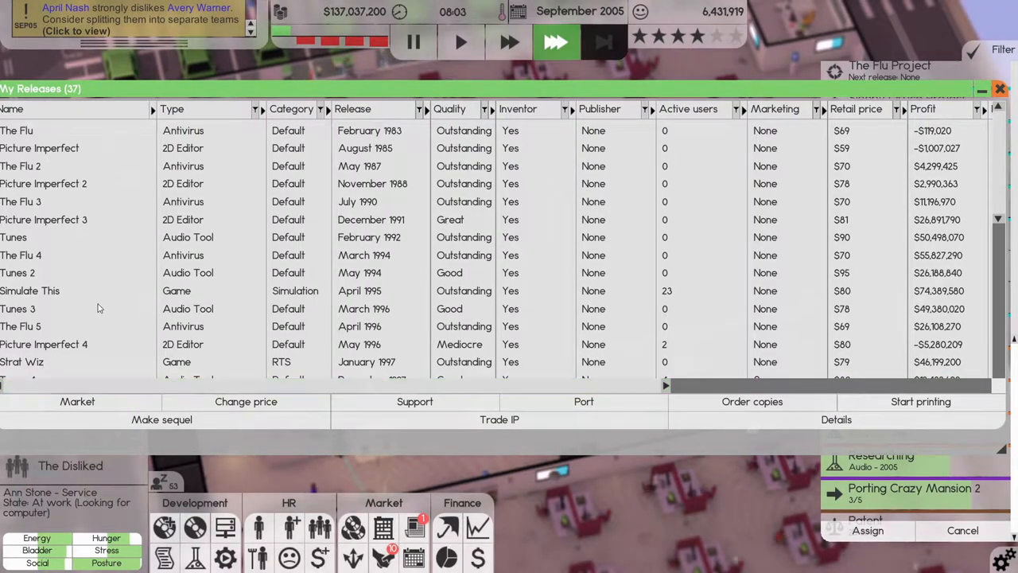
scroll(down, 3)
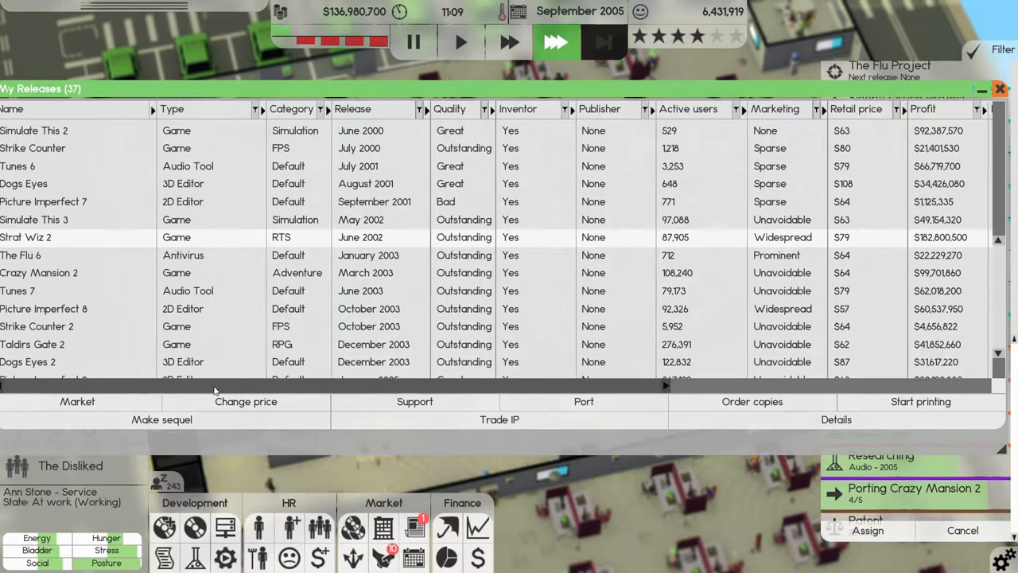
scroll(down, 3)
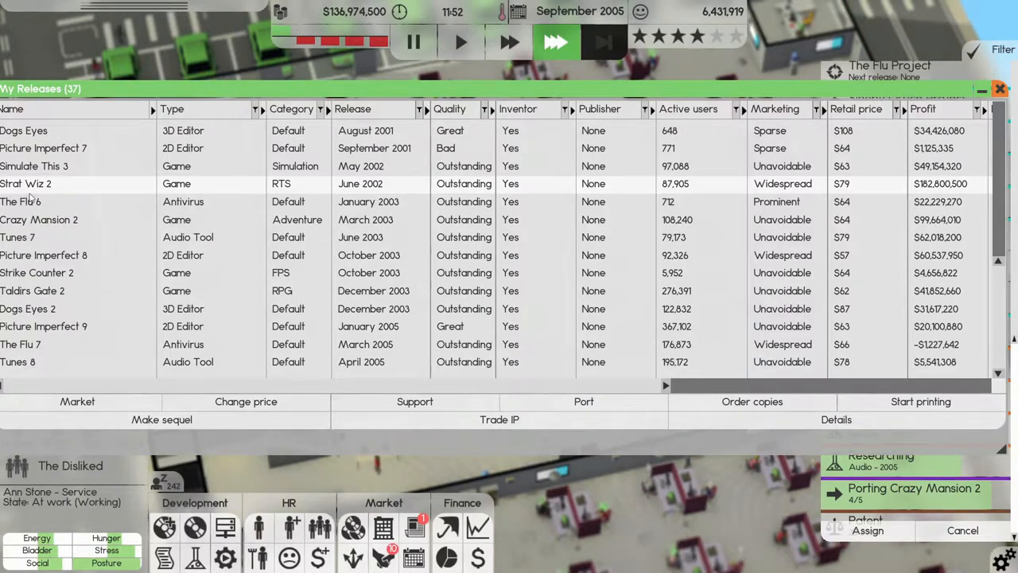
click(414, 41)
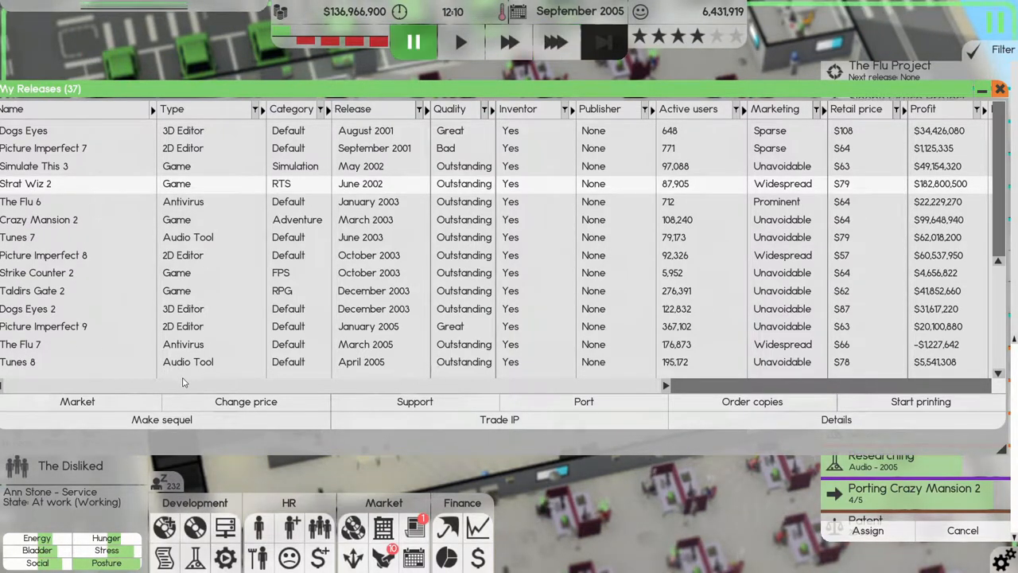
mouse_move(128, 248)
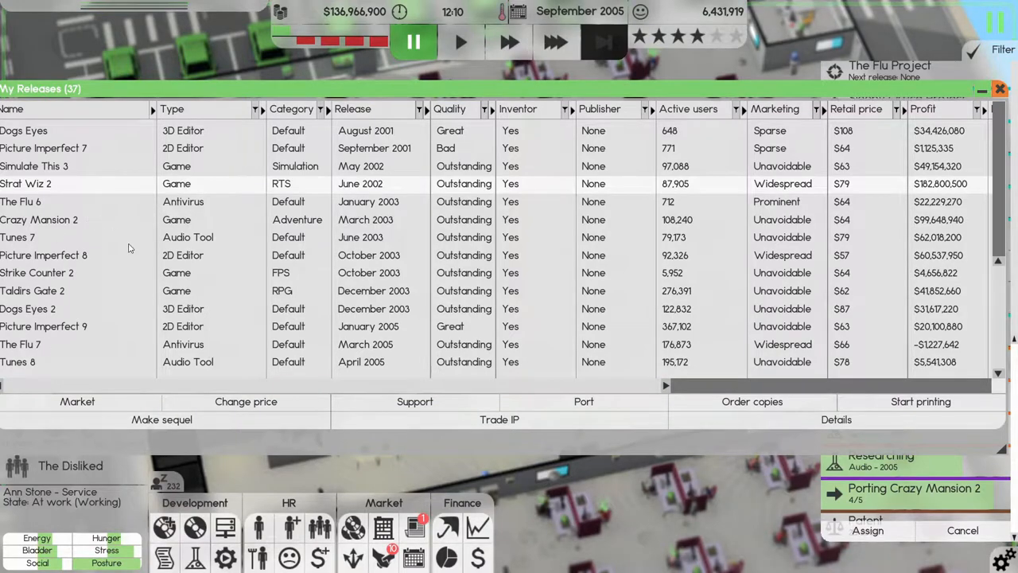
scroll(right, 3)
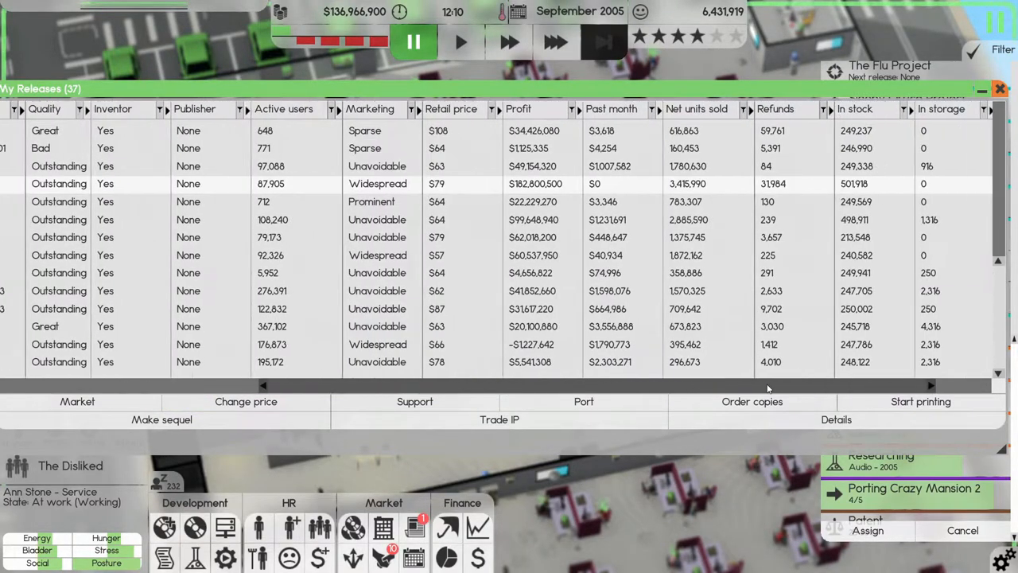
scroll(right, 3)
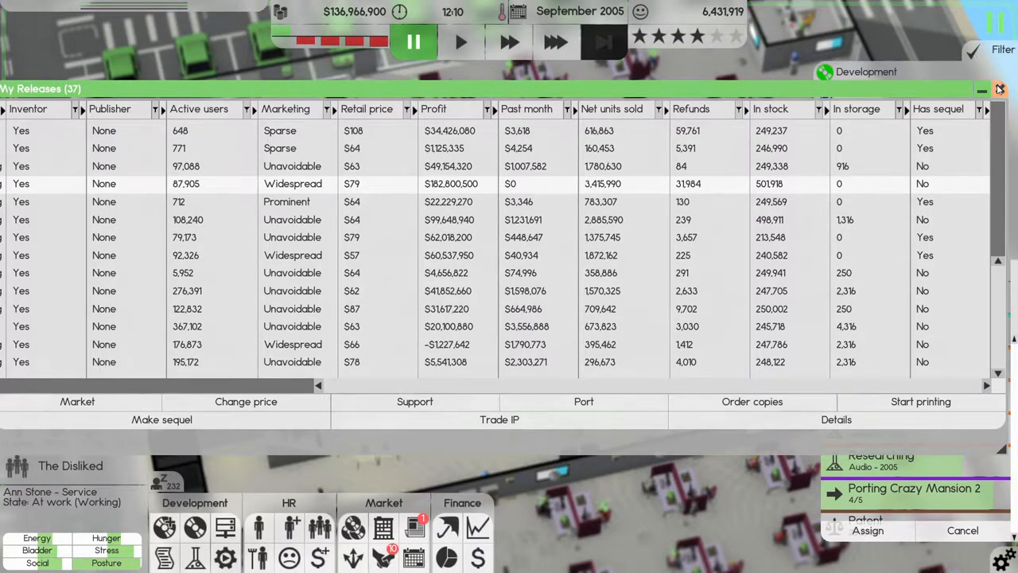
click(999, 89)
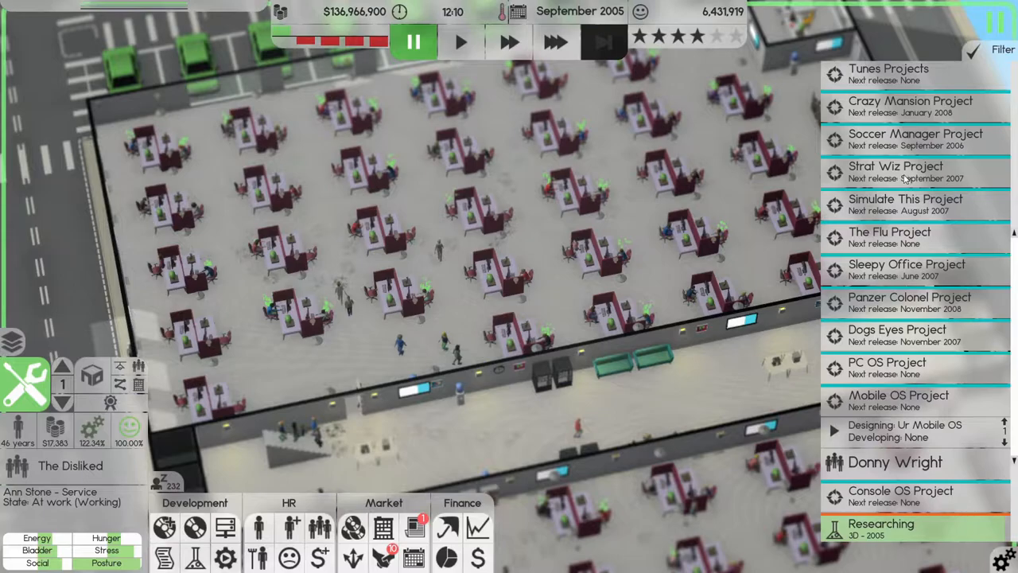
click(555, 42)
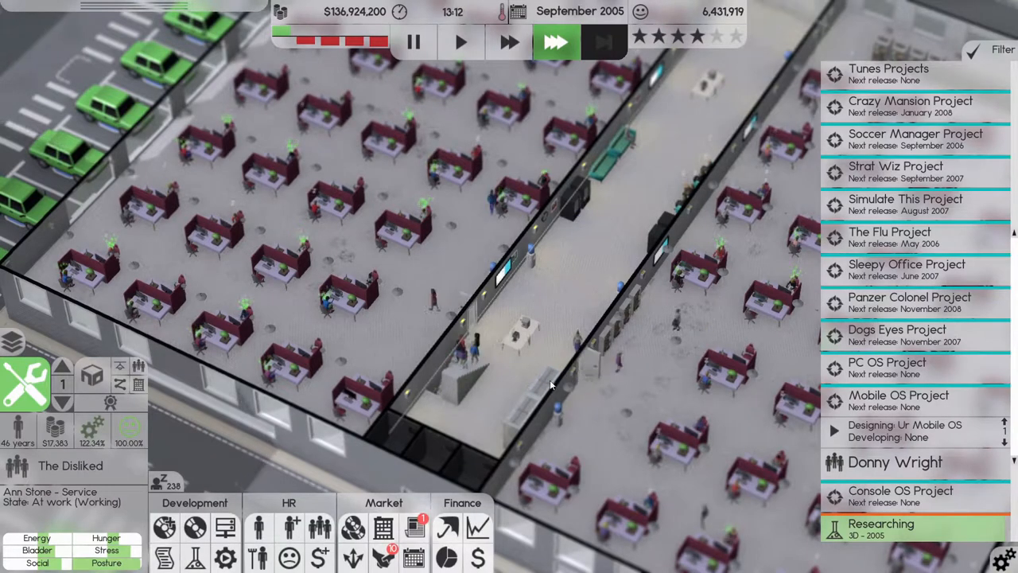
click(25, 383)
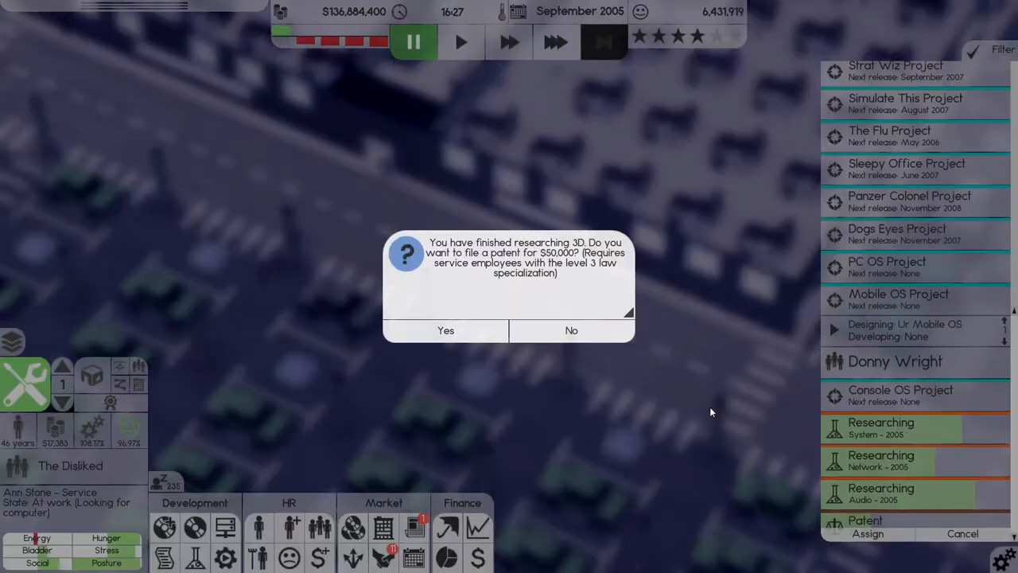
- Agree to file a patent for the finished 3D research
click(445, 329)
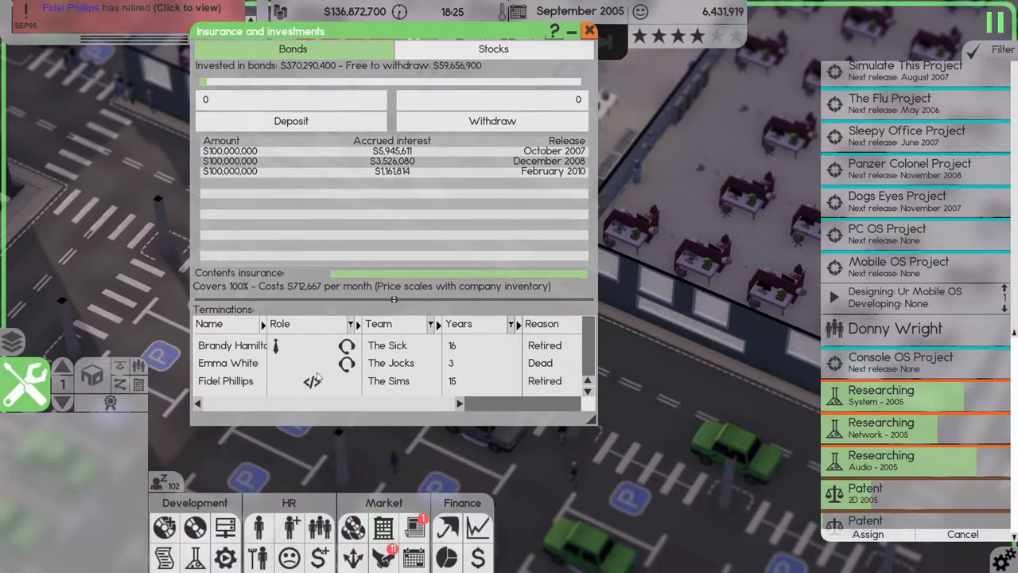
- Dismiss the insurance and investments overview and move up one floor
click(589, 31)
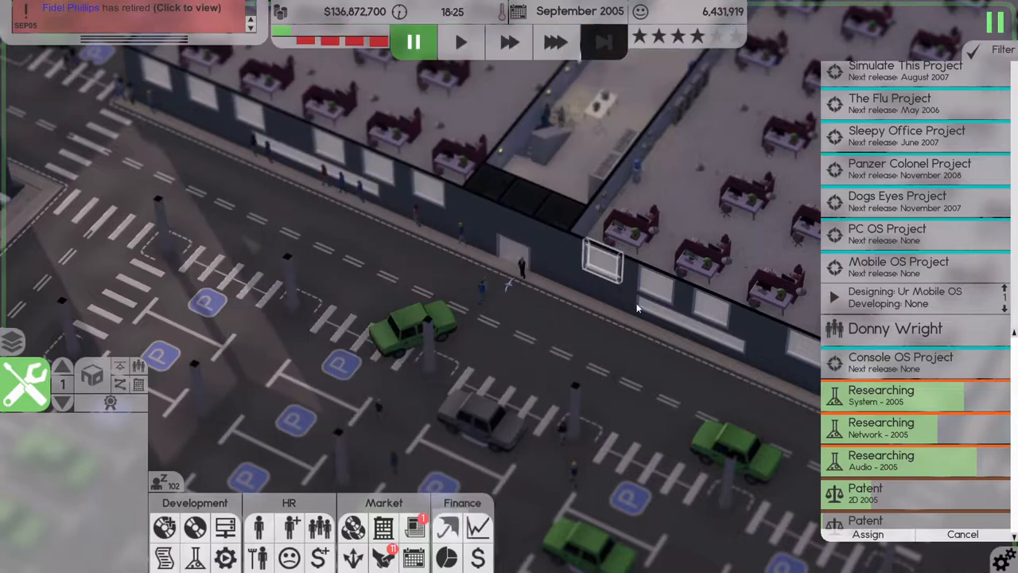
click(555, 42)
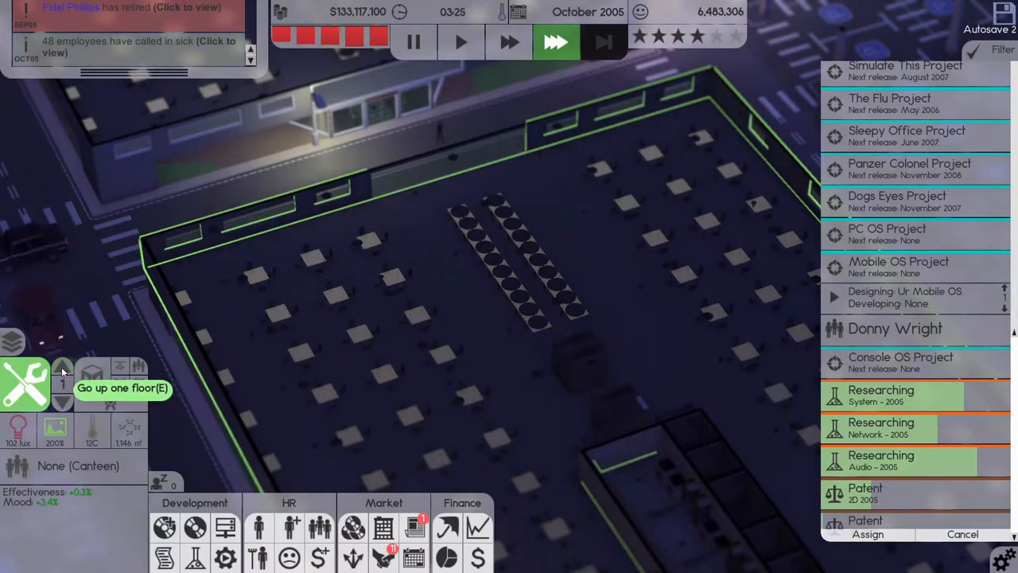
click(62, 369)
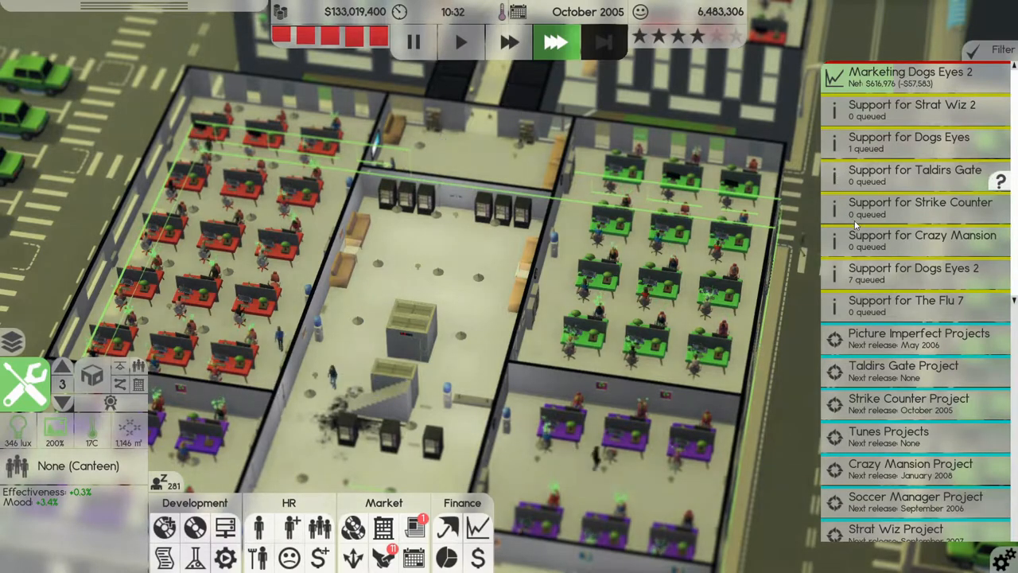
- Cancel support for Strike Counter and Crazy Mansion, confirming each
click(912, 110)
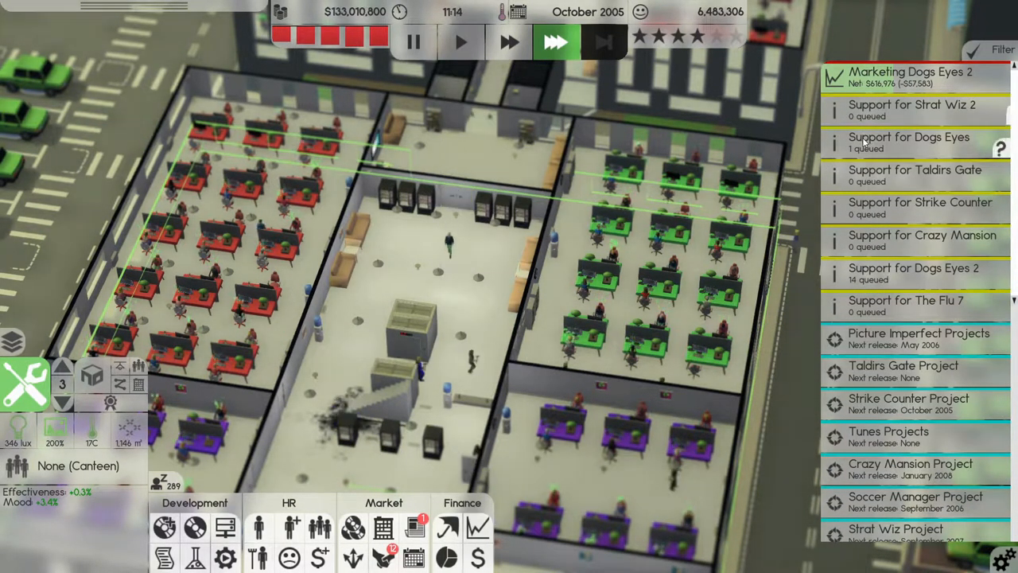
click(908, 143)
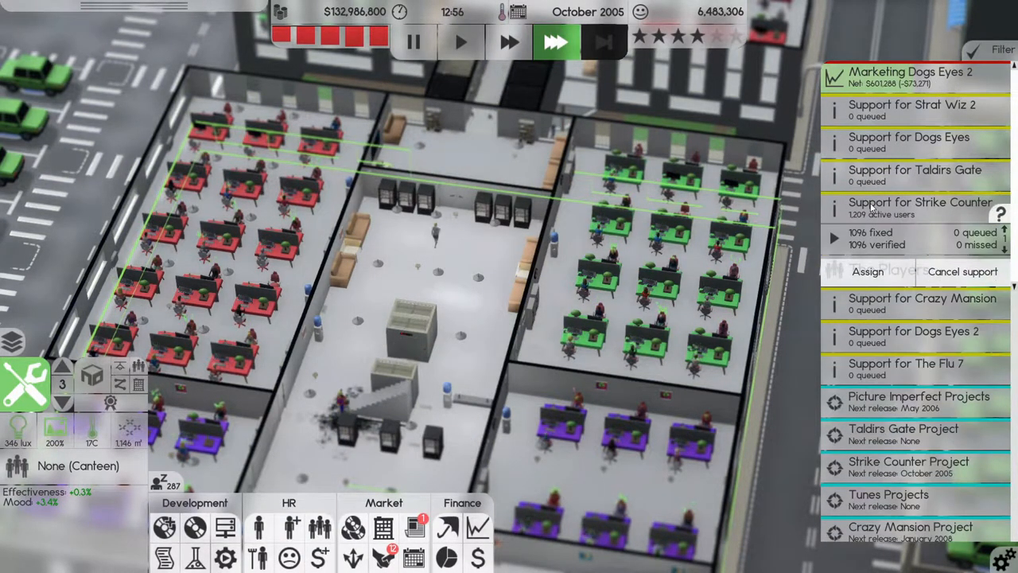
click(960, 270)
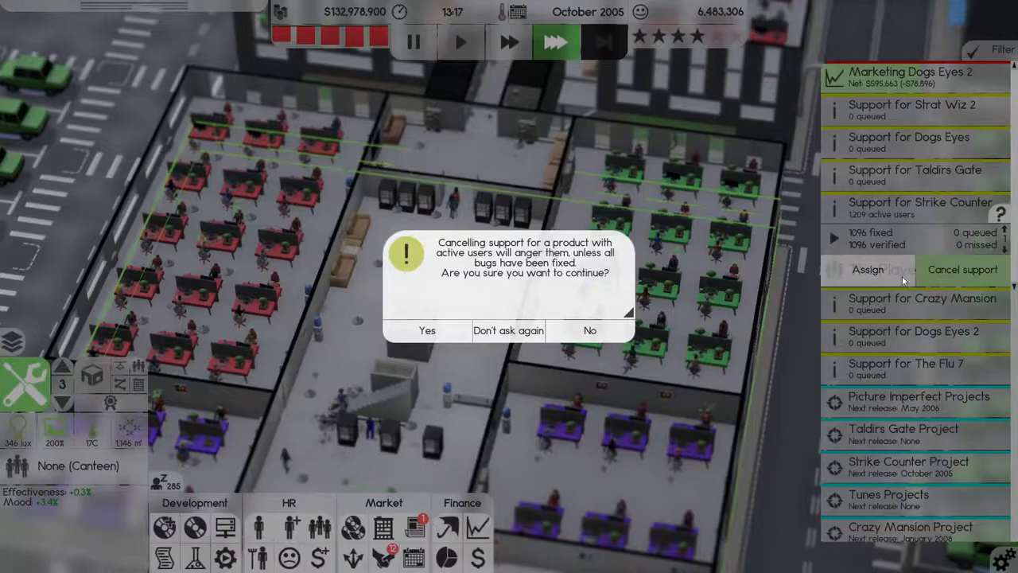
click(426, 329)
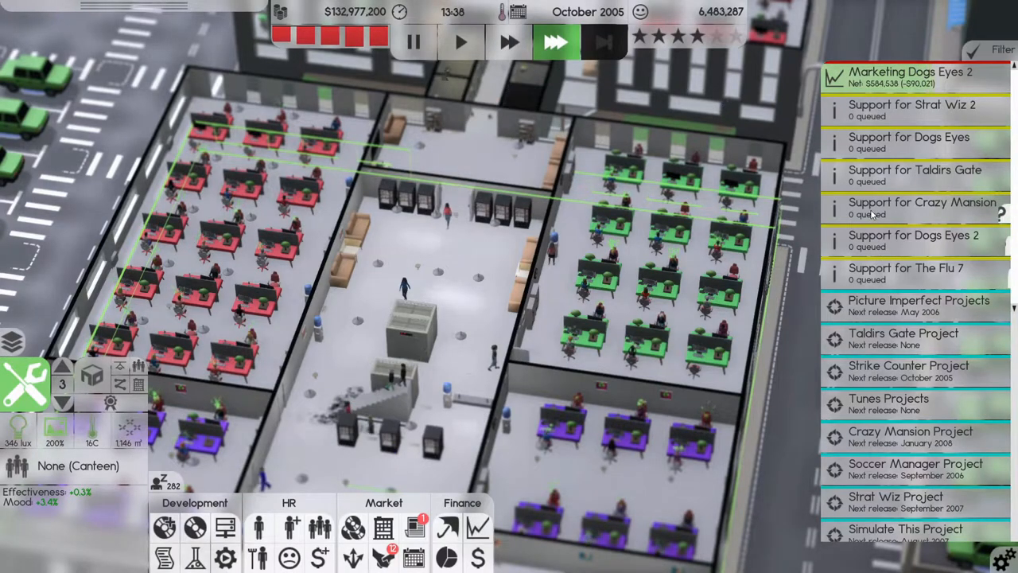
click(914, 207)
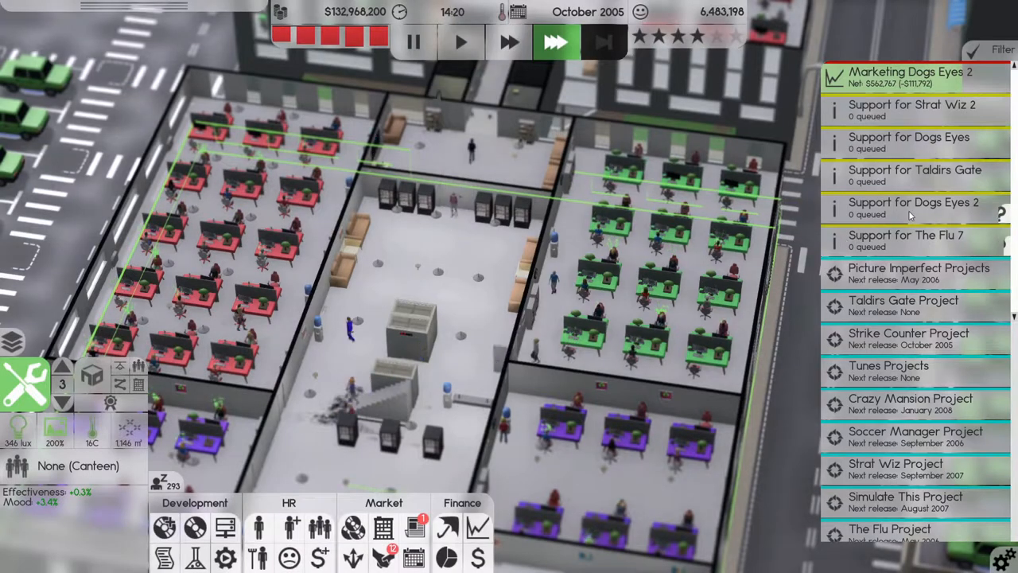
click(913, 207)
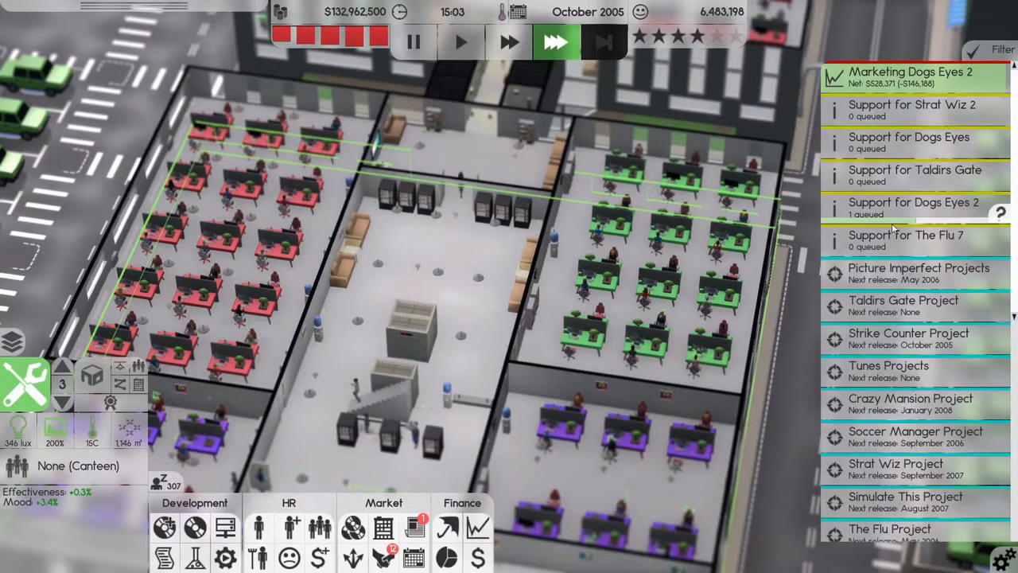
click(905, 240)
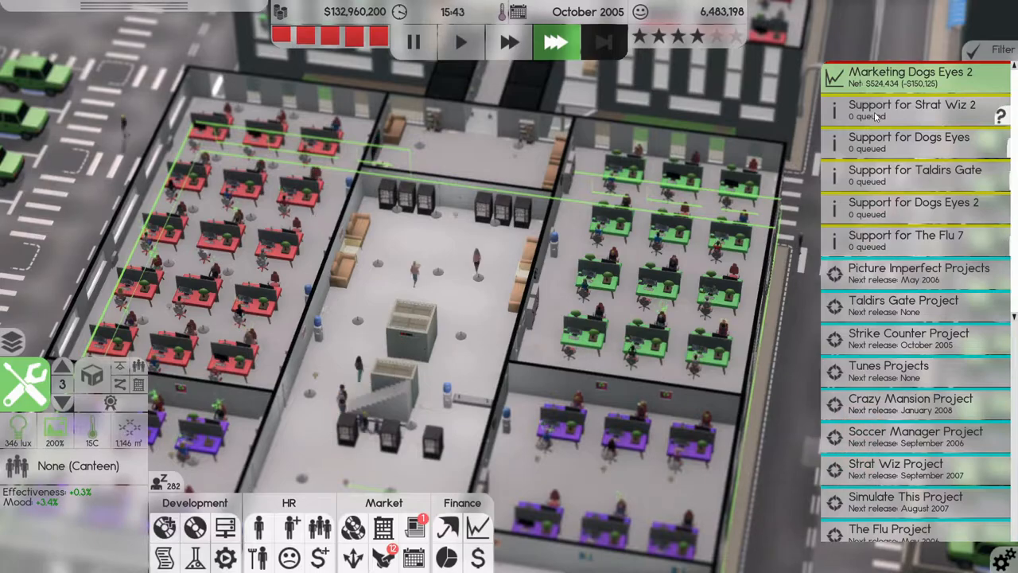
- Cancel support for Dogs Eyes and Taldirs Gate, confirming each
click(912, 110)
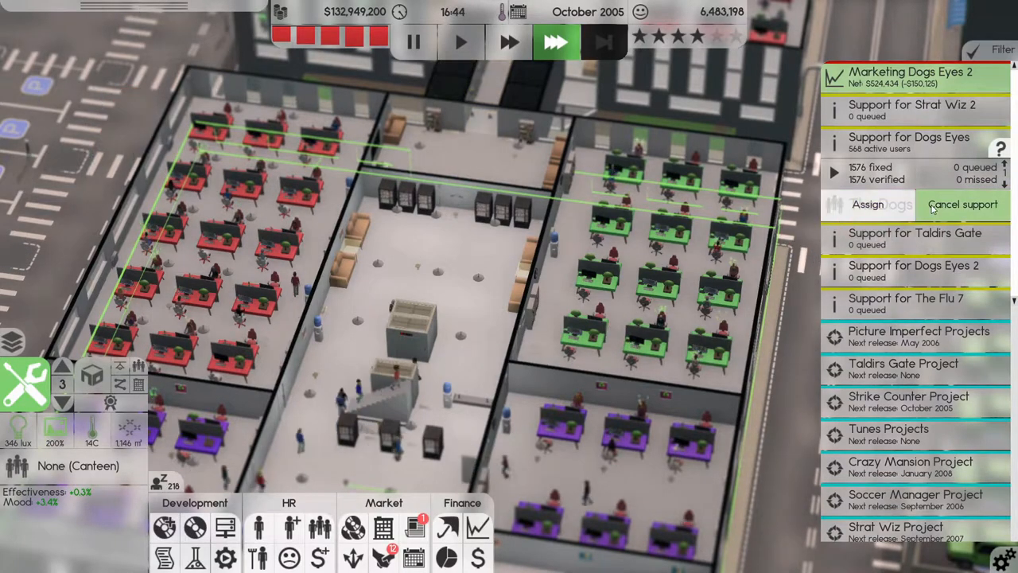
click(961, 203)
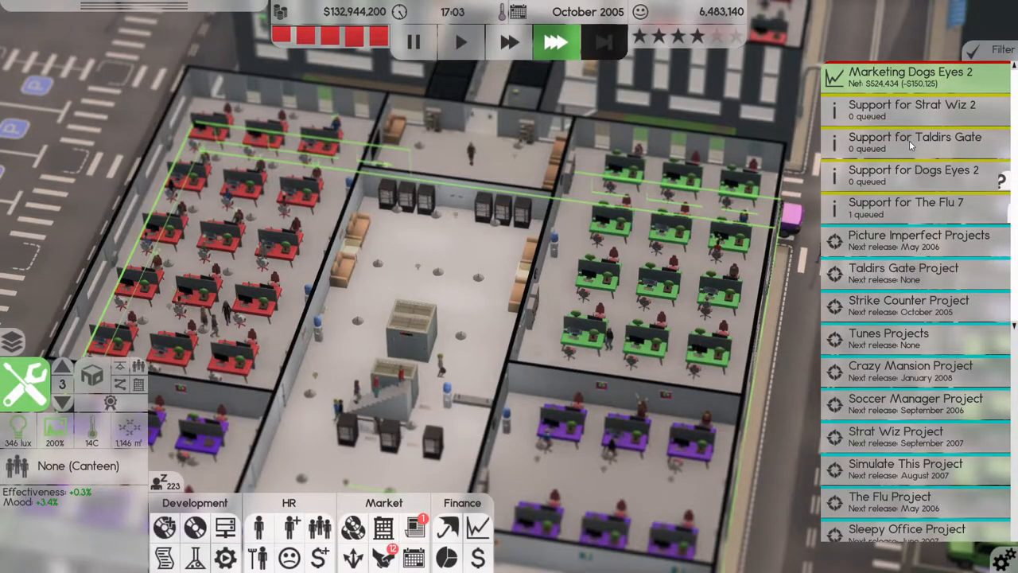
click(914, 142)
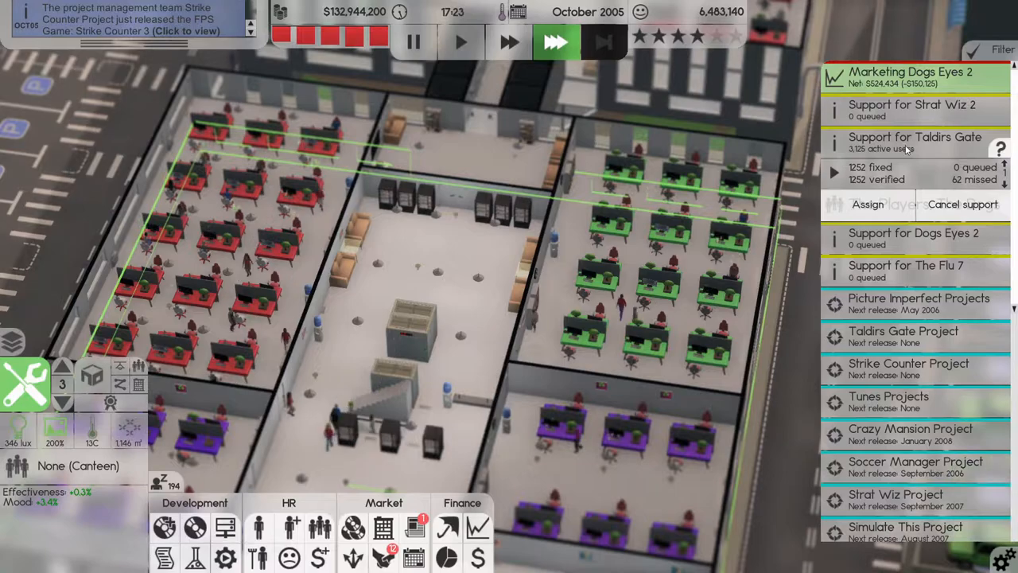
click(960, 204)
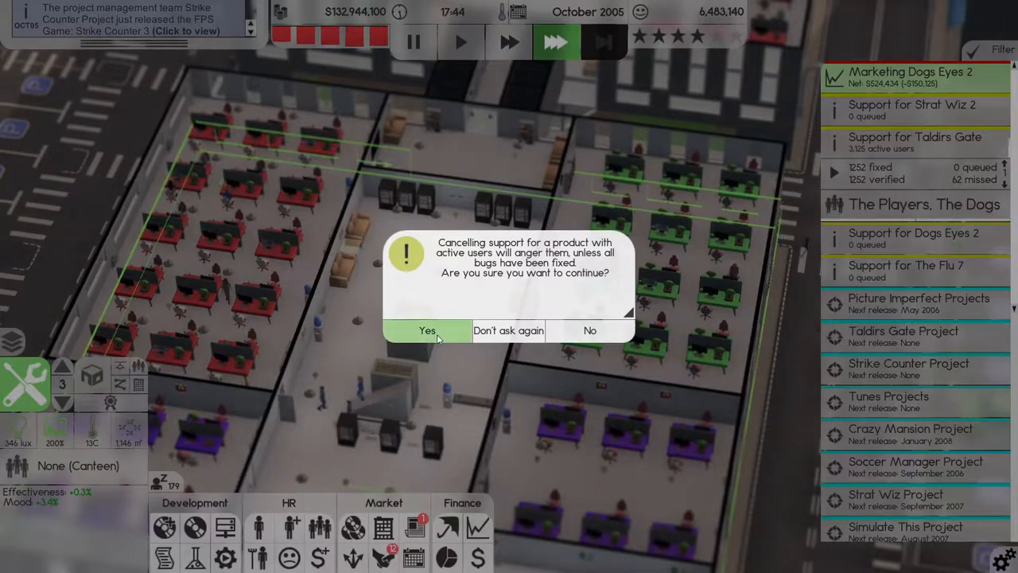
click(426, 329)
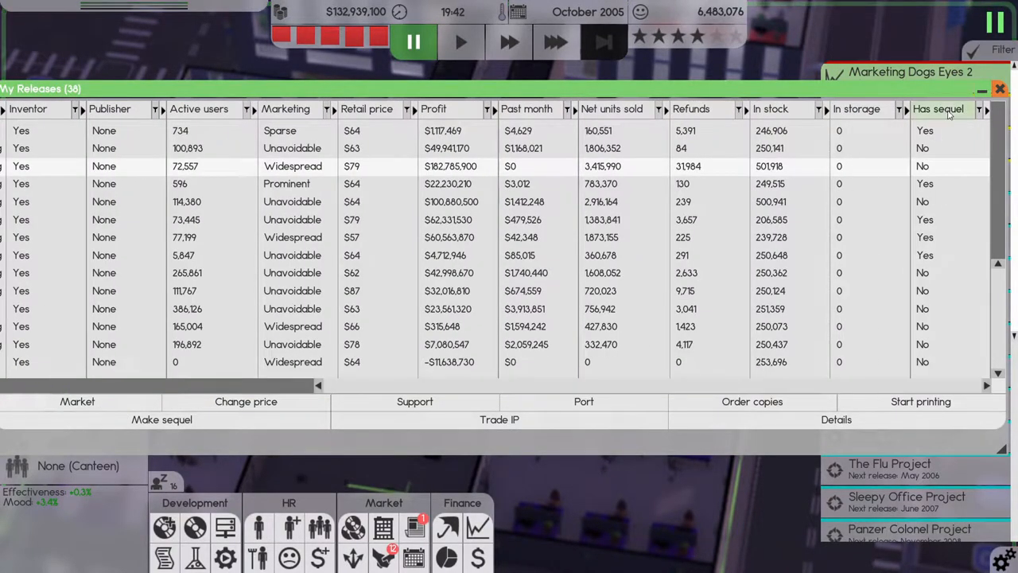
- Dismiss the releases list and bring up Strike Counter Project's management settings
click(999, 89)
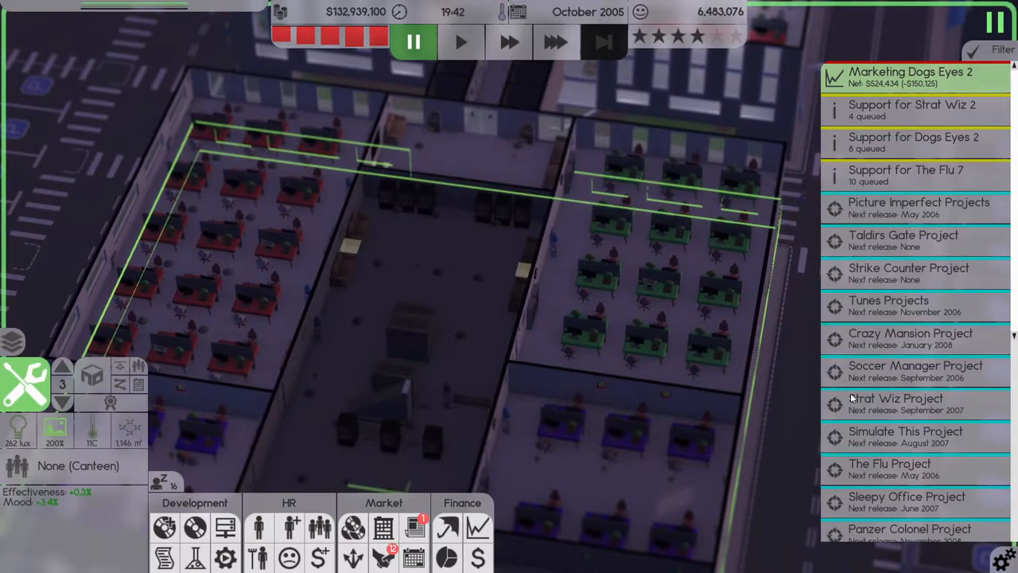
mouse_move(897, 414)
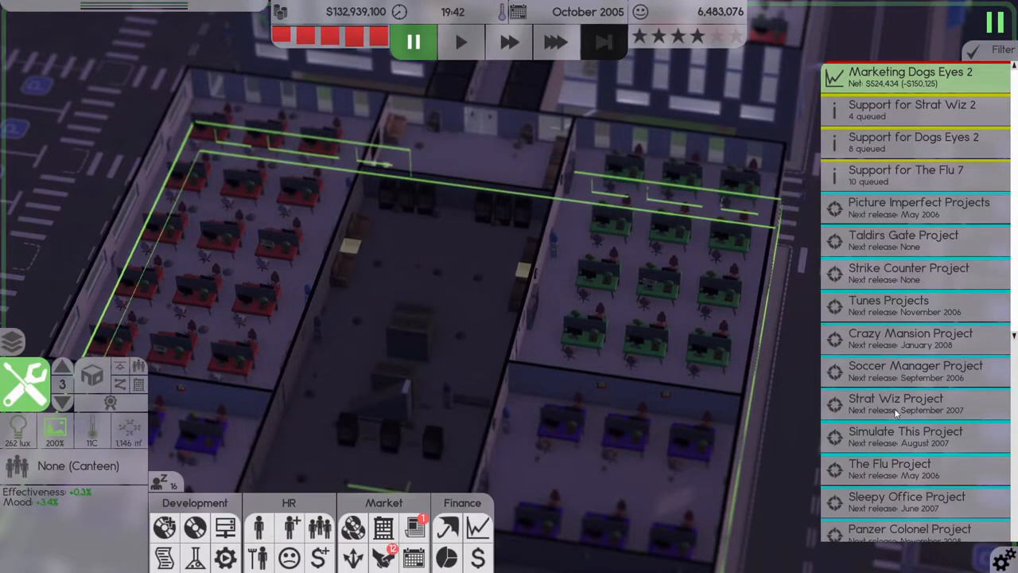
click(908, 273)
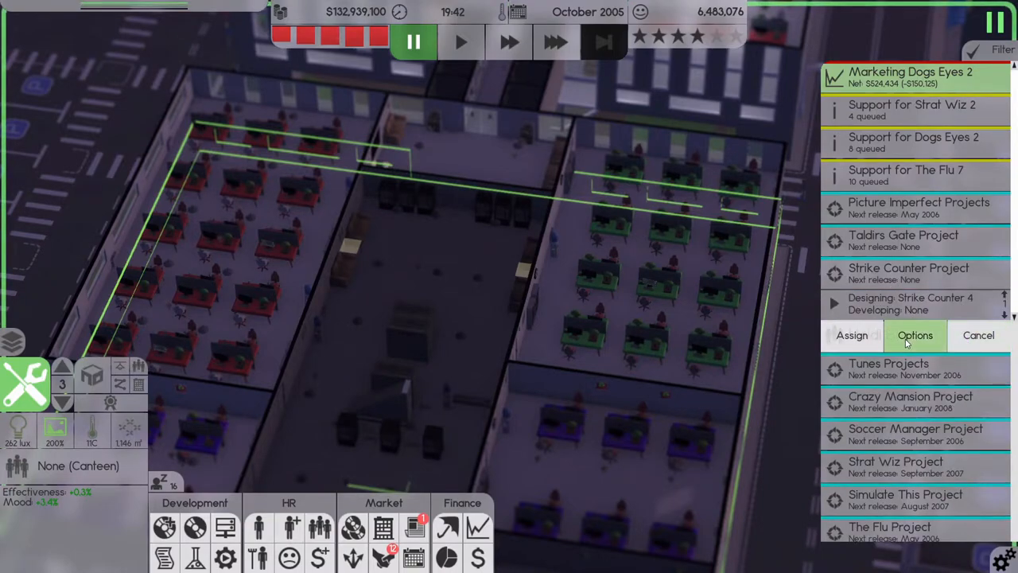
click(914, 334)
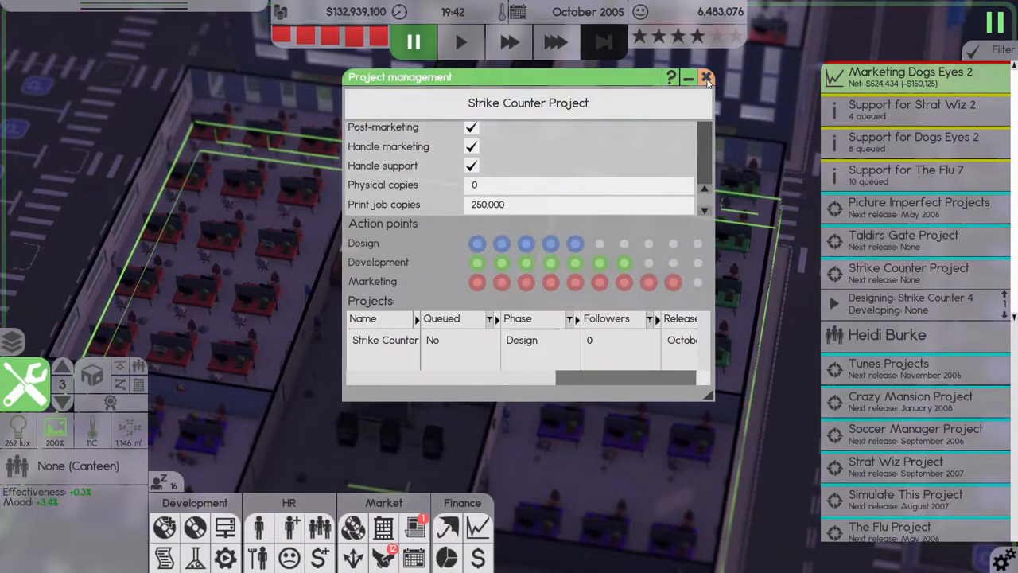
- Review the Strike Counter project management settings twice and dismiss them
click(706, 77)
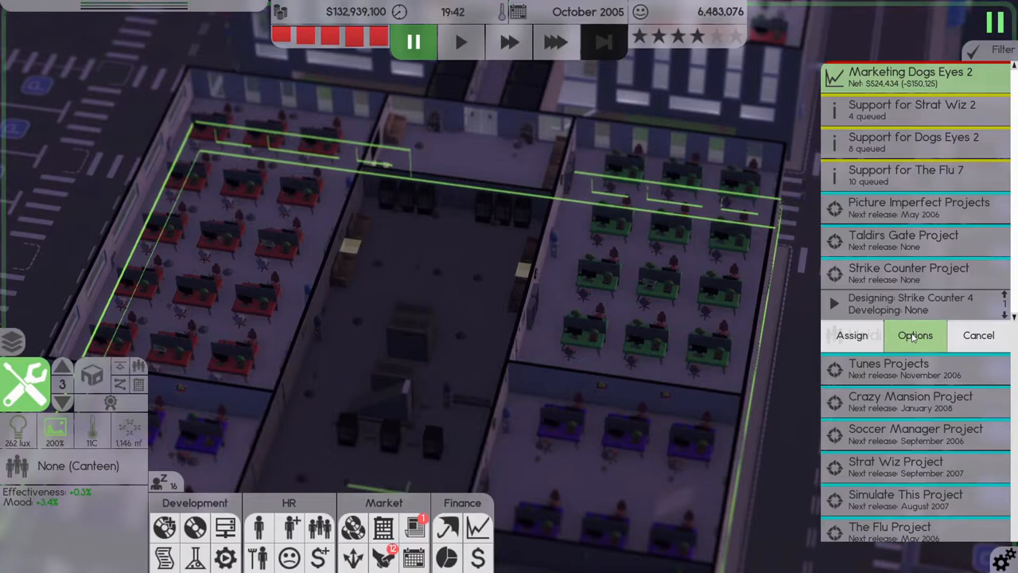
click(914, 334)
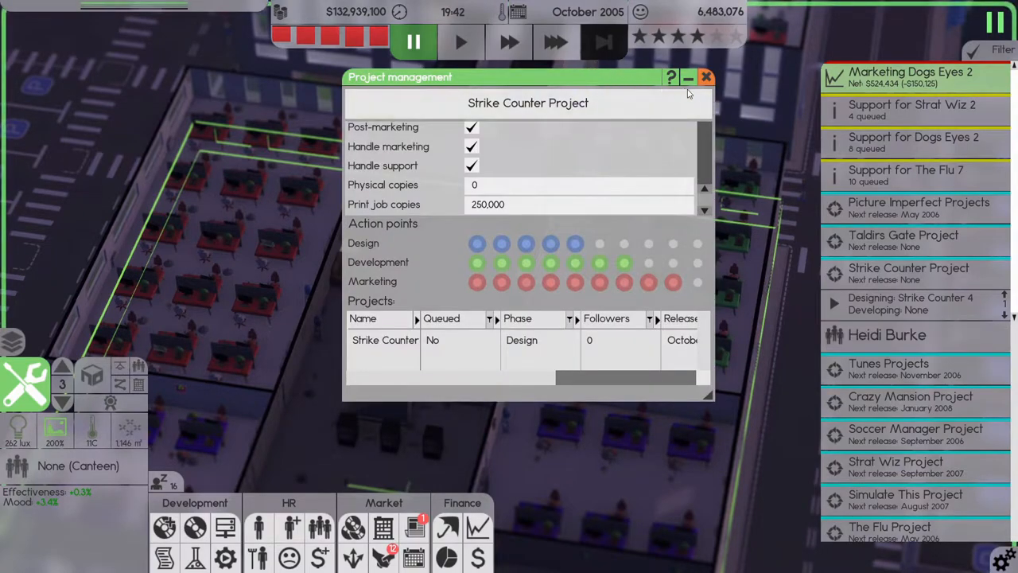
click(706, 76)
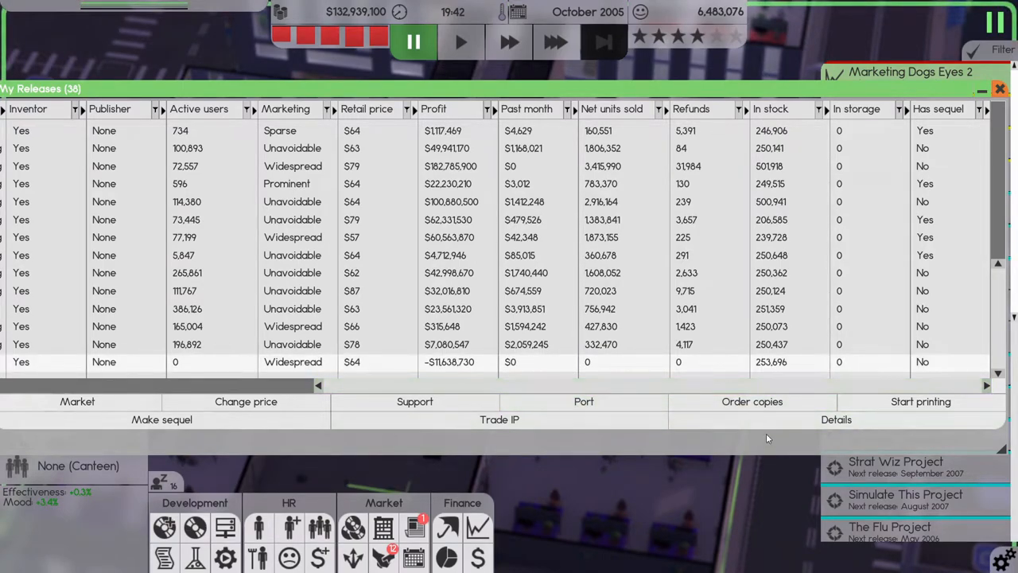
- View Strike Counter 3's details and scroll through its features list
click(837, 420)
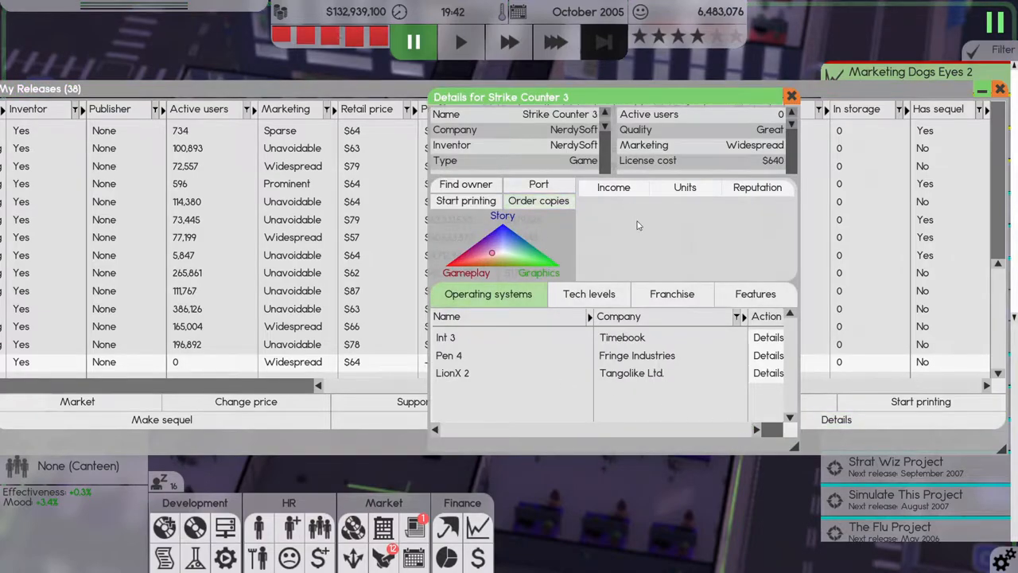
click(754, 293)
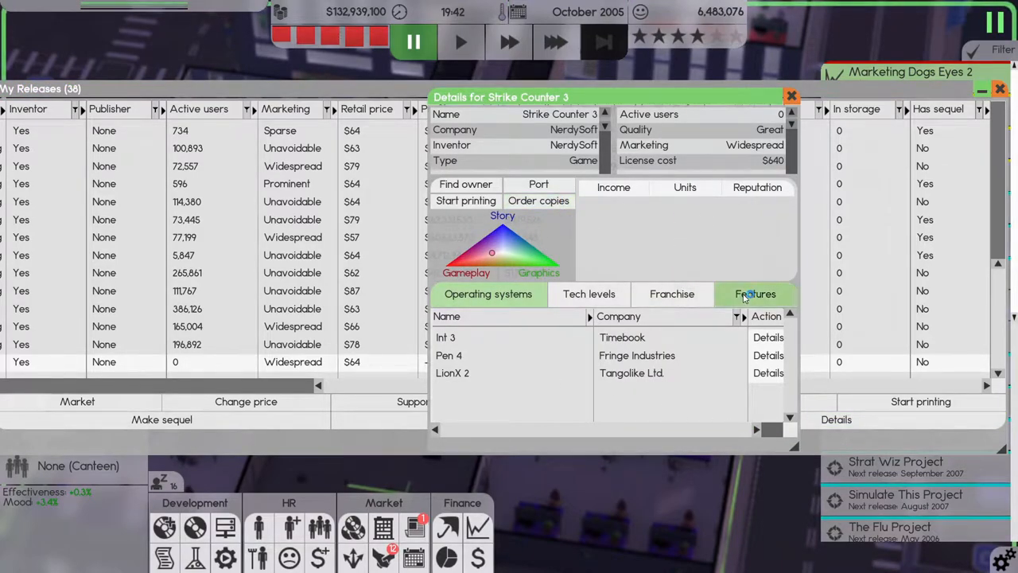
click(754, 292)
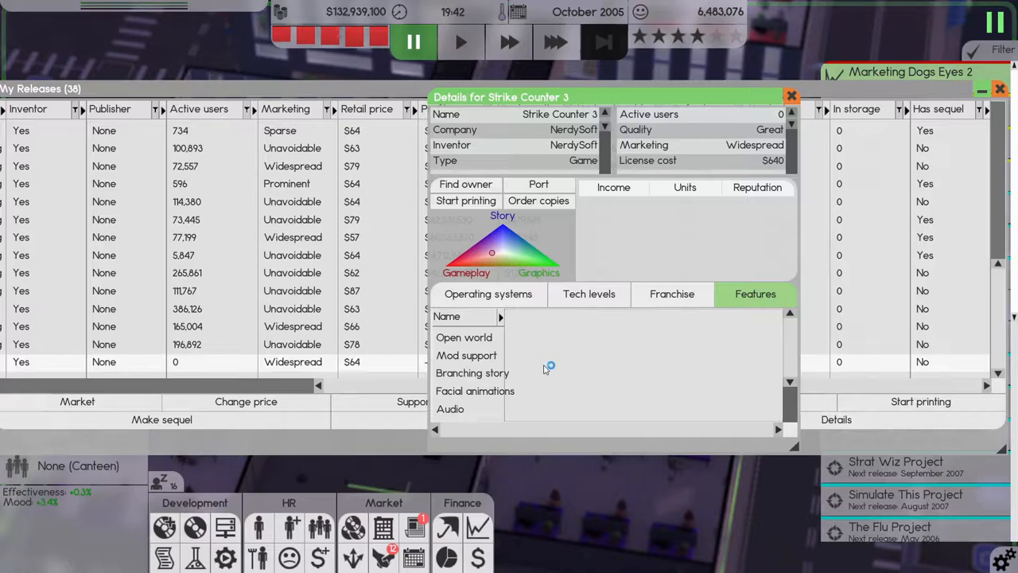
scroll(down, 3)
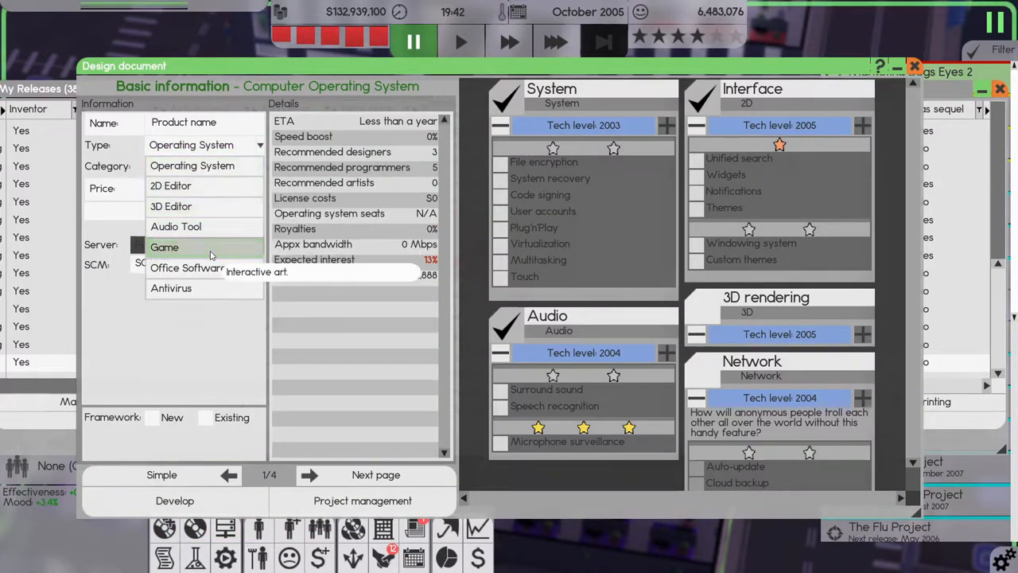
- Set the new design document to a Game in the FPS category
click(166, 247)
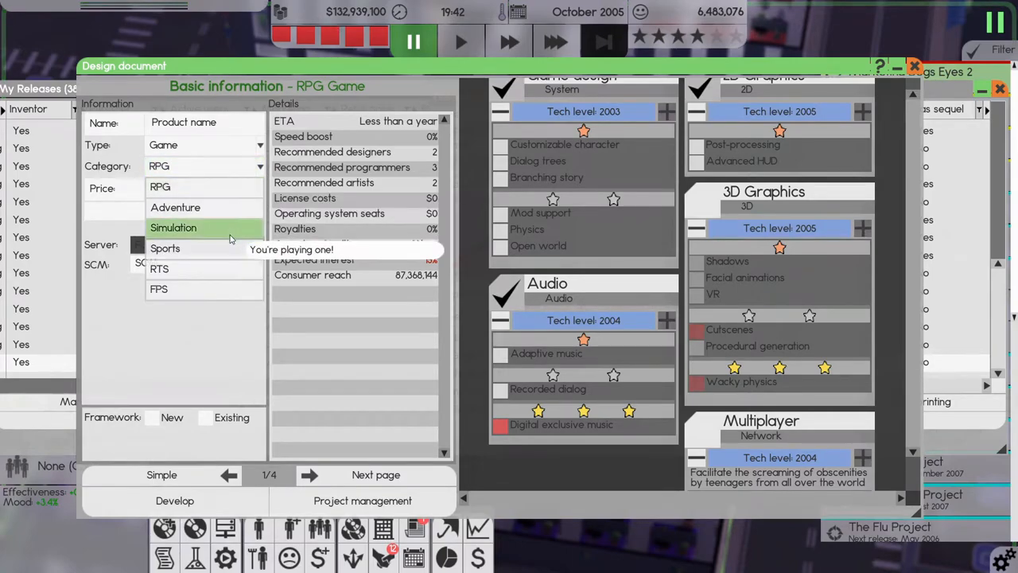
click(159, 290)
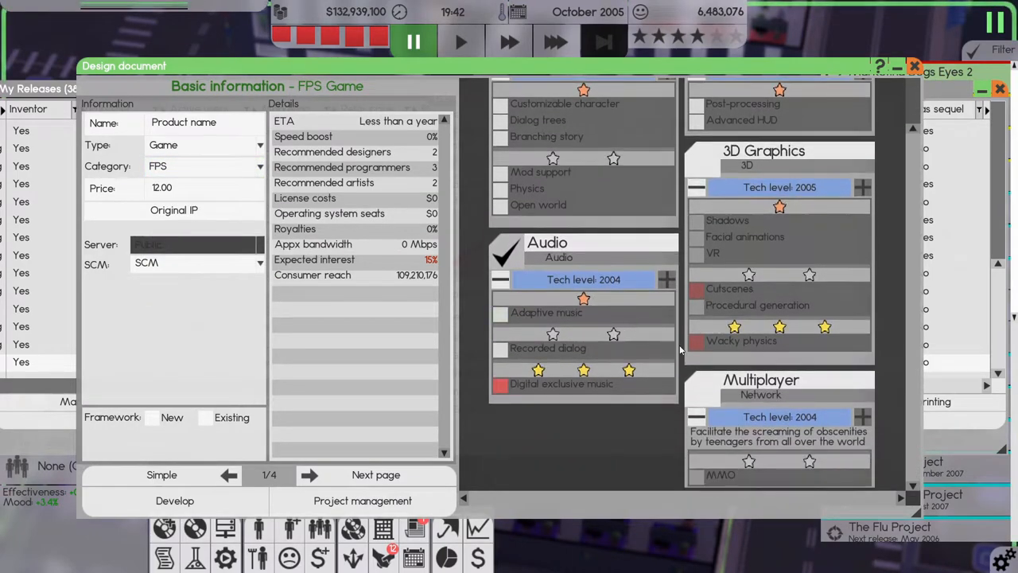
mouse_move(697, 290)
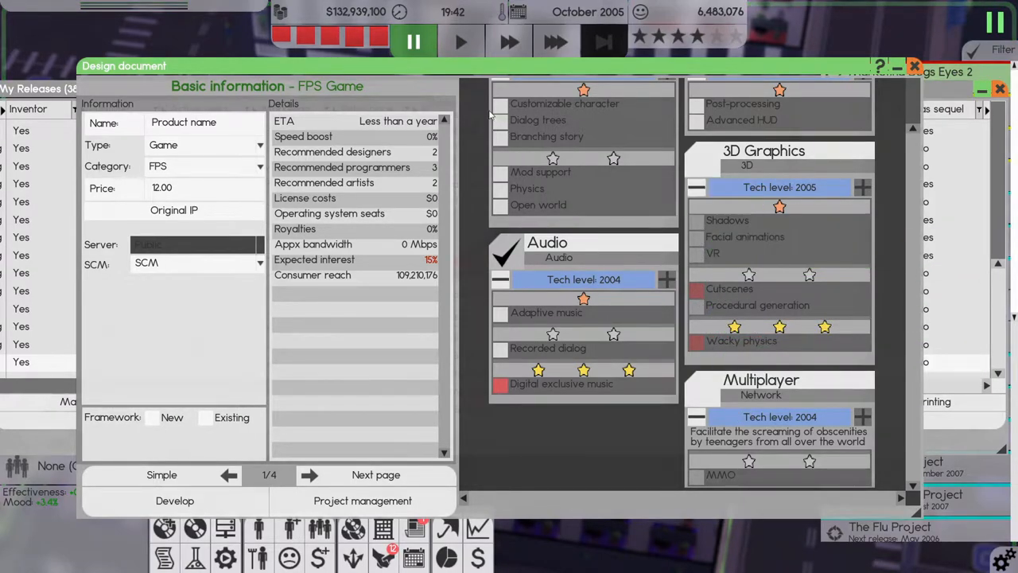
mouse_move(724, 474)
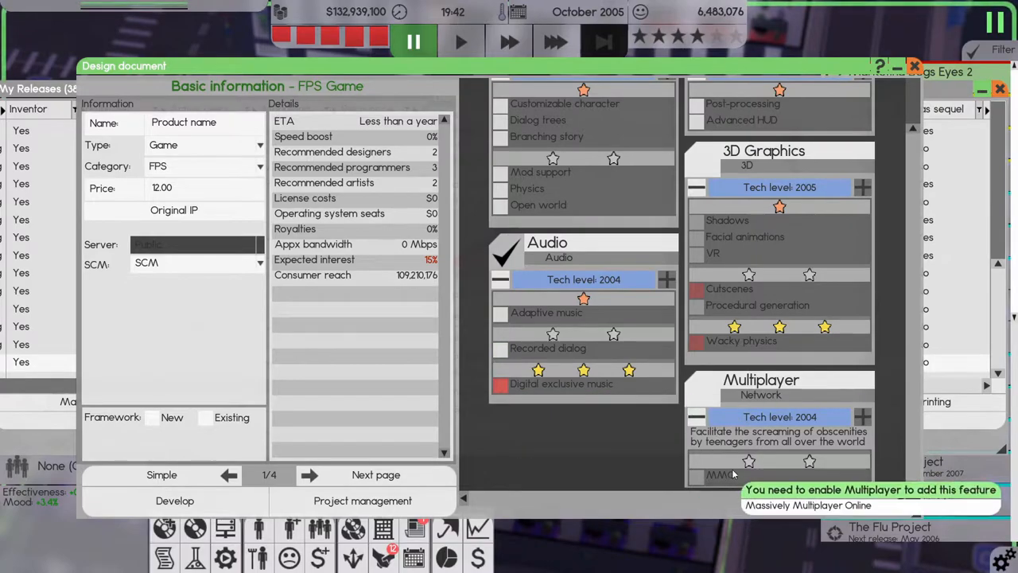
mouse_move(730, 286)
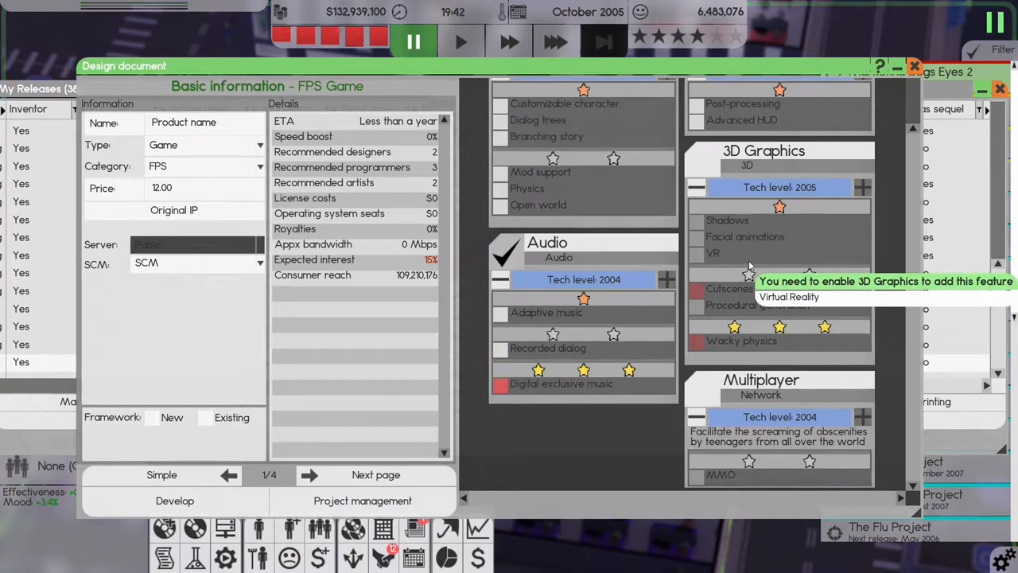
mouse_move(602, 303)
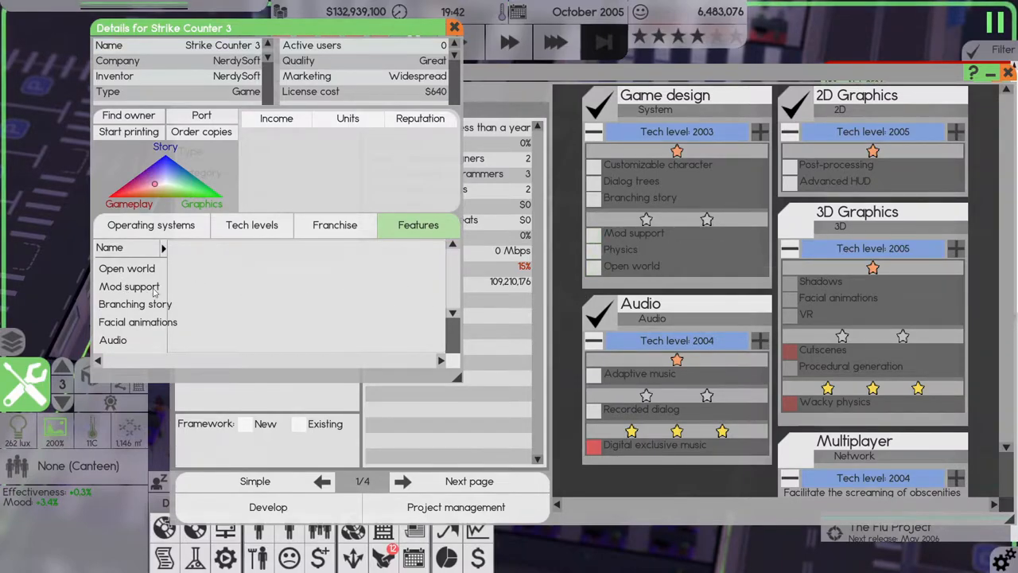
mouse_move(146, 317)
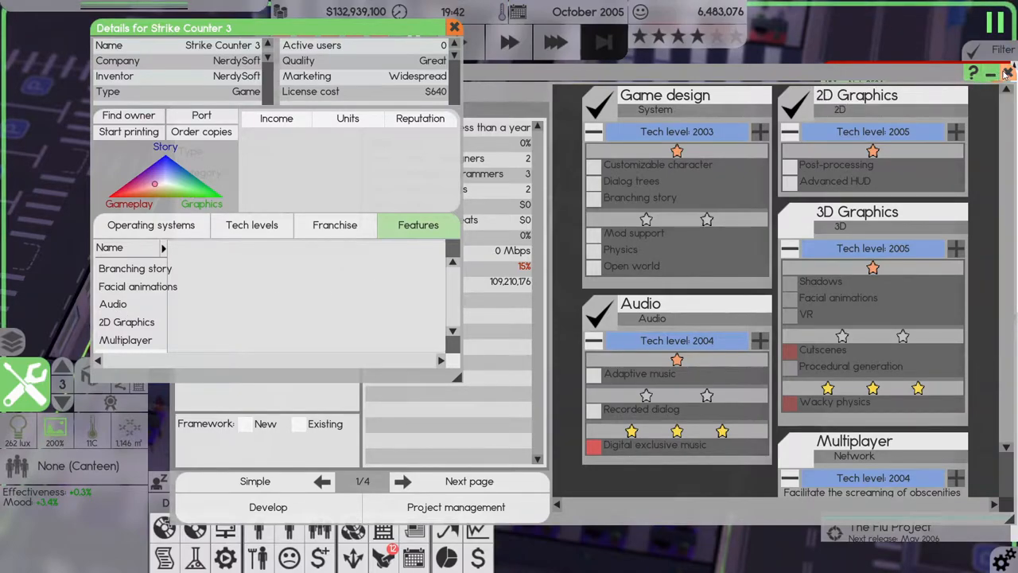
- Dismiss the open product windows to return to the office floor
click(455, 27)
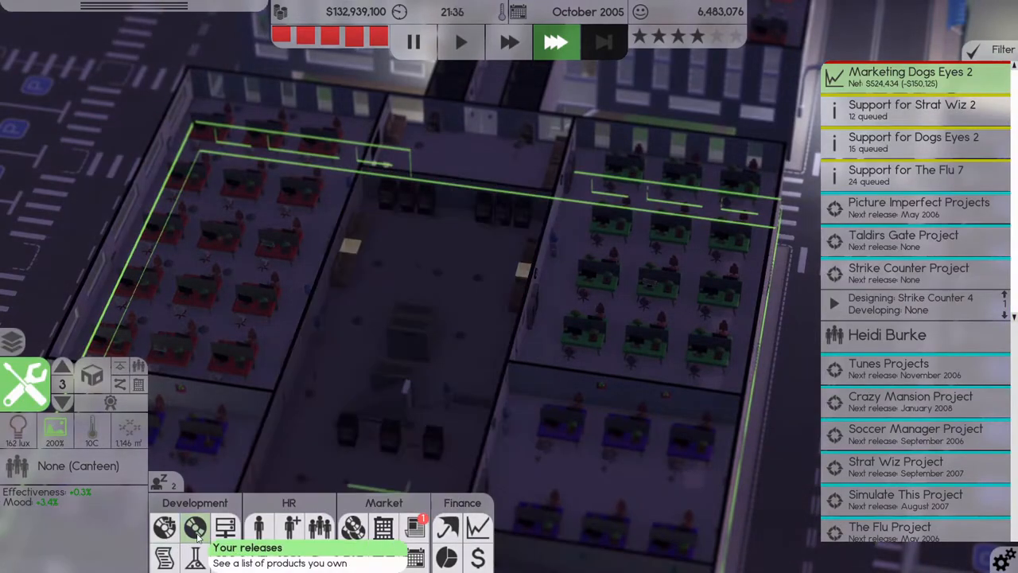
- Start printing Strike Counter 3 from My Releases with a stock limit of 25 copies
click(194, 528)
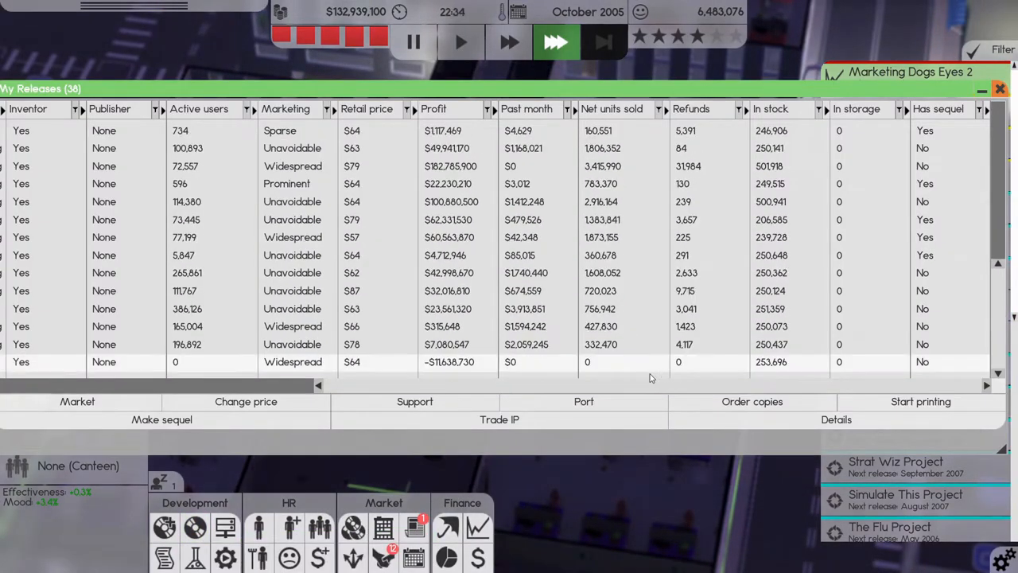
click(919, 401)
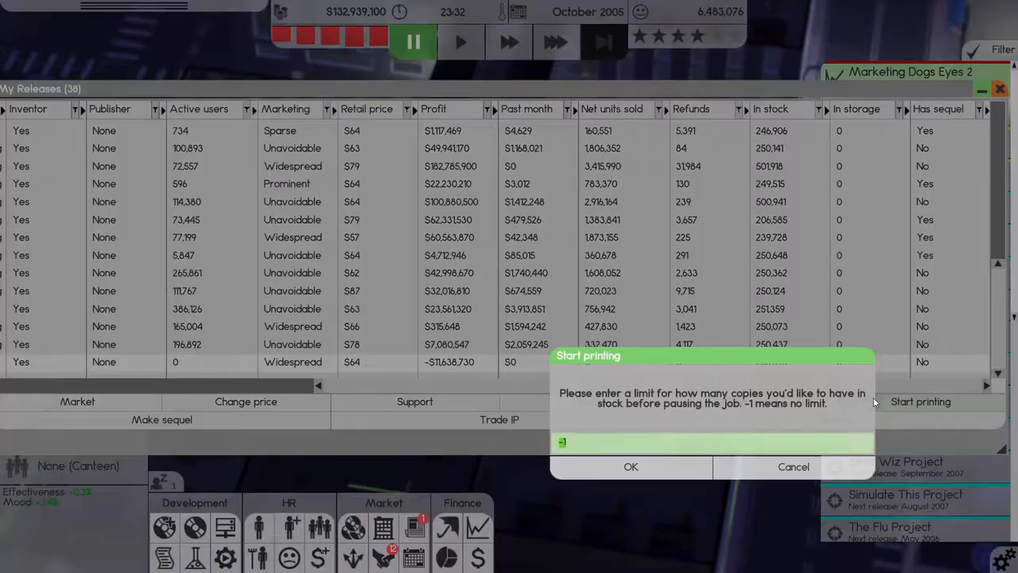
text(25)
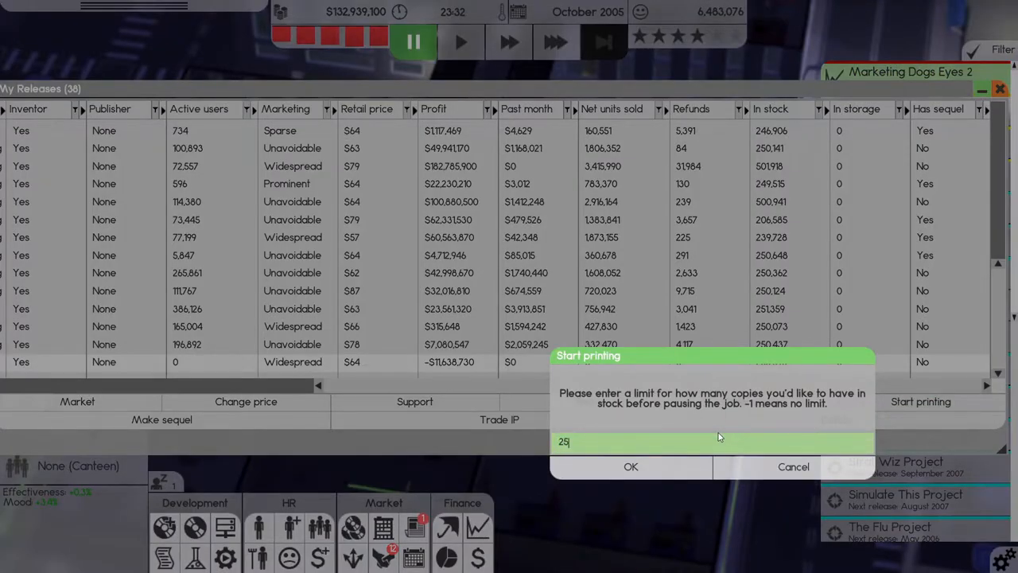
click(630, 466)
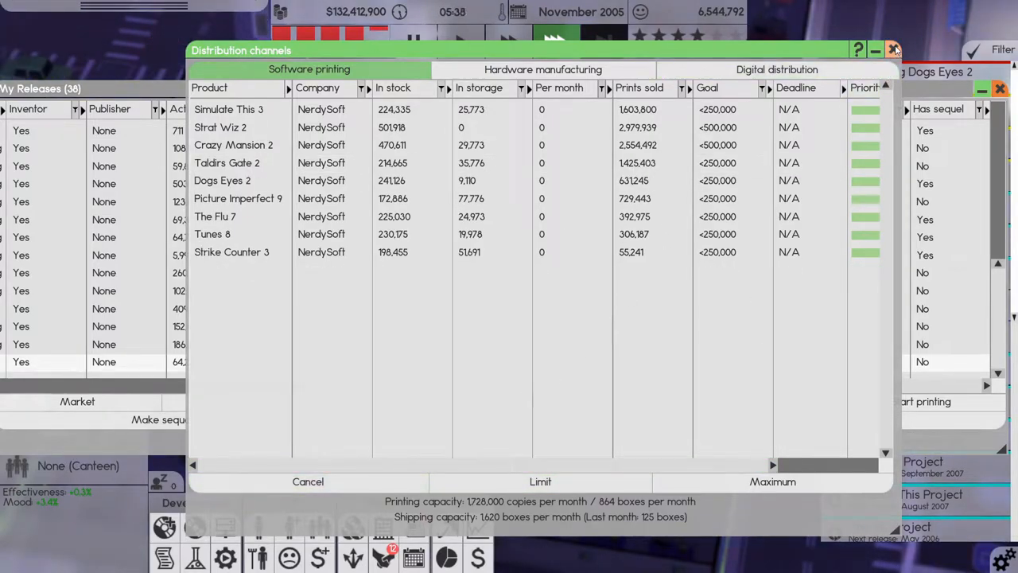
click(892, 50)
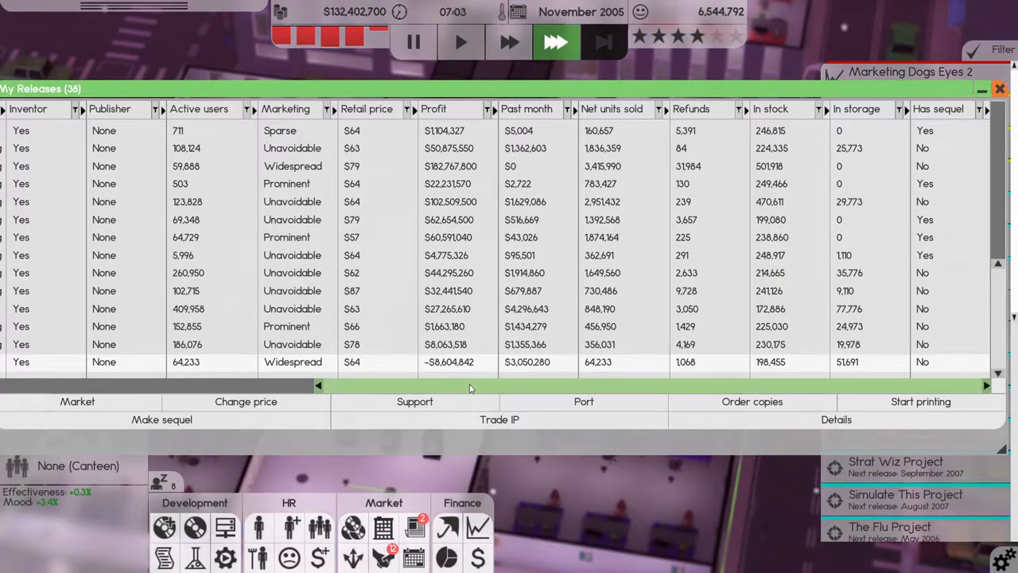
mouse_move(585, 388)
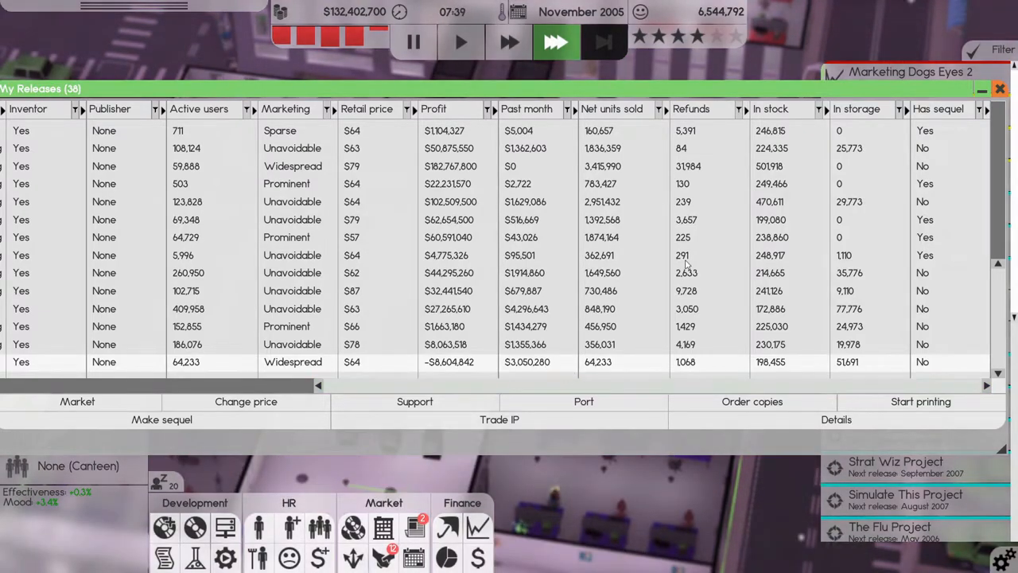
- Close the My Releases window to return to the office floor
click(999, 89)
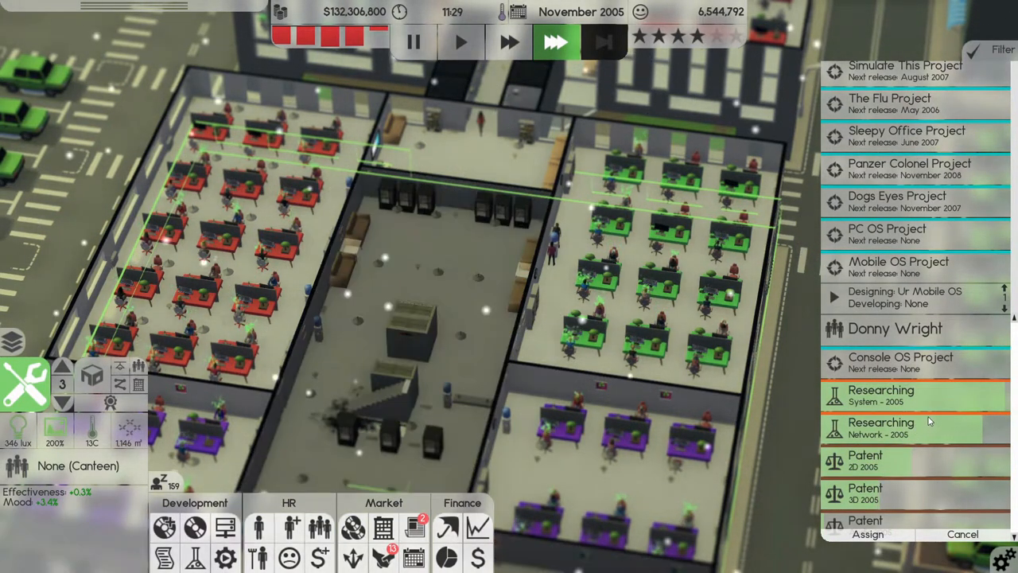
- Let game time run until System research finishes and the $50,000 patent offer appears
click(894, 327)
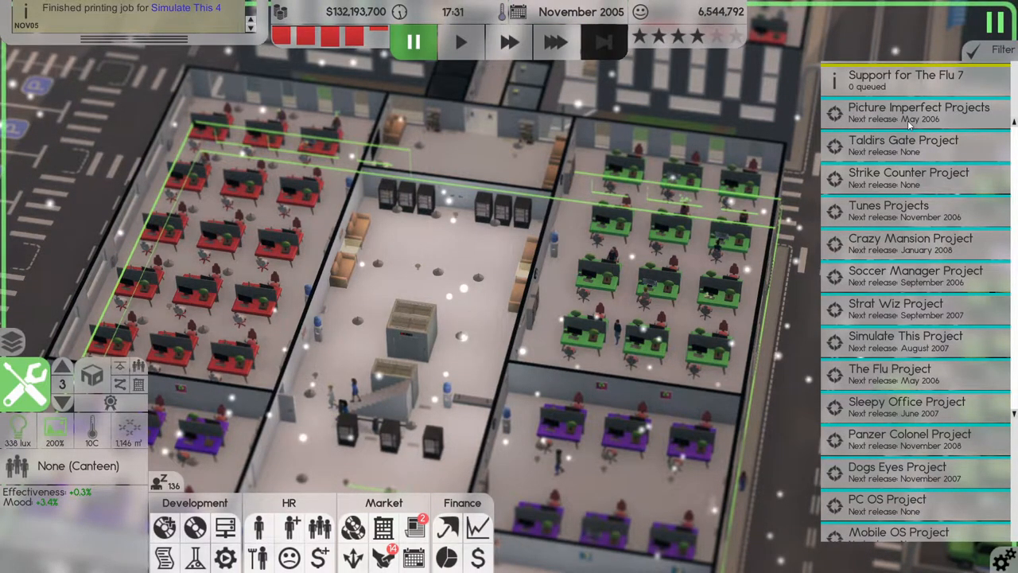
mouse_move(904, 229)
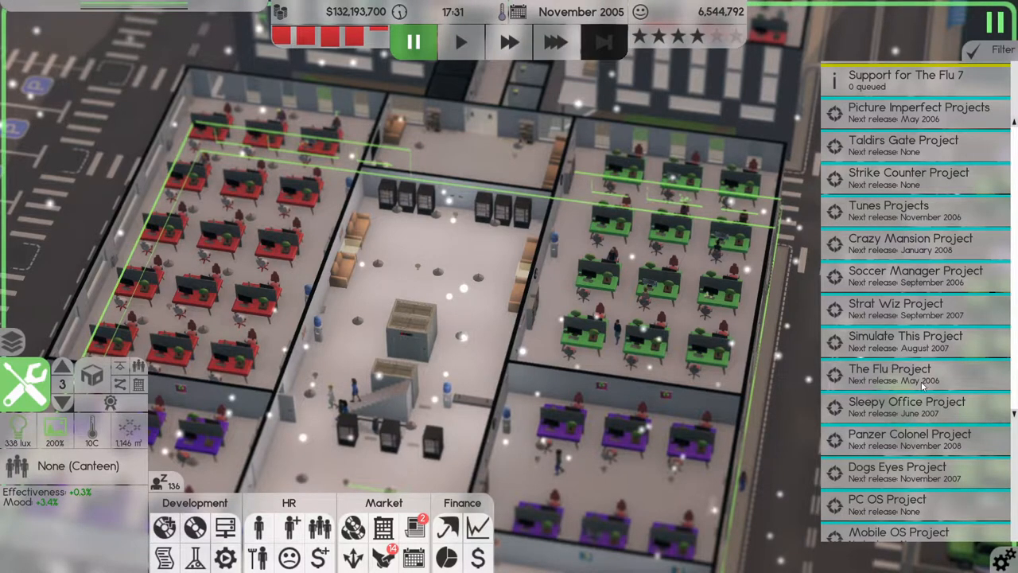
scroll(down, 3)
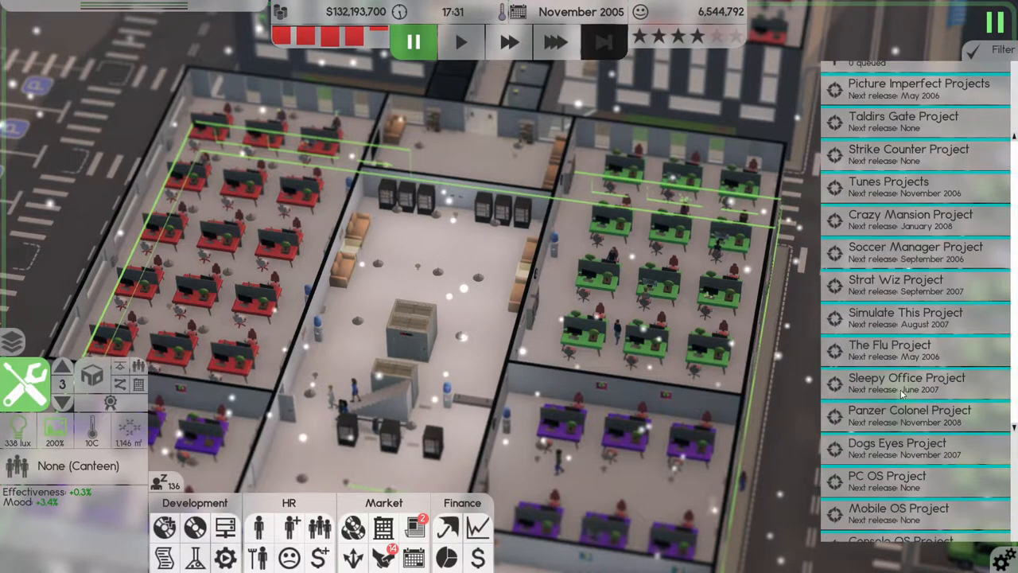
scroll(down, 3)
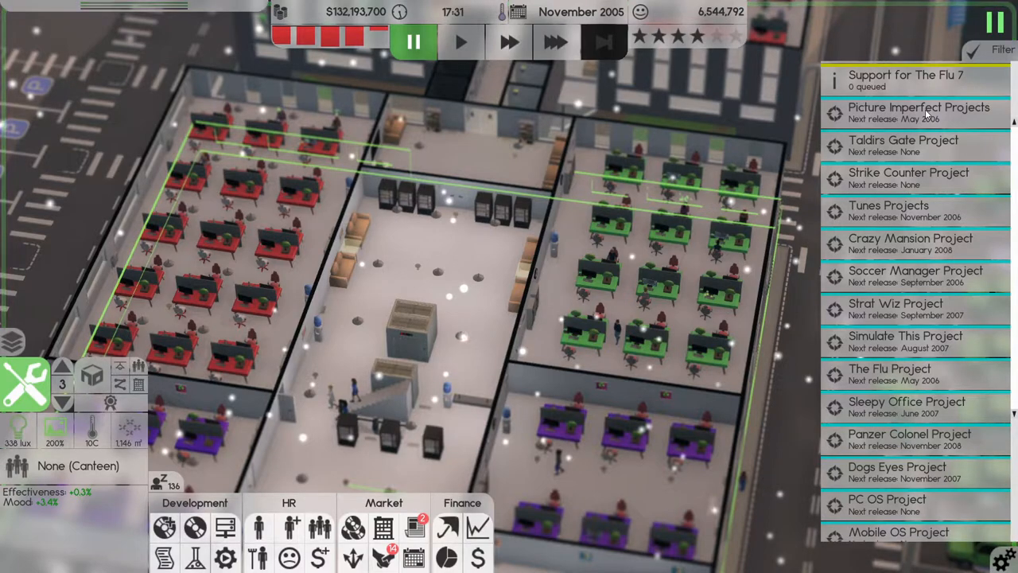
mouse_move(929, 118)
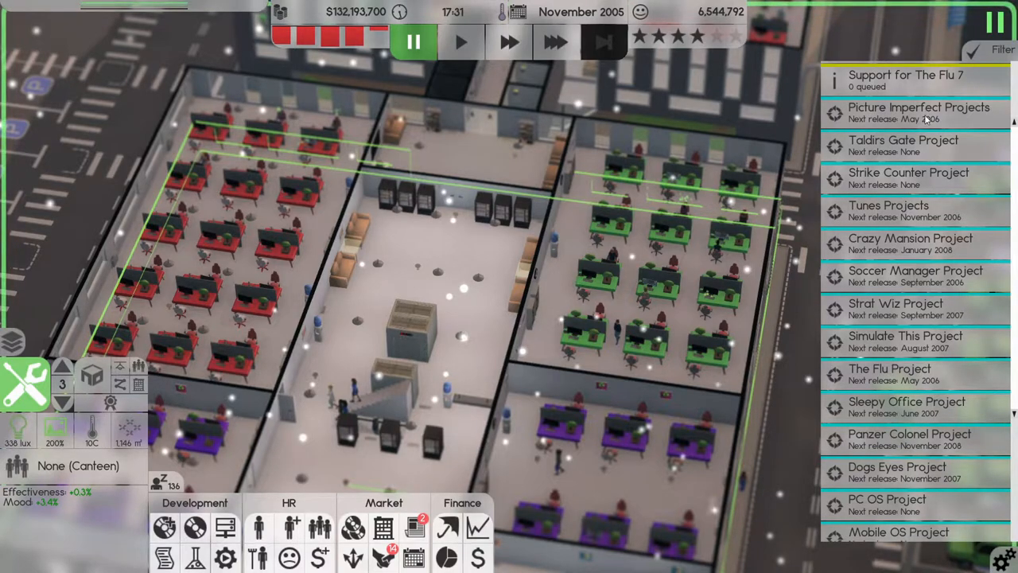
mouse_move(906, 204)
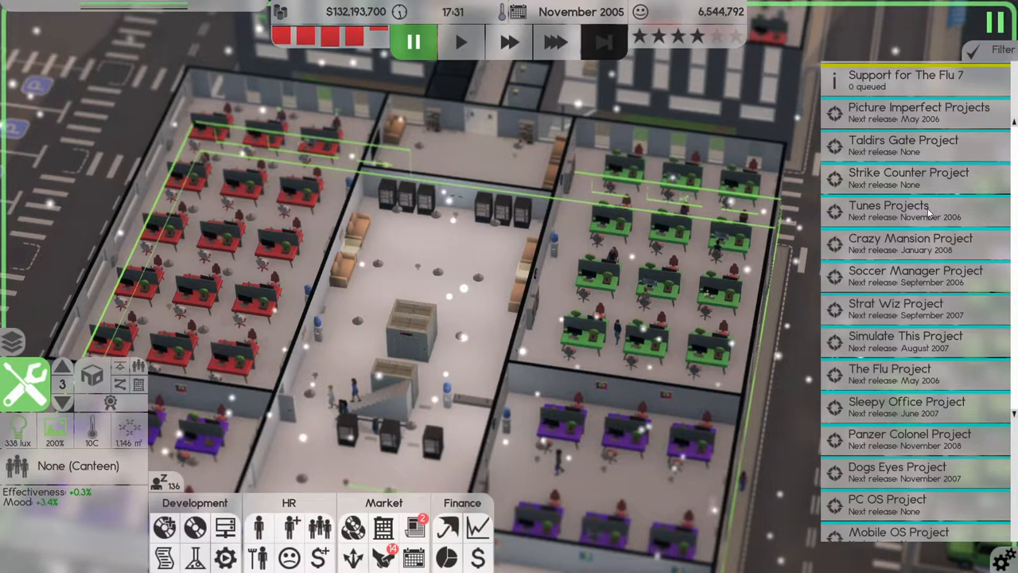
mouse_move(900, 262)
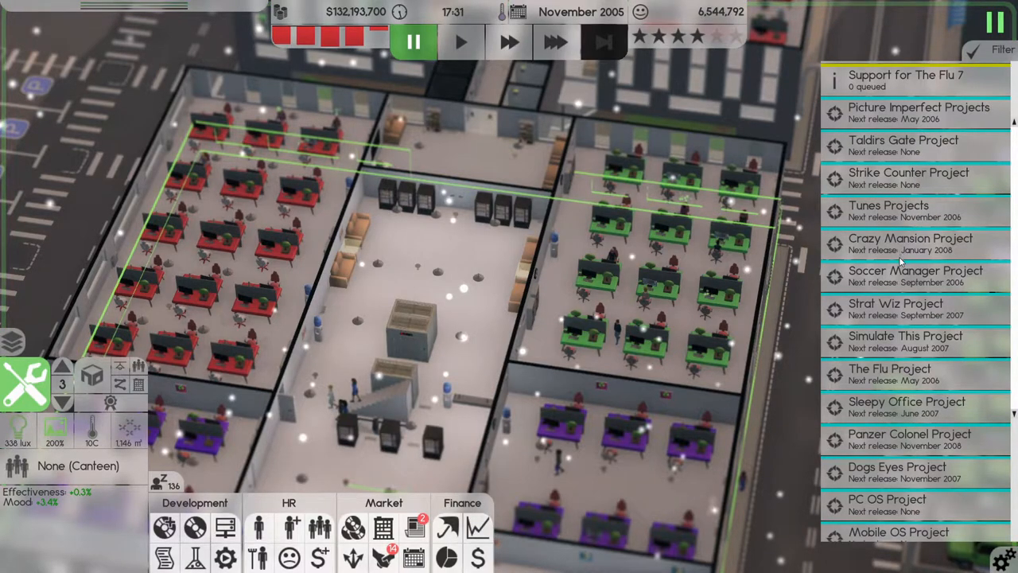
mouse_move(922, 332)
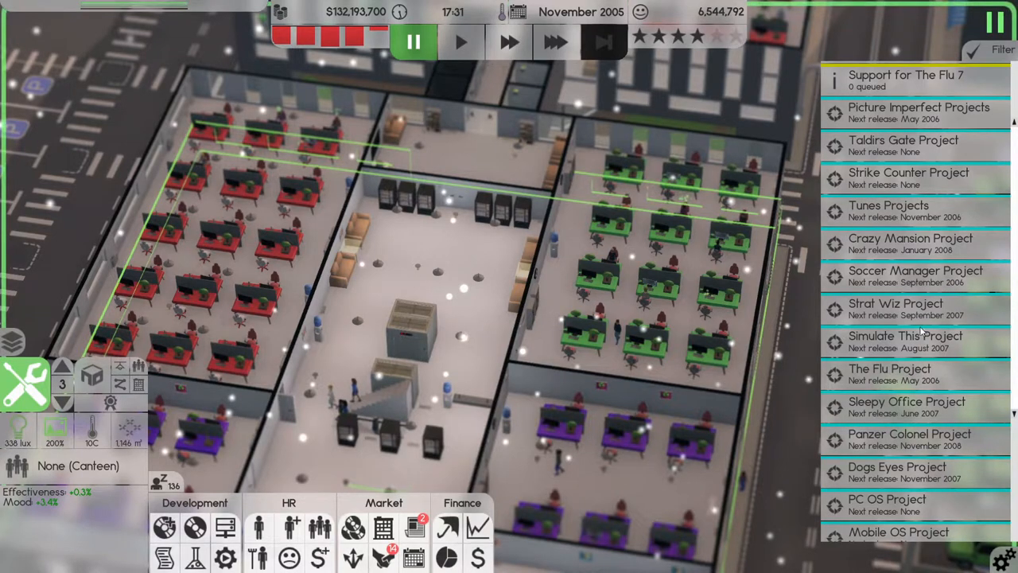
mouse_move(889, 388)
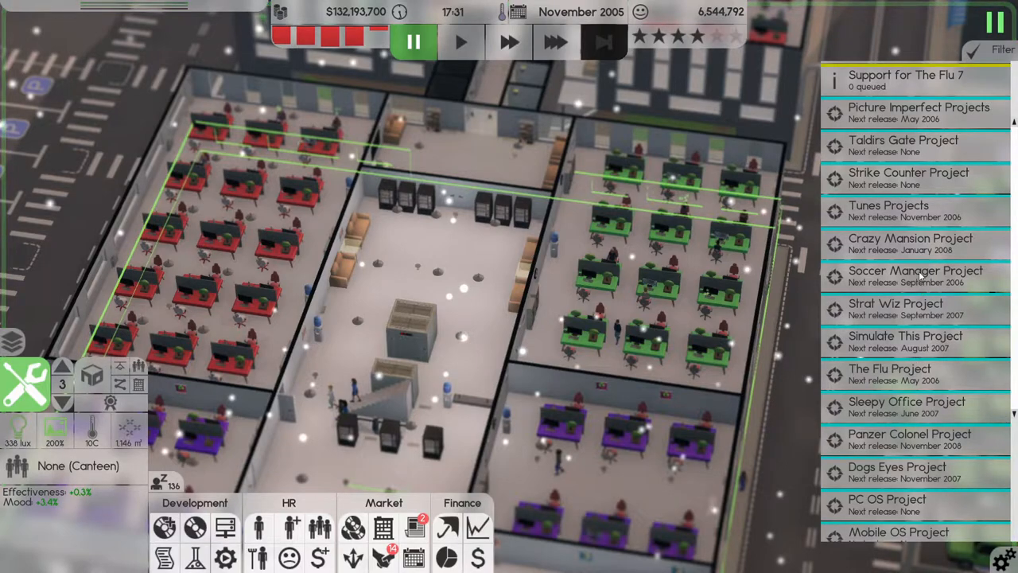
mouse_move(894, 269)
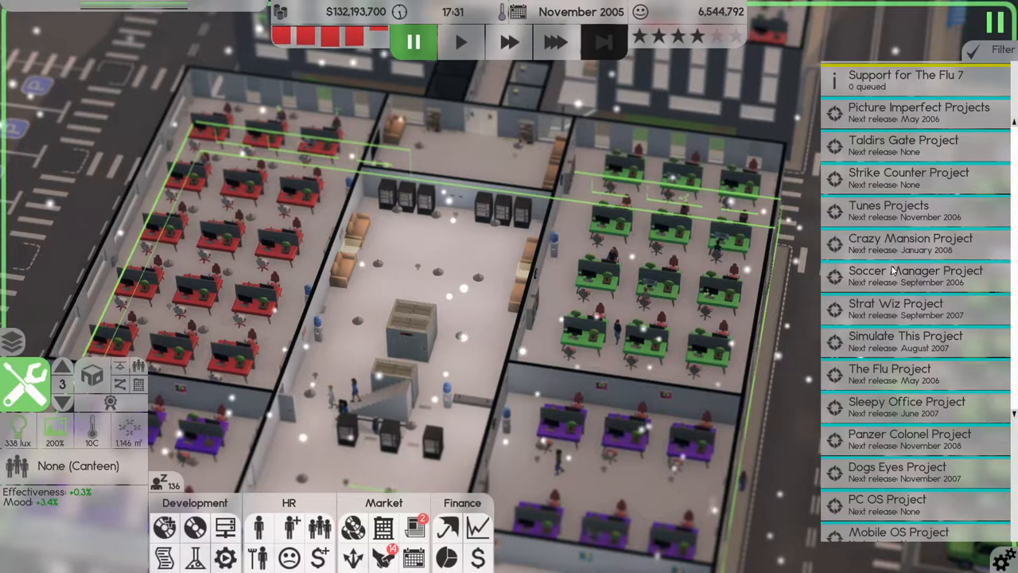
mouse_move(843, 315)
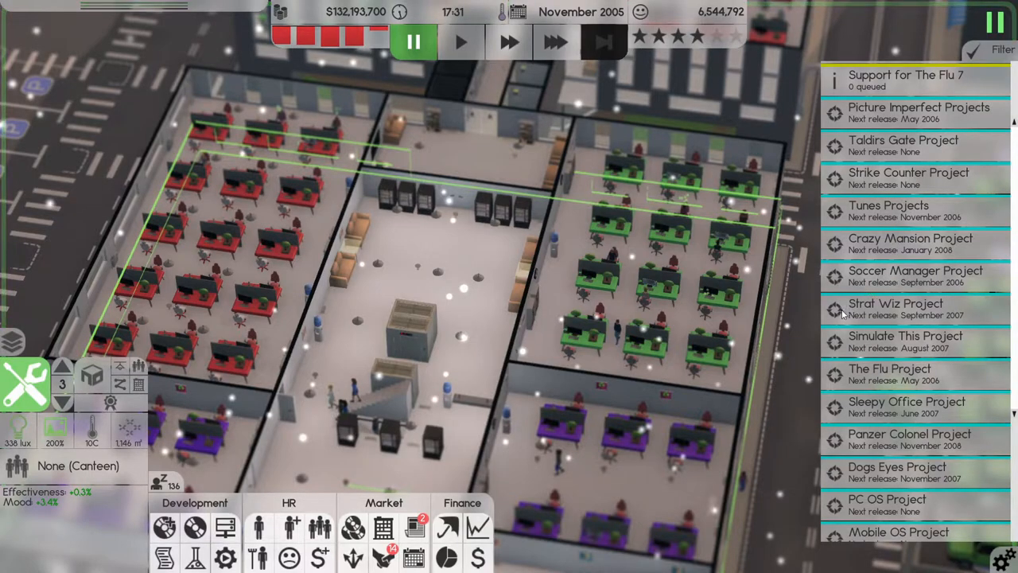
scroll(down, 3)
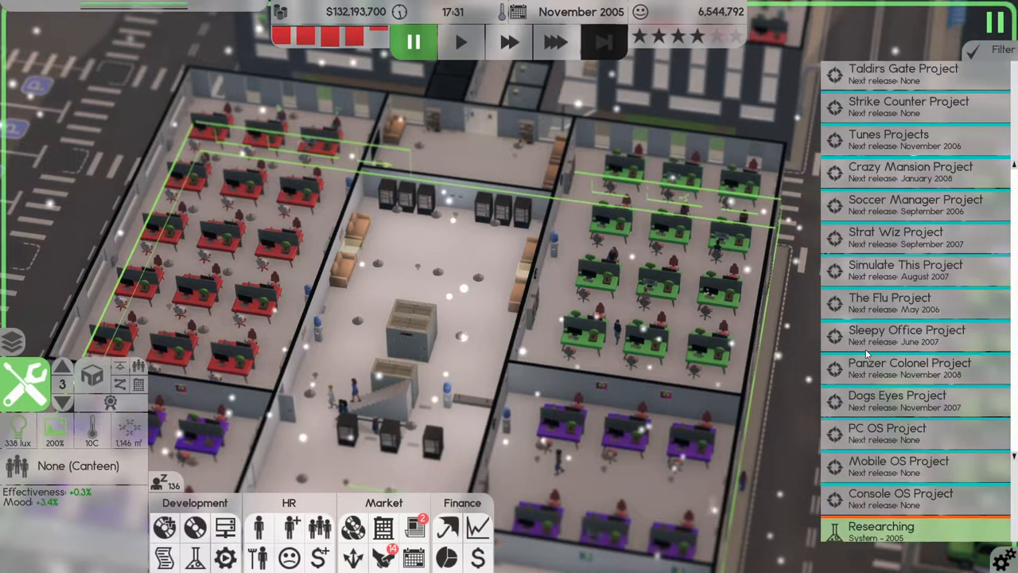
click(553, 42)
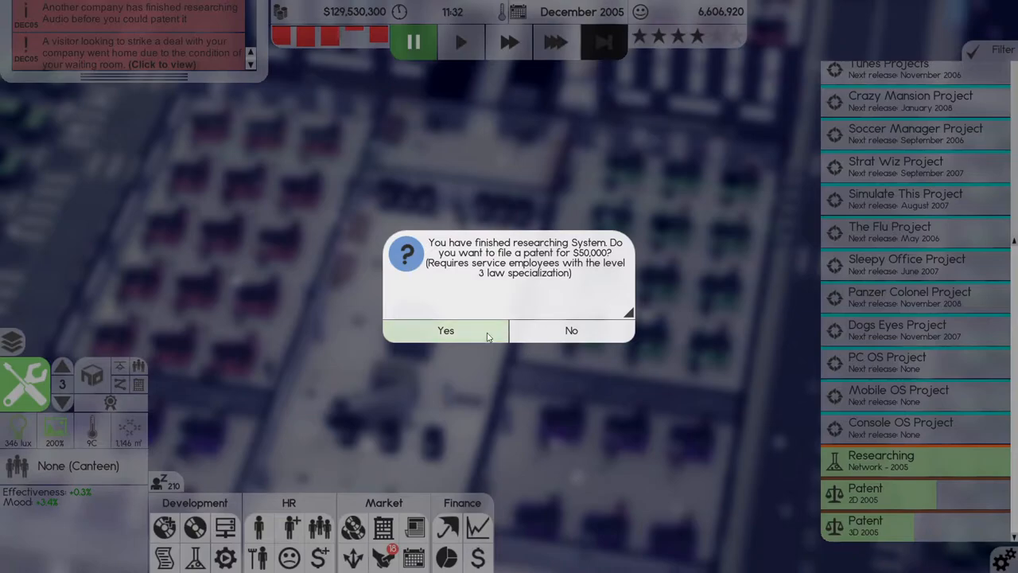
- Confirm filing the $50,000 System patent so it joins the 2005 patent filings
click(445, 330)
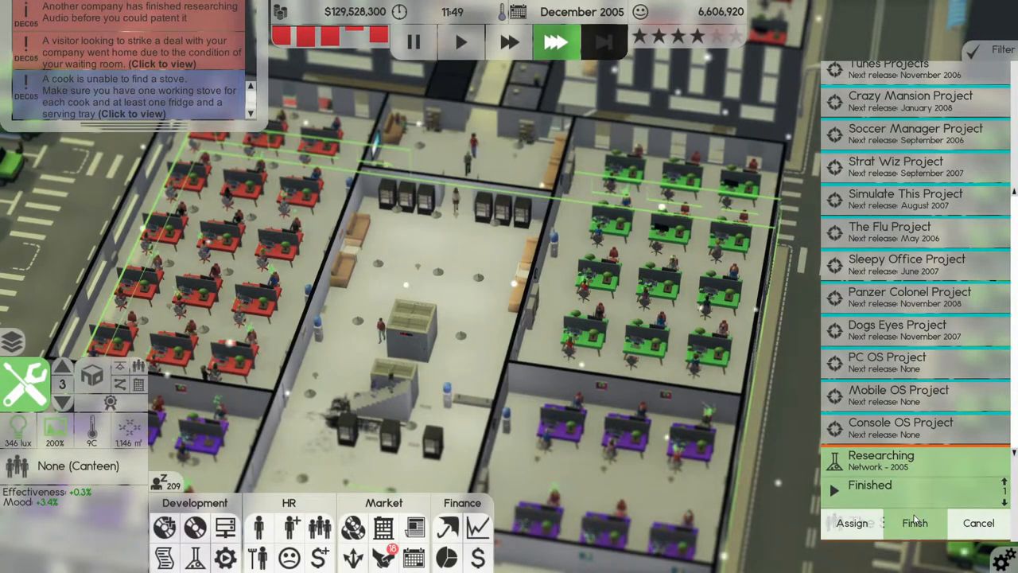
click(914, 522)
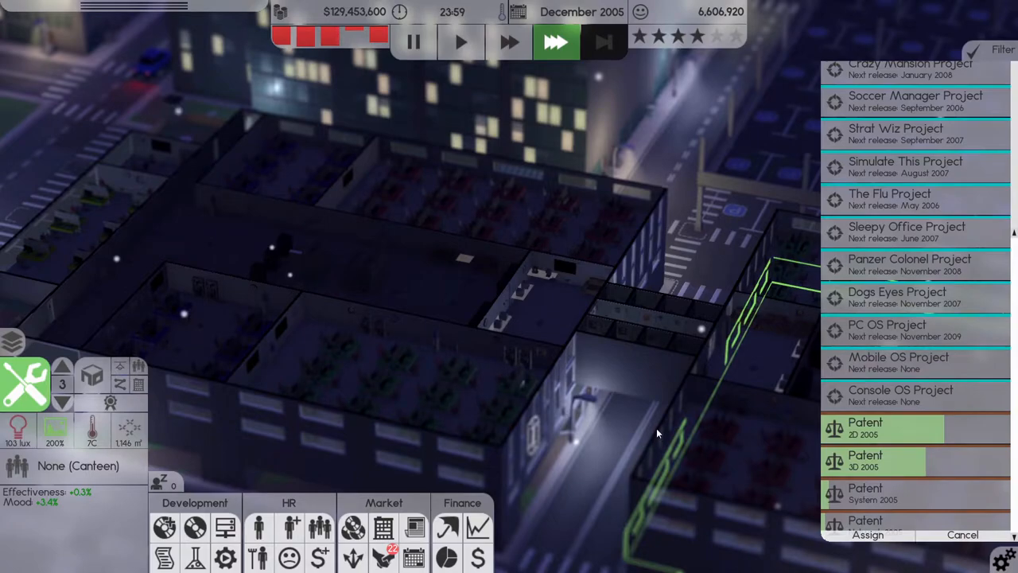
mouse_move(501, 420)
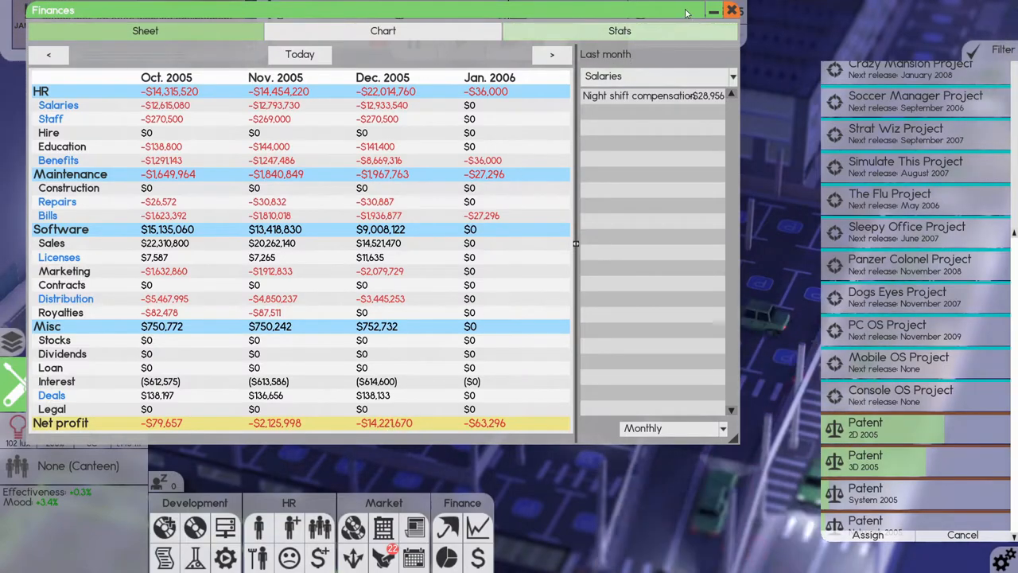
click(730, 10)
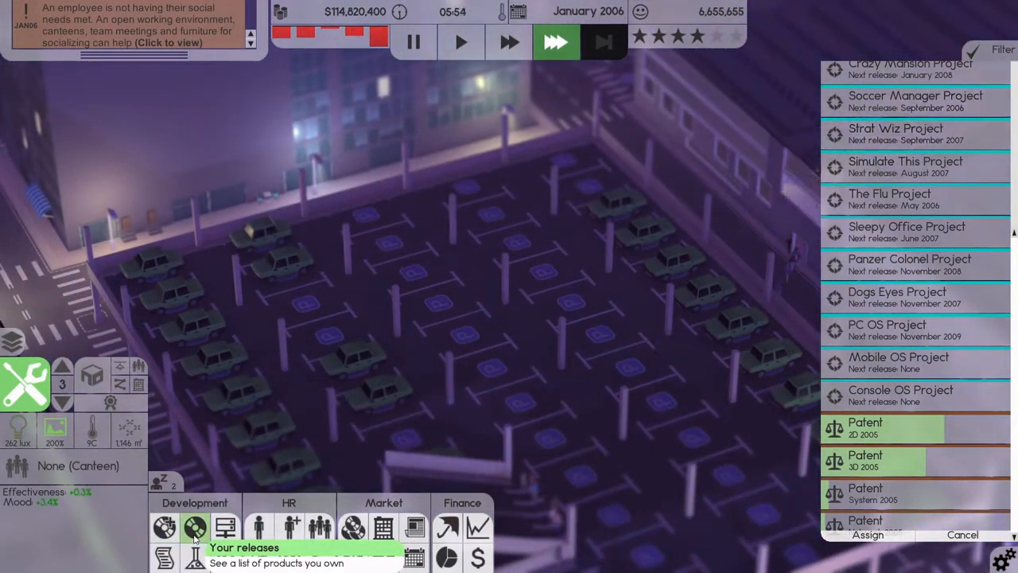
click(194, 528)
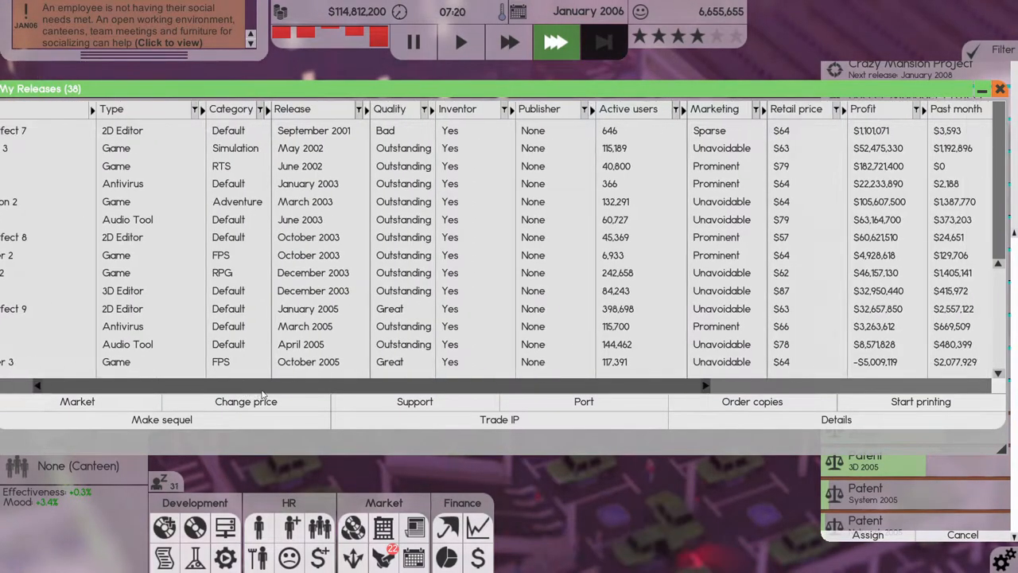
scroll(right, 3)
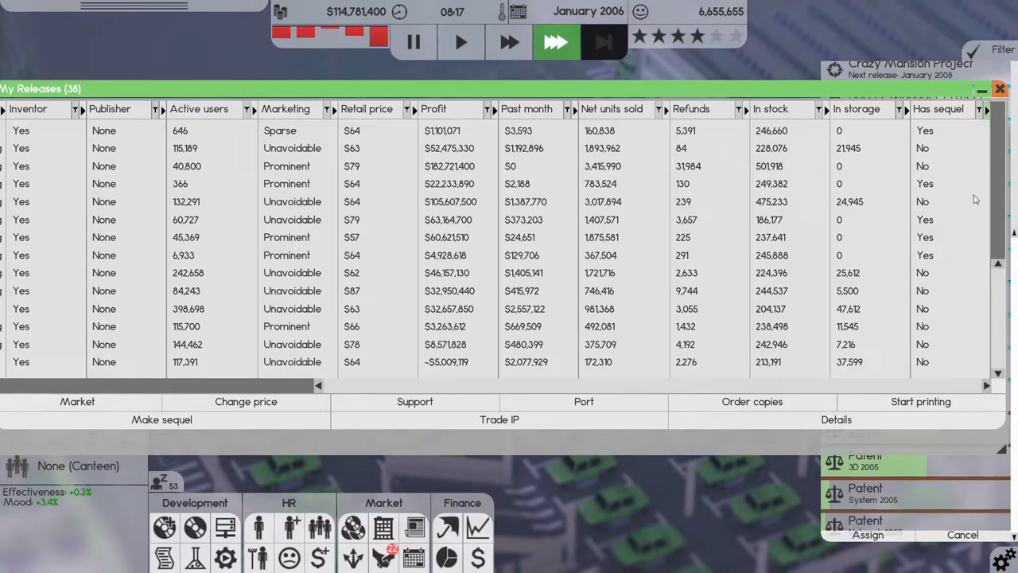
click(999, 89)
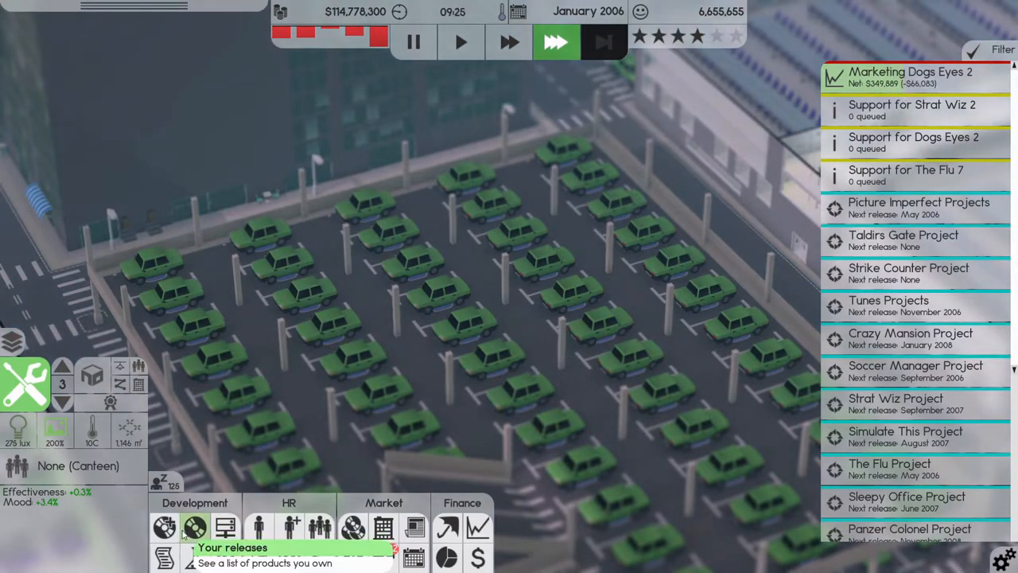
- Bring up the Deals overview from the Market section of the bottom toolbar
scroll(down, 3)
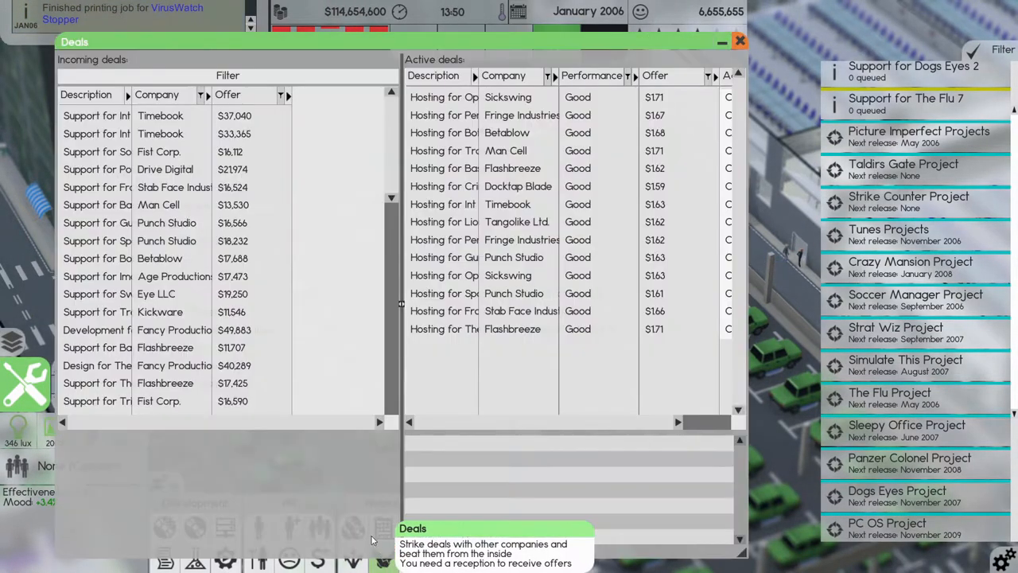
- Sort incoming deals by description and accept the Flashbreeze hosting offer
click(86, 95)
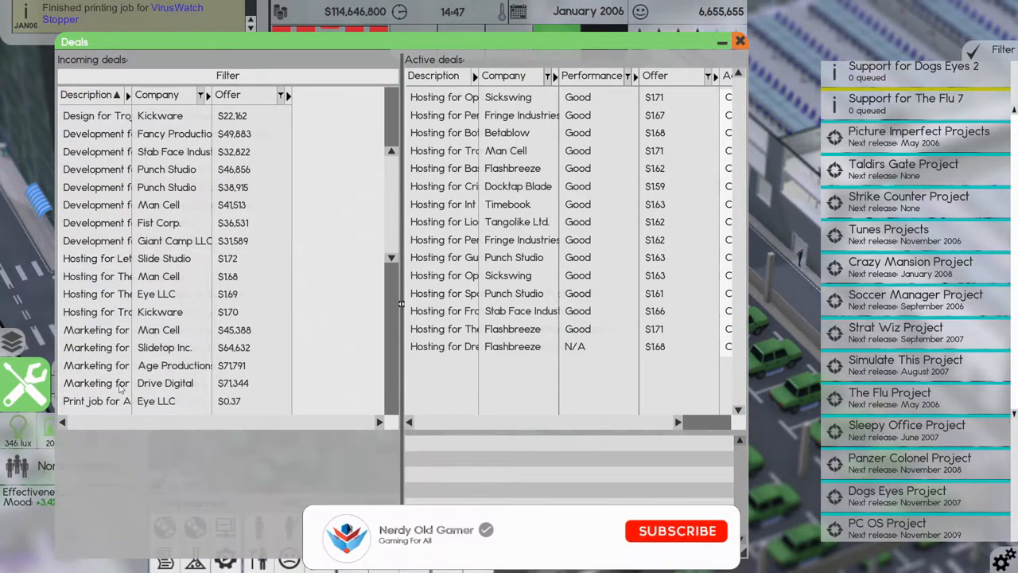
click(678, 531)
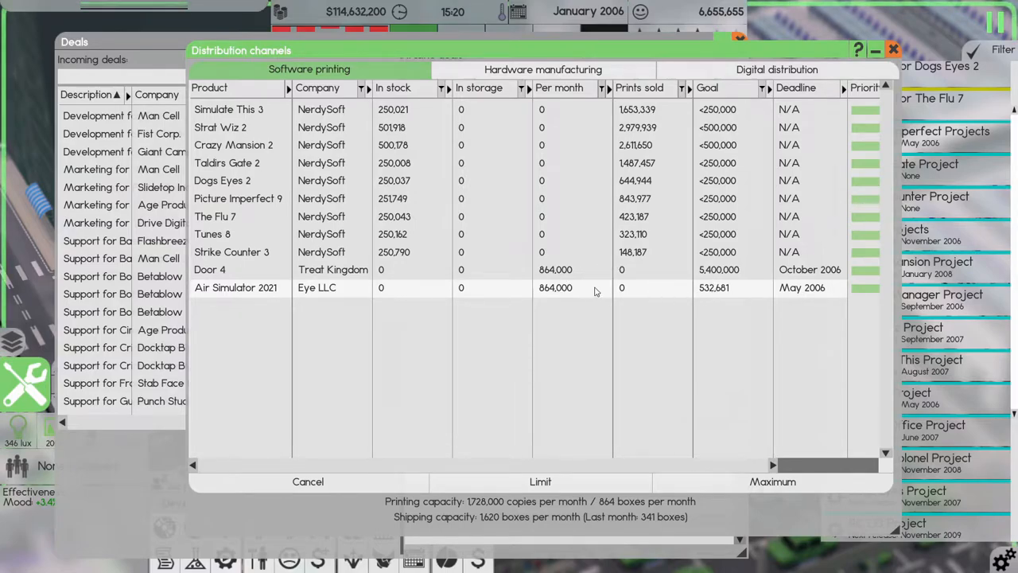
mouse_move(404, 264)
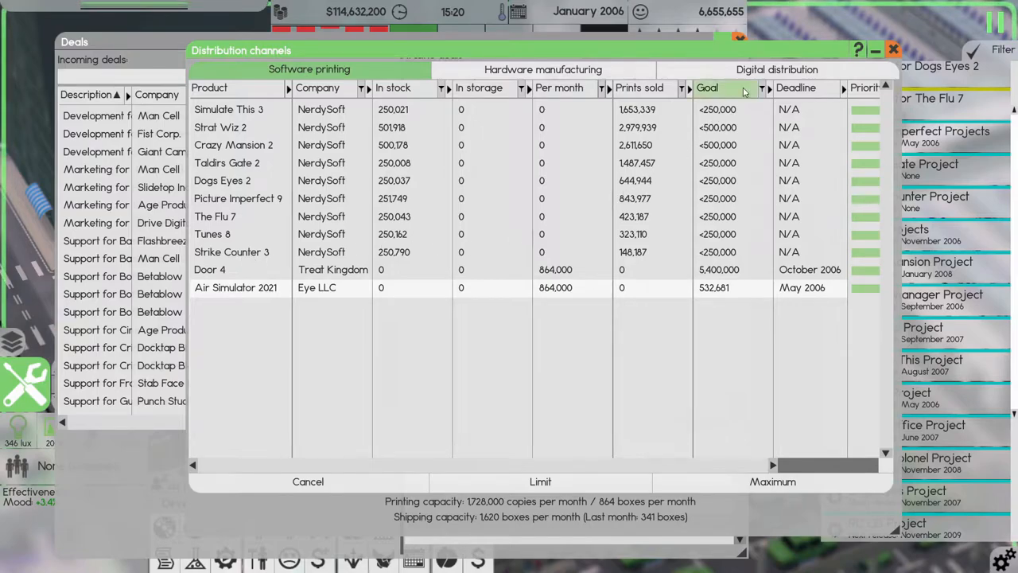
- Close the Distribution channels overview after checking the Eye LLC print job
click(892, 49)
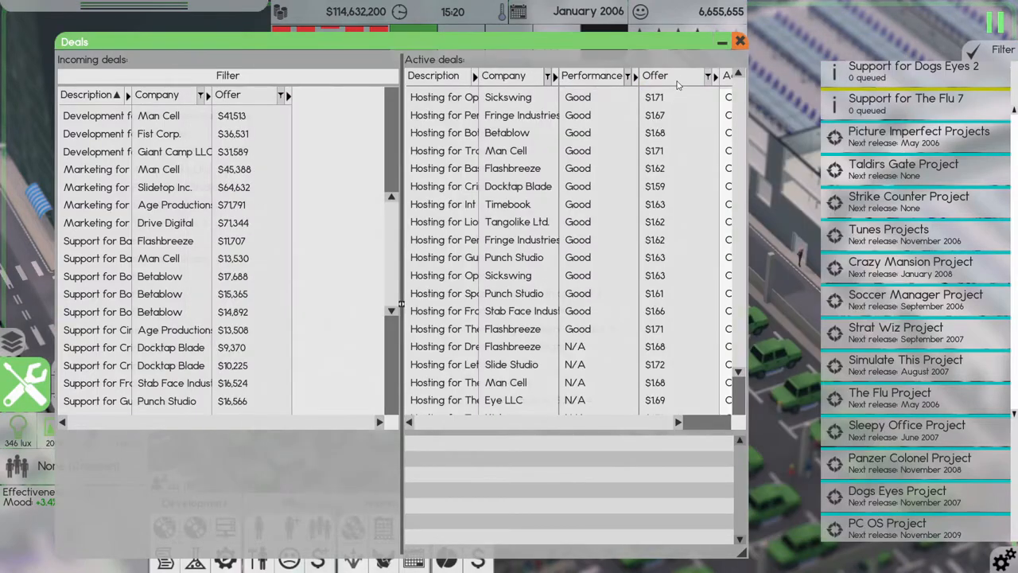
- Close the deals overview and let the company run on at fast speed into early 2006
click(738, 42)
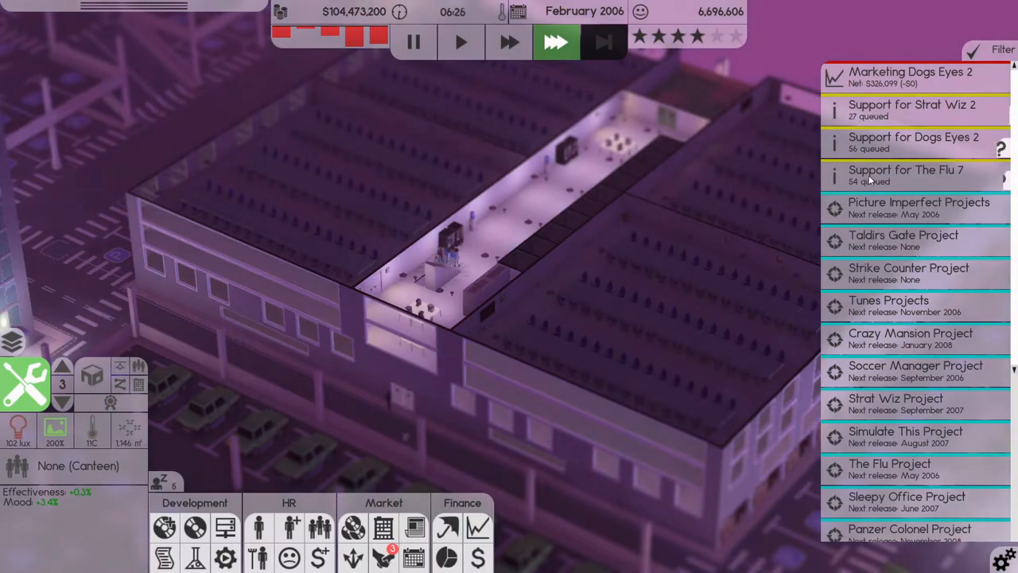
click(913, 141)
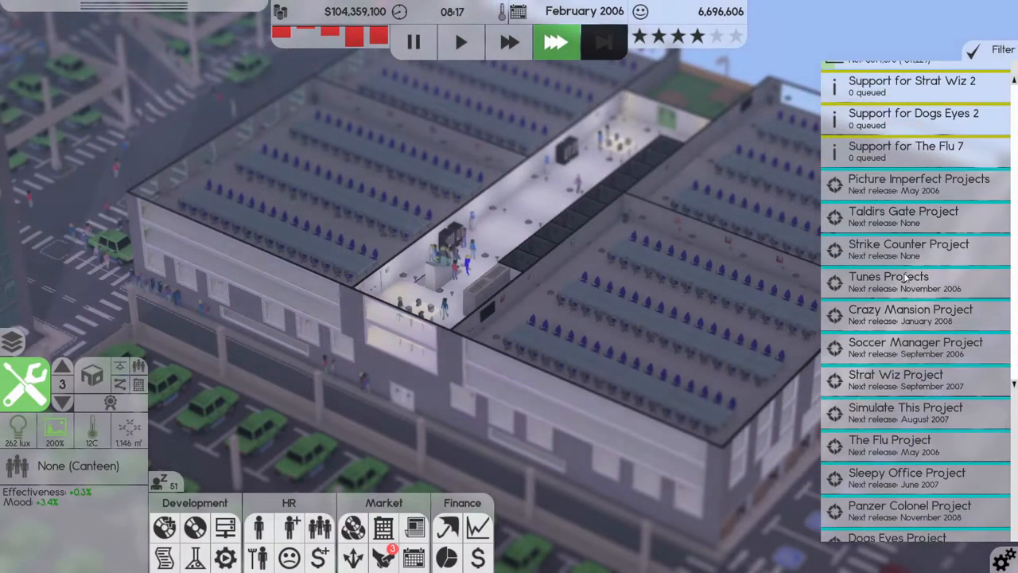
scroll(down, 3)
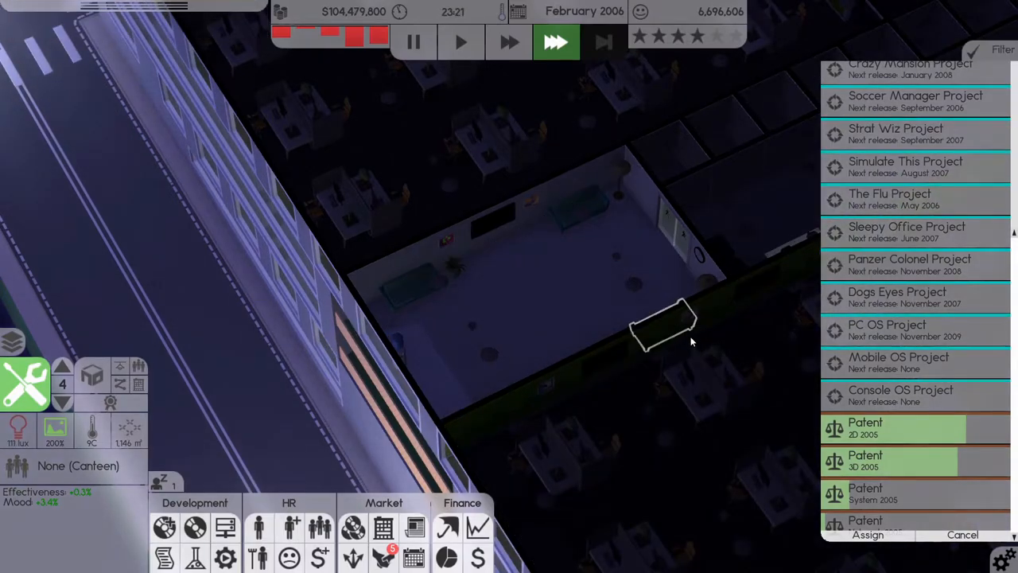
mouse_move(225, 556)
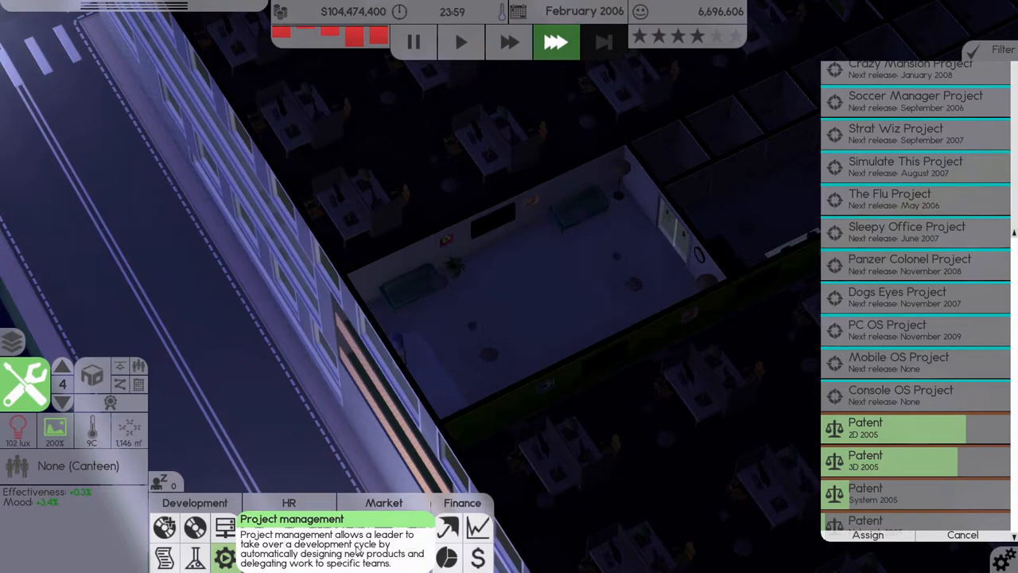
mouse_move(360, 549)
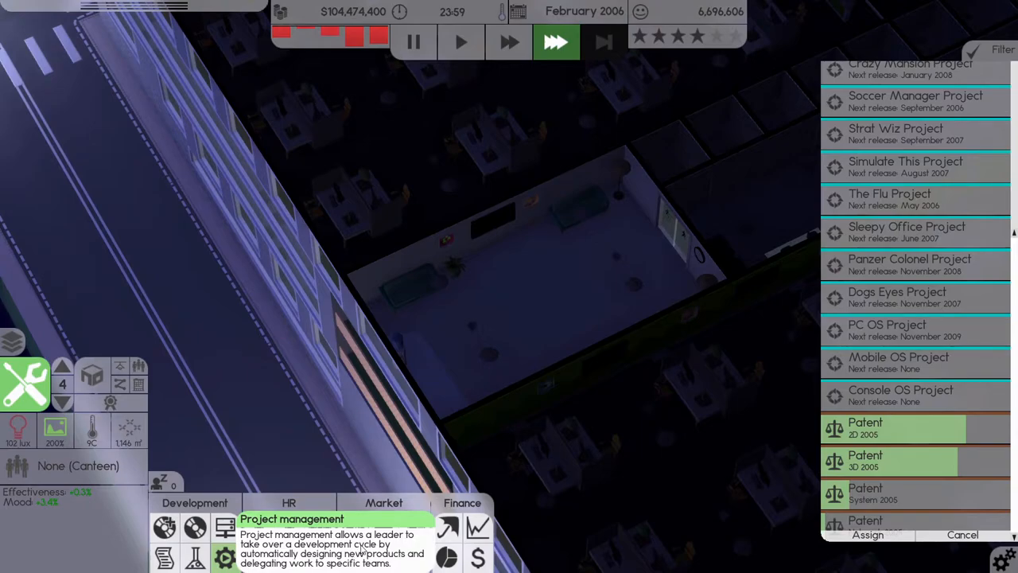
mouse_move(585, 299)
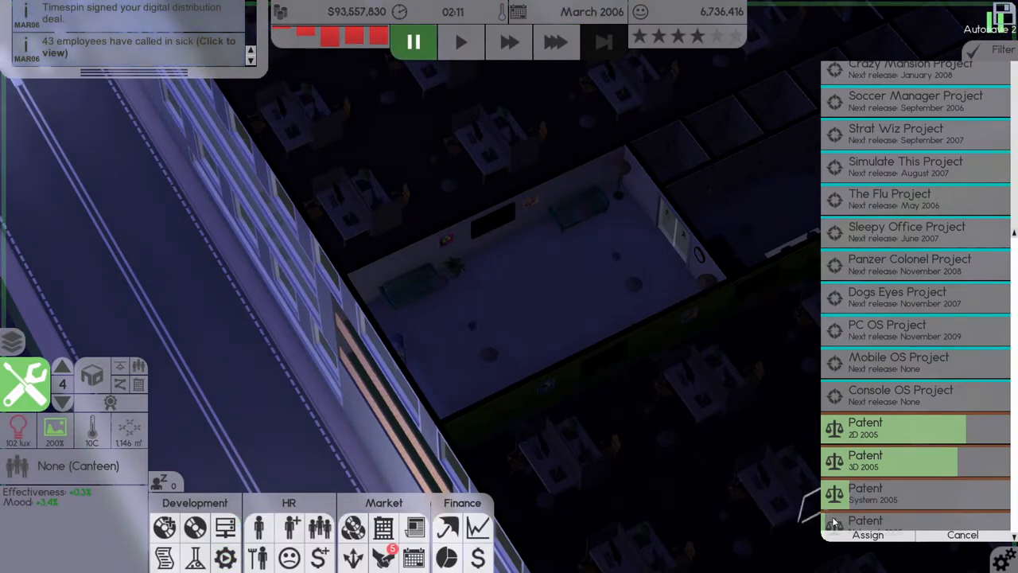
mouse_move(194, 557)
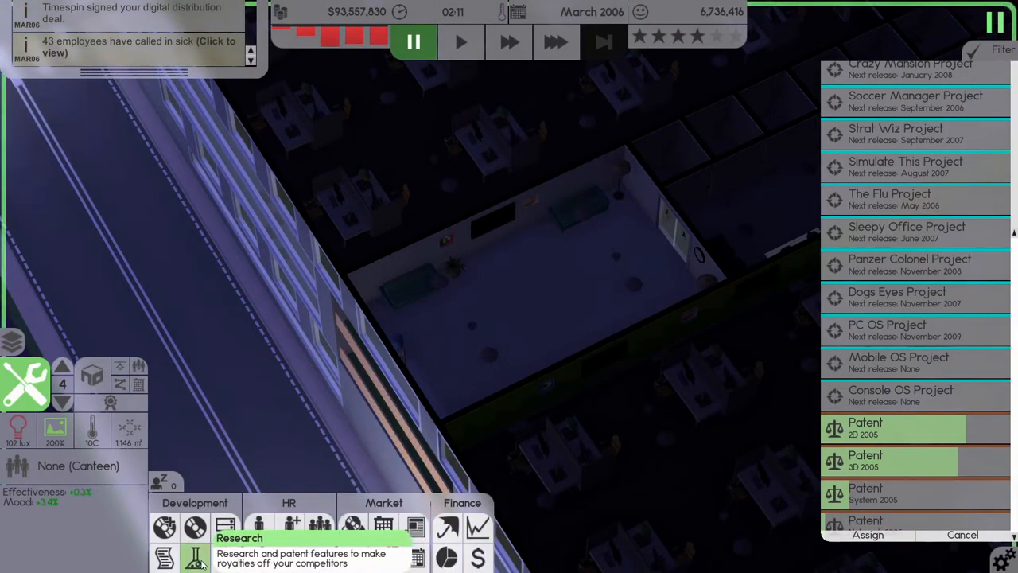
- Start System technology research with The Scientists and review the Network research standings
click(195, 556)
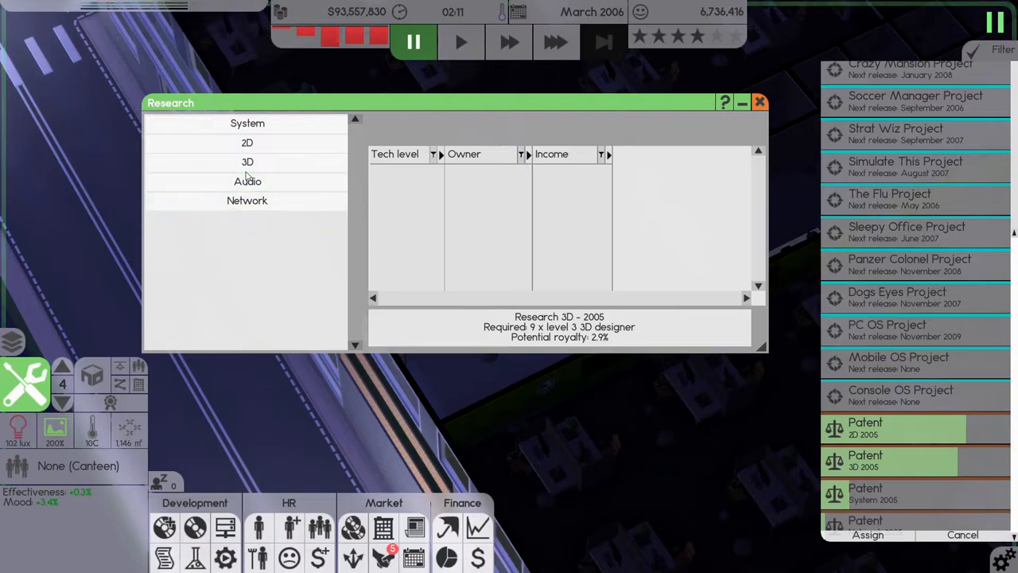
click(248, 124)
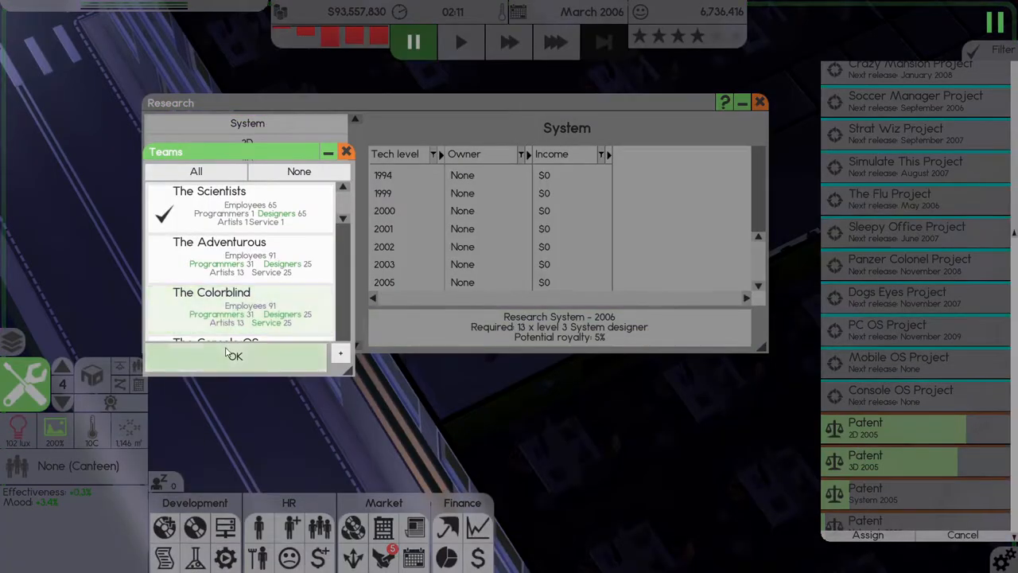
click(248, 143)
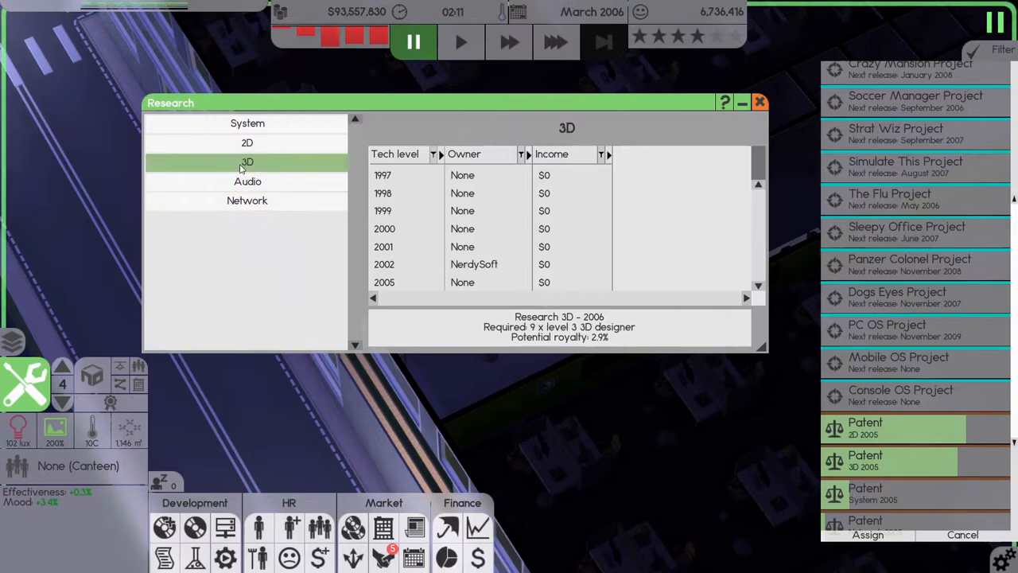
mouse_move(222, 253)
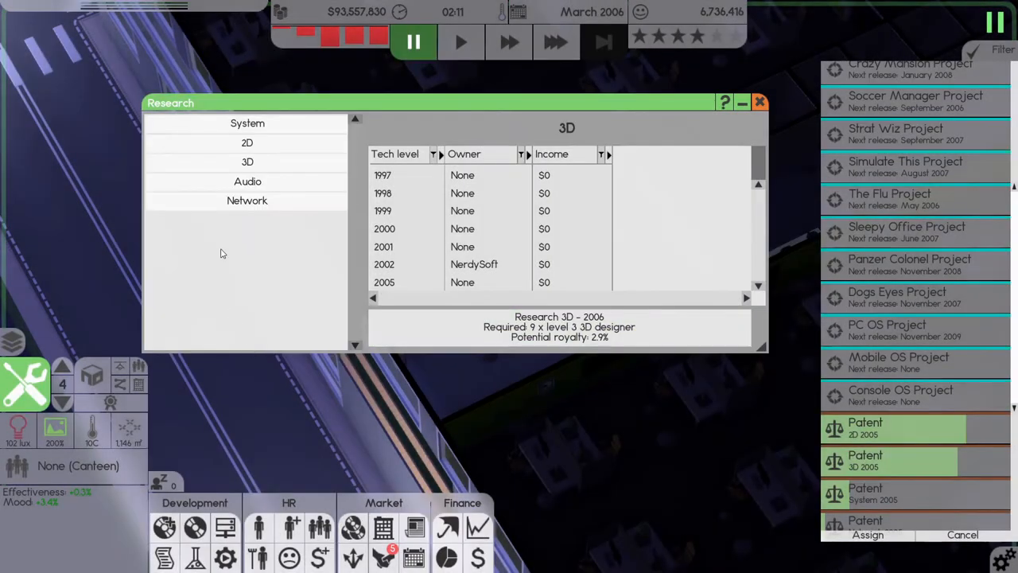
click(249, 181)
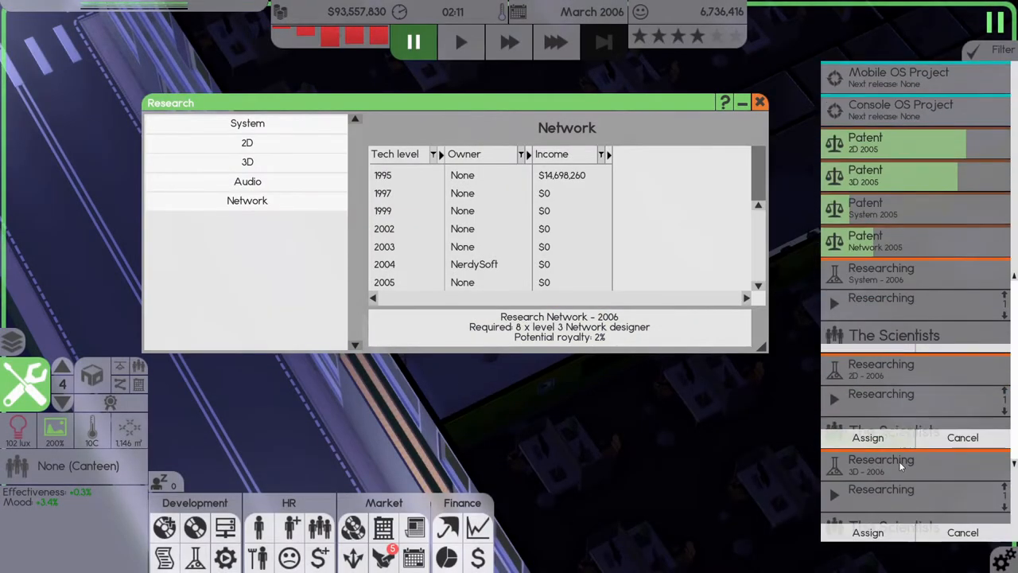
scroll(down, 3)
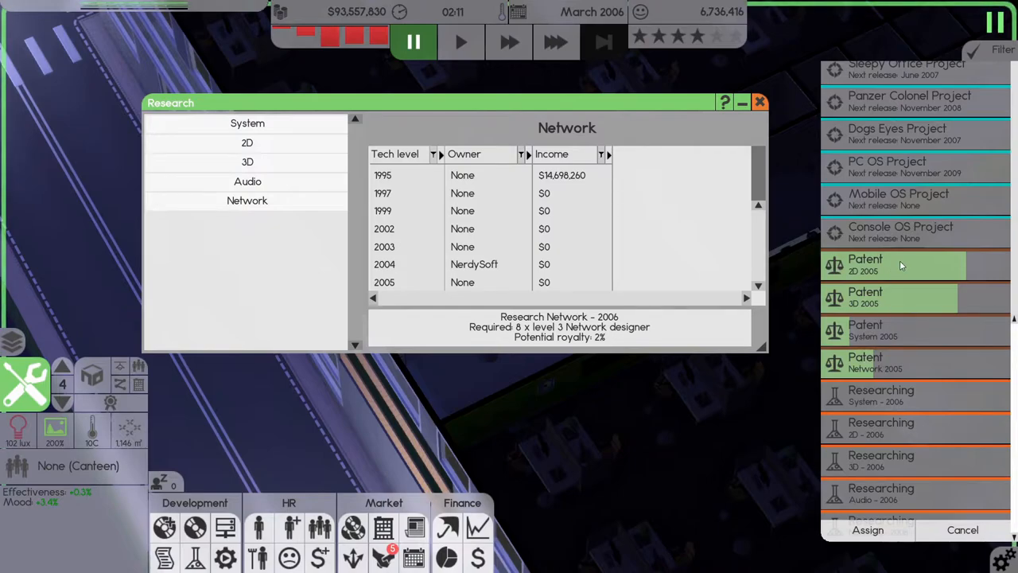
mouse_move(912, 321)
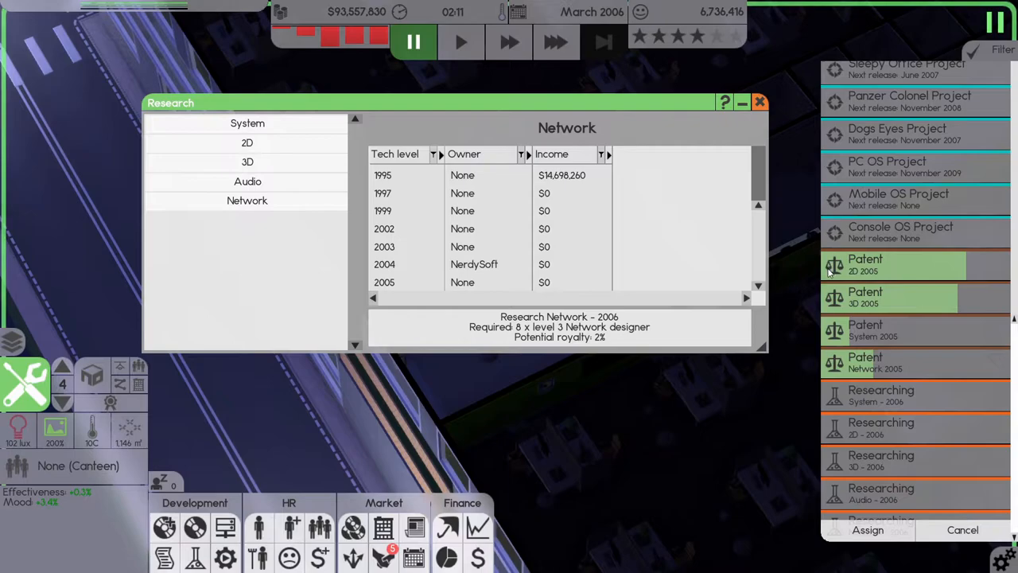
- Compare the 3D, Audio and Network patent research details, then close the research overview
click(759, 101)
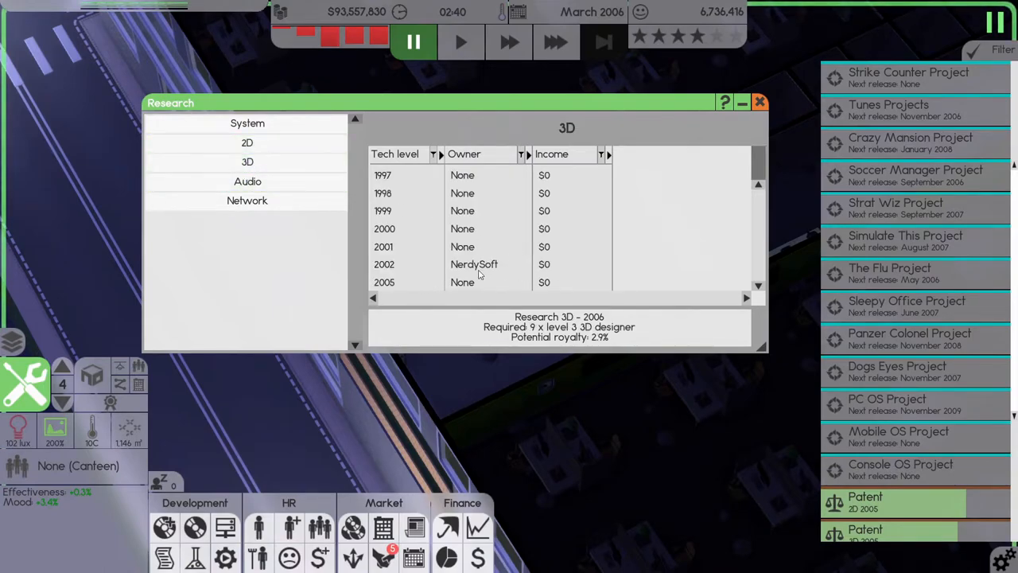
click(248, 182)
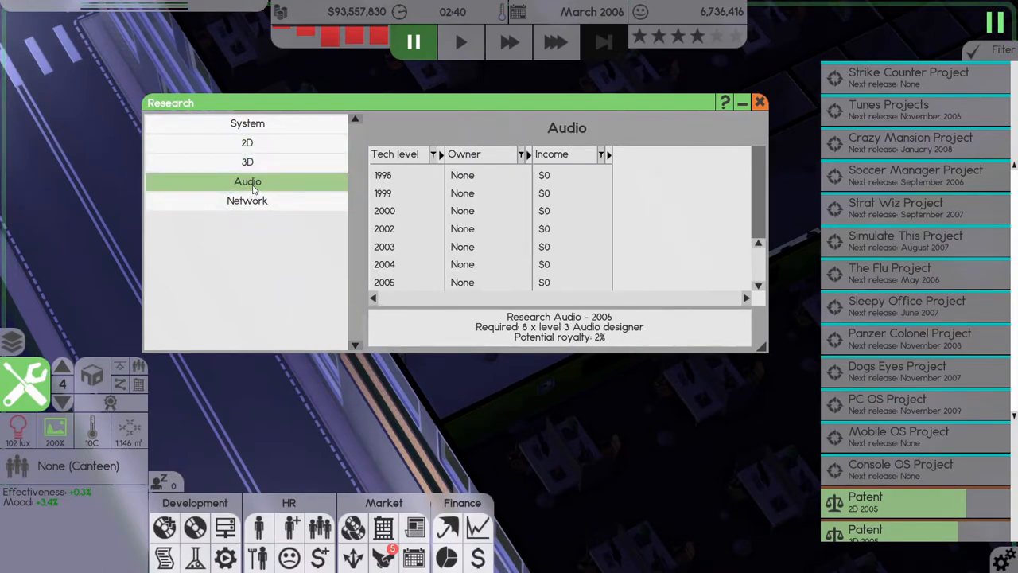
click(248, 200)
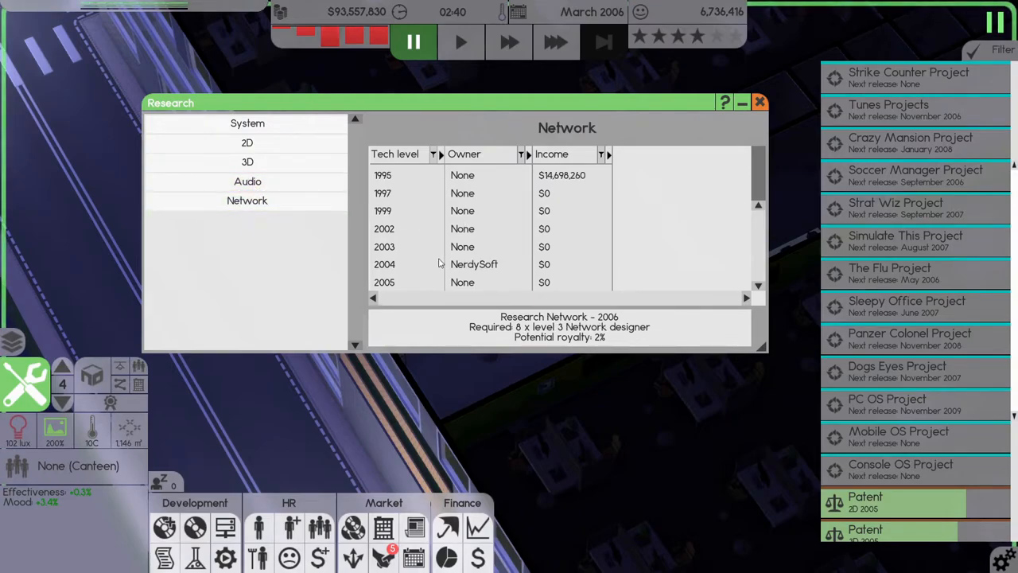
click(758, 102)
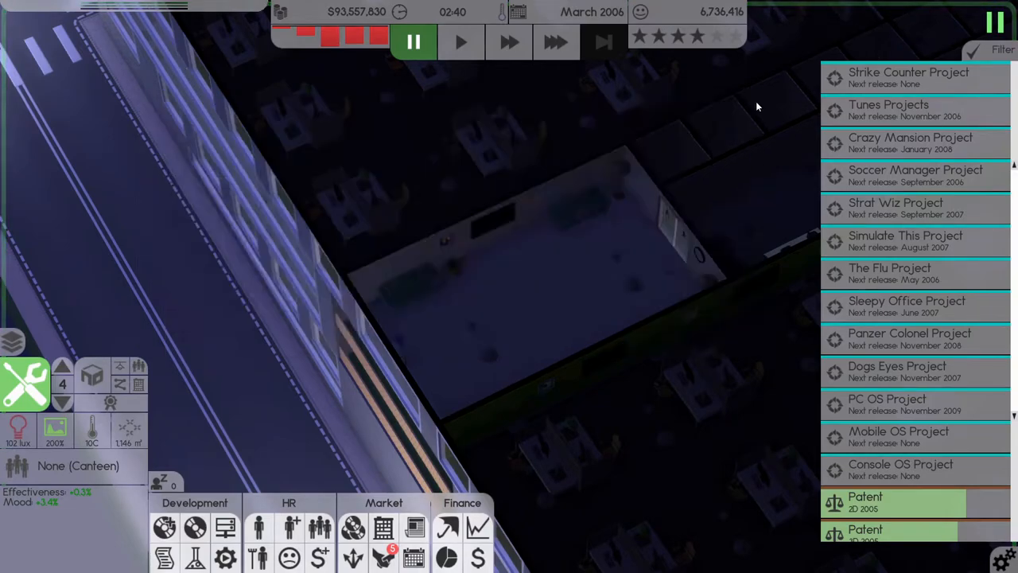
- Resume time at the fastest speed and watch support tasks queue up in the office
click(557, 42)
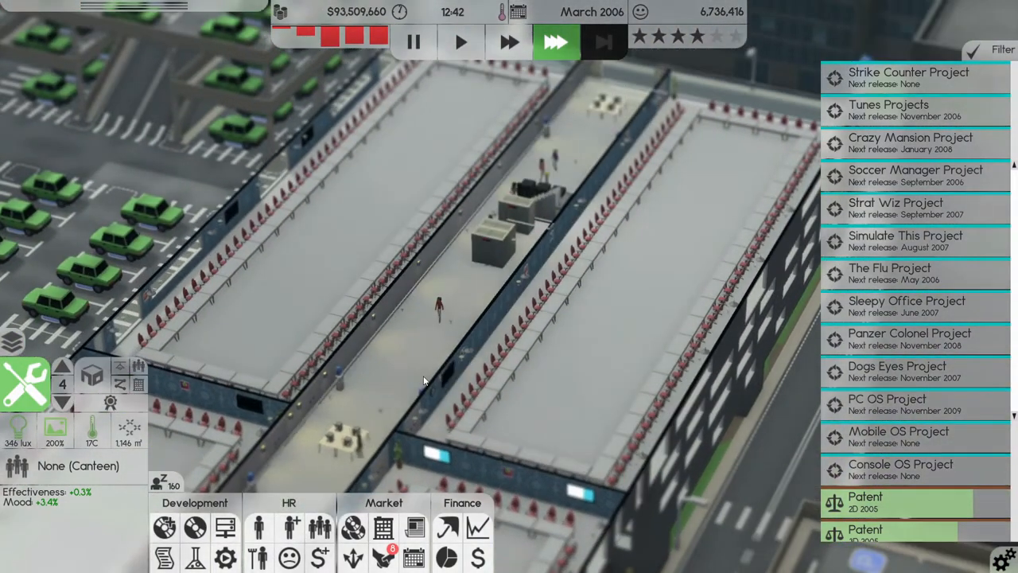
click(61, 367)
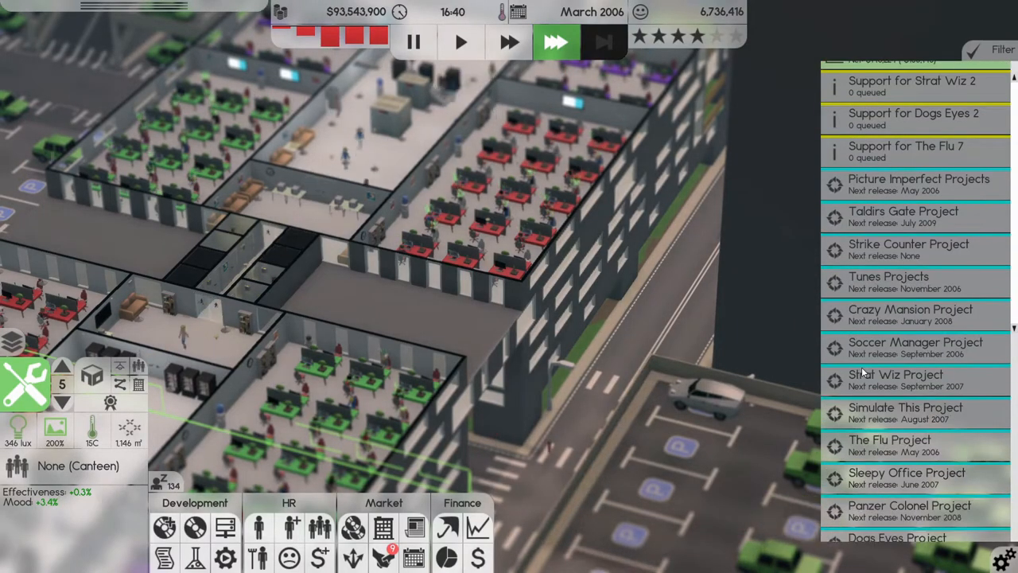
scroll(down, 3)
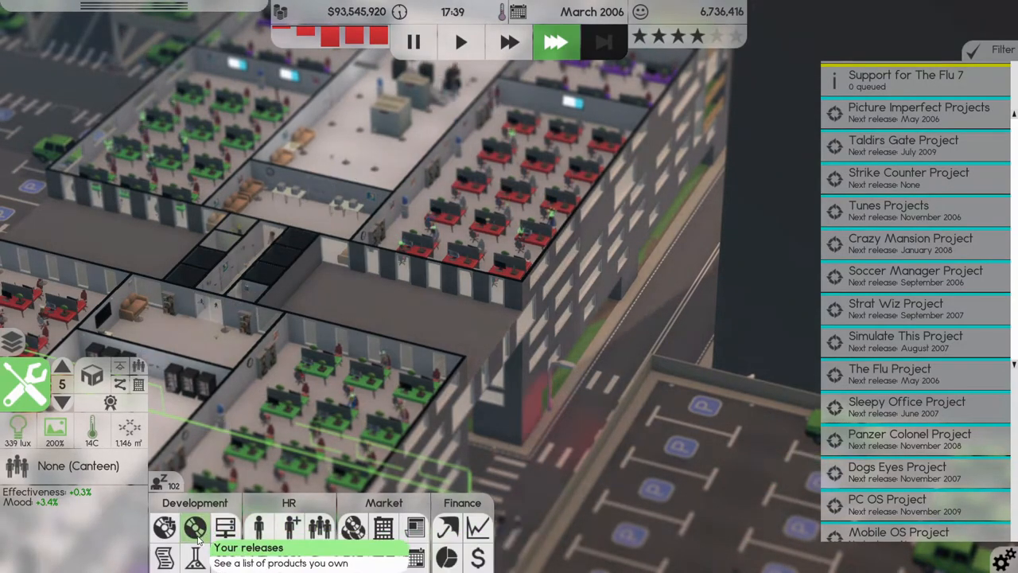
- Browse the My Releases table, scrolling through the profit, income and stock columns of all products
click(194, 527)
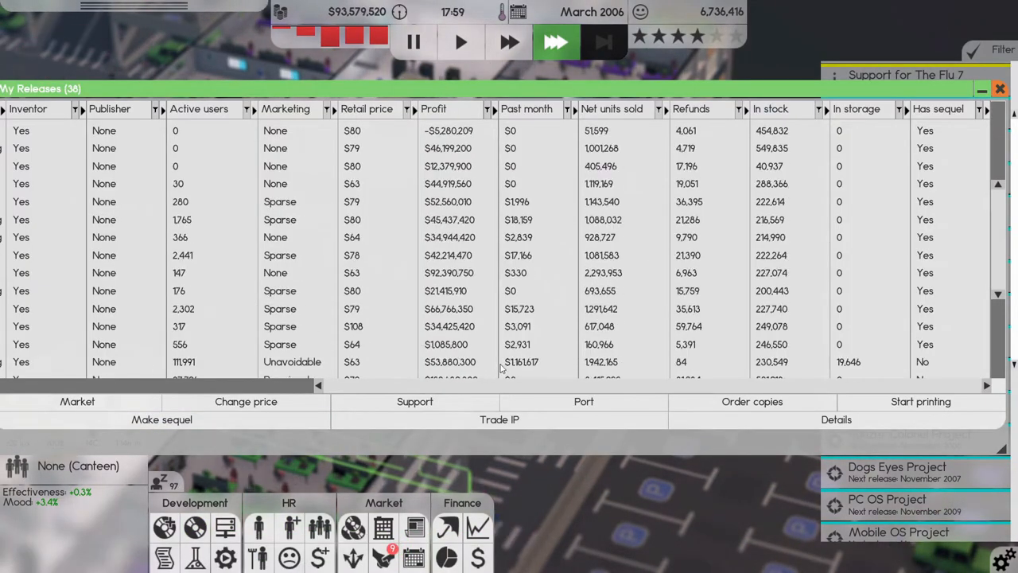
scroll(down, 3)
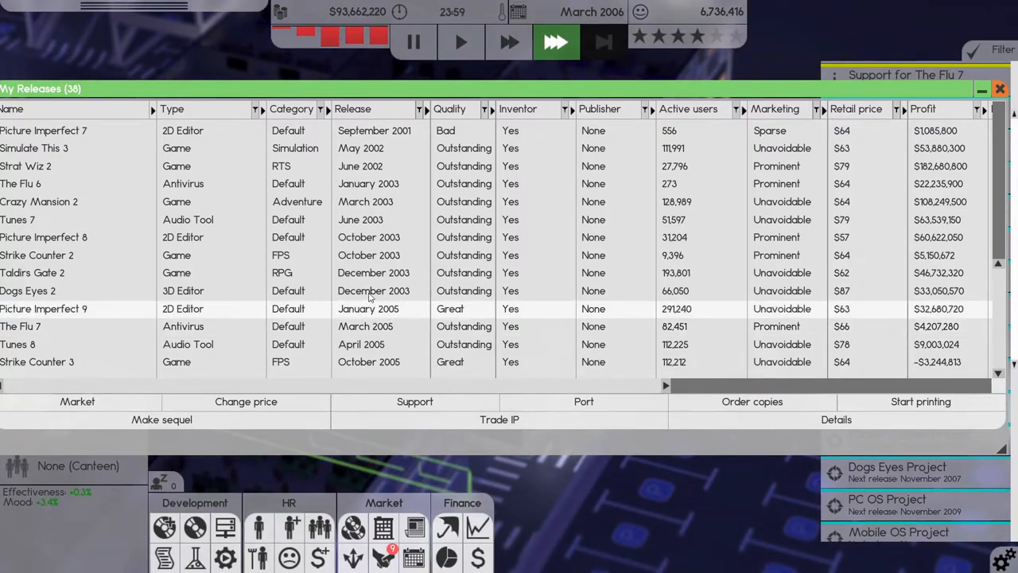
mouse_move(769, 162)
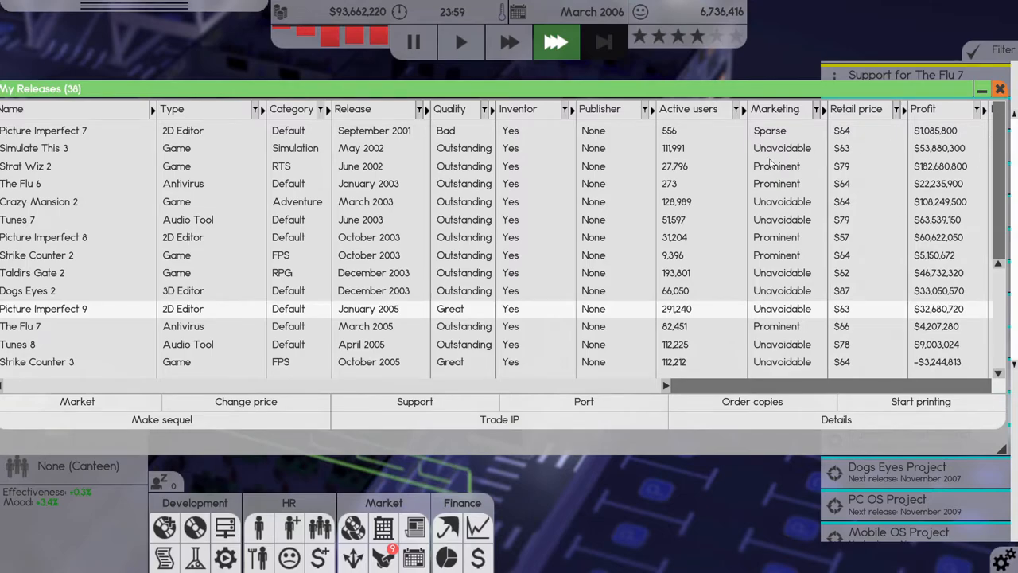
mouse_move(608, 210)
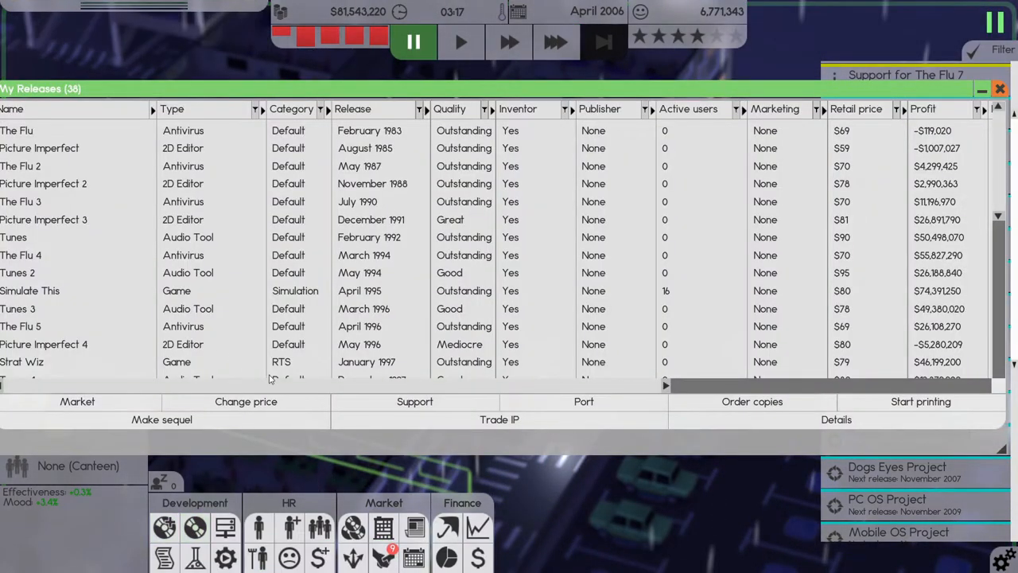
scroll(down, 3)
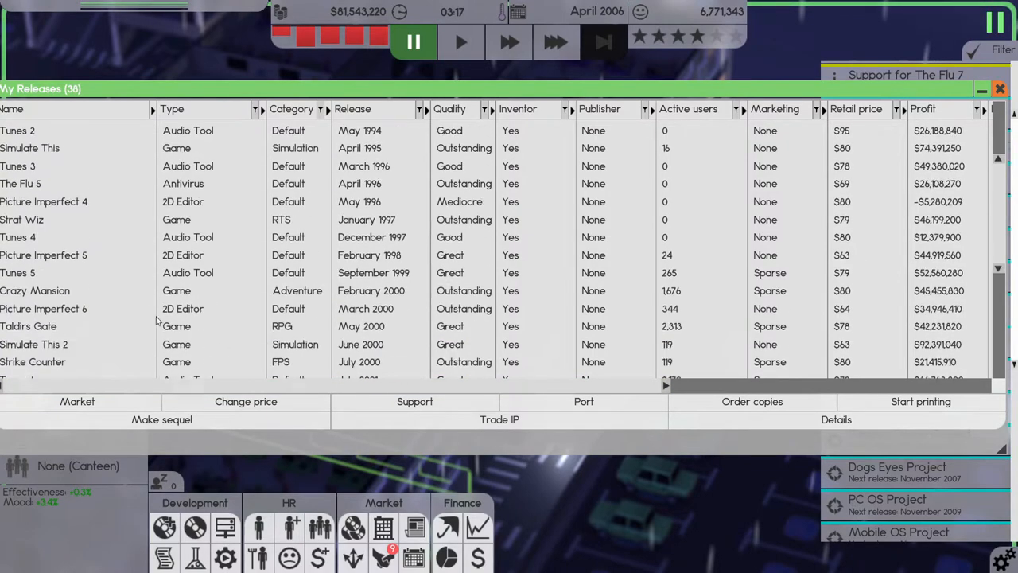
scroll(down, 3)
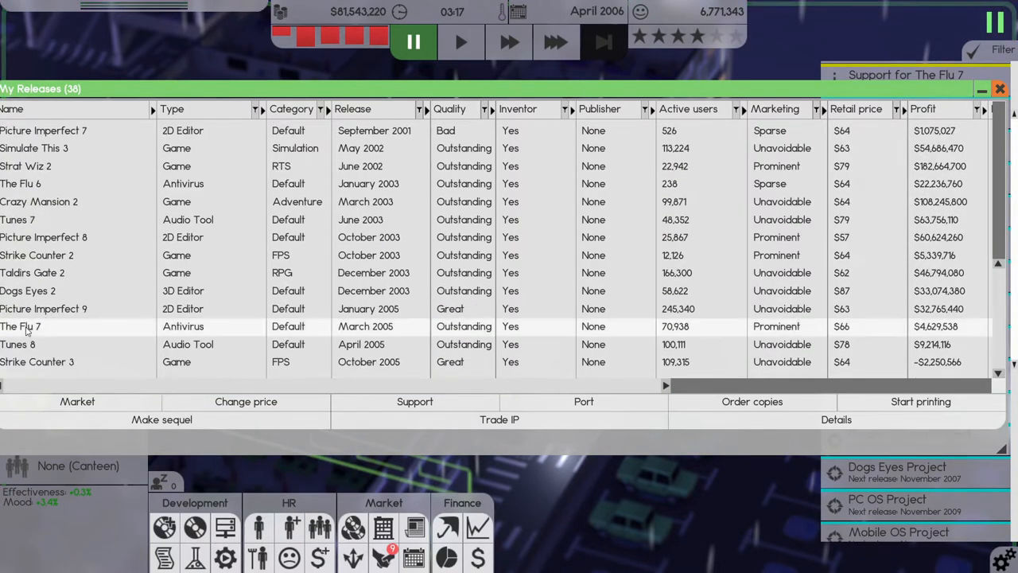
scroll(right, 3)
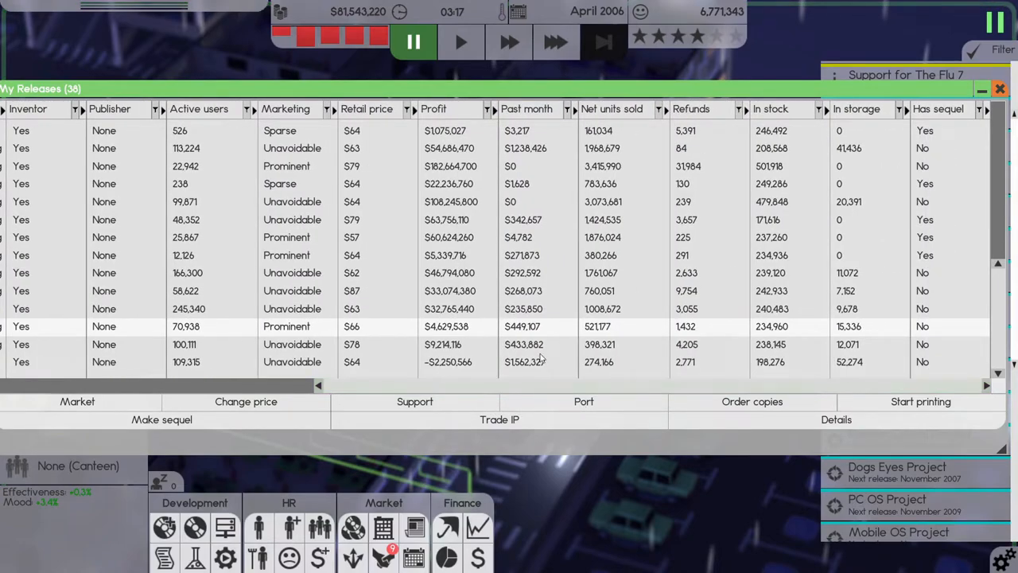
mouse_move(513, 332)
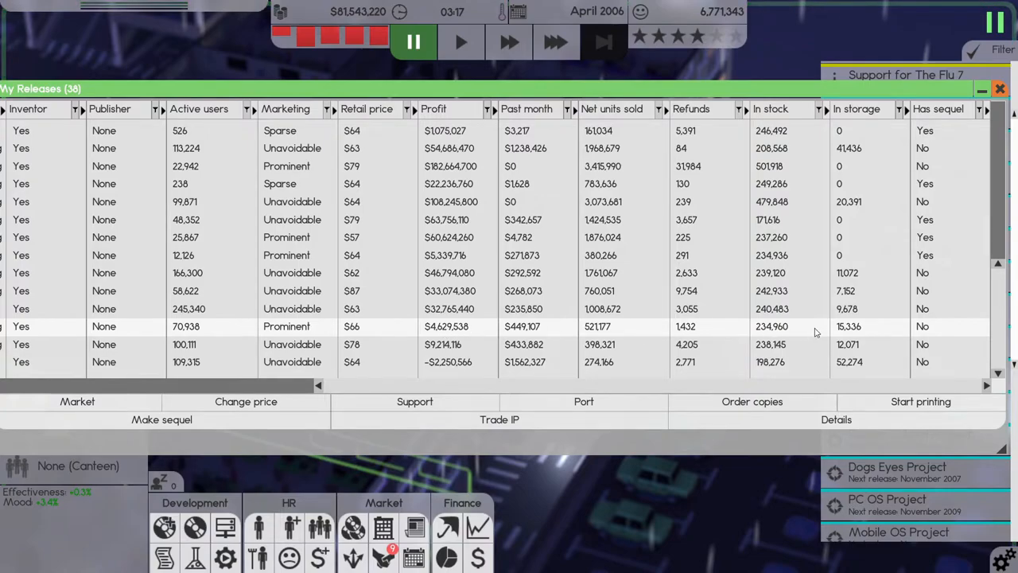
mouse_move(776, 359)
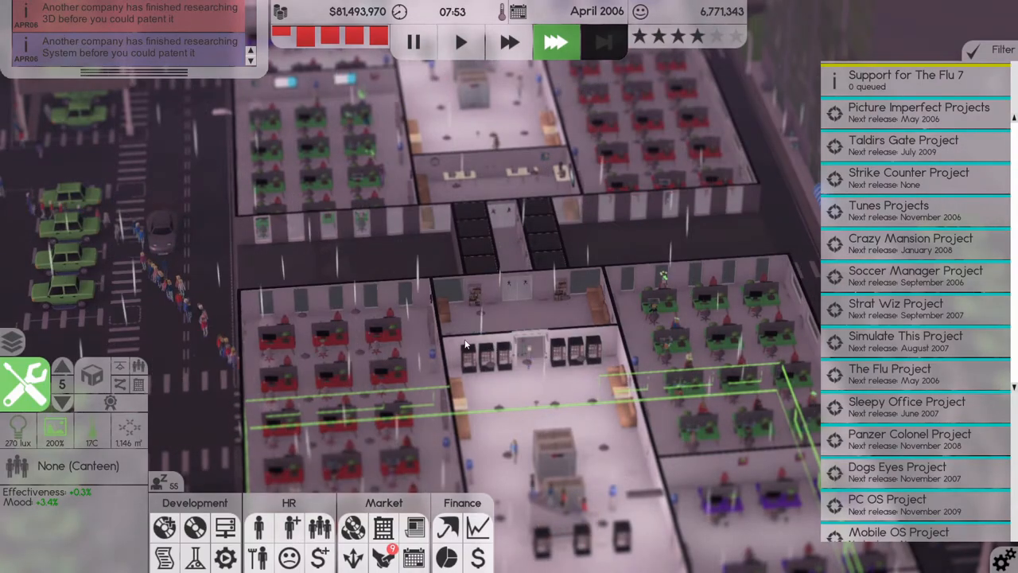
- Bring up the Insurance and investments overview from the Finance toolbar group
scroll(down, 3)
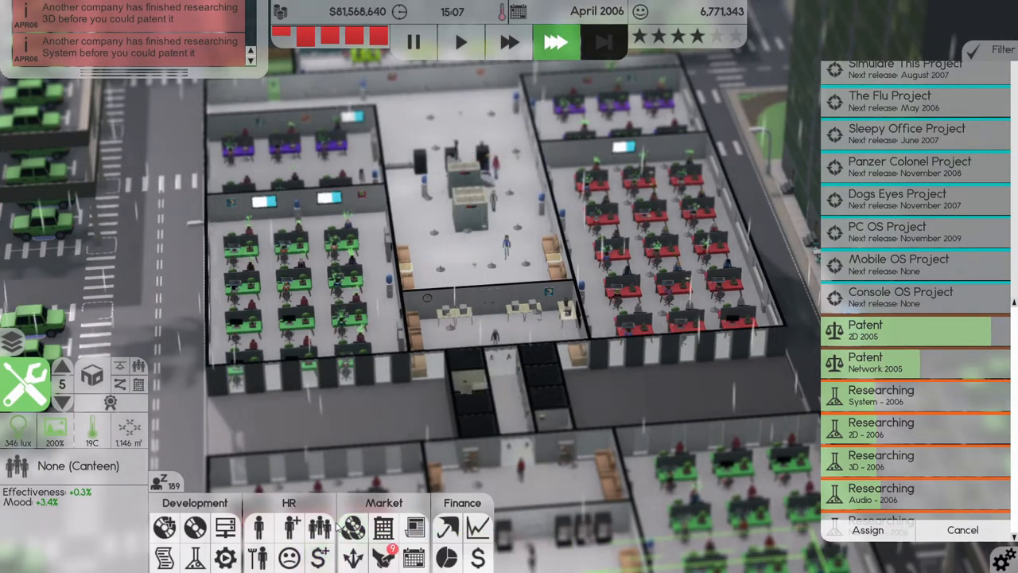
mouse_move(413, 528)
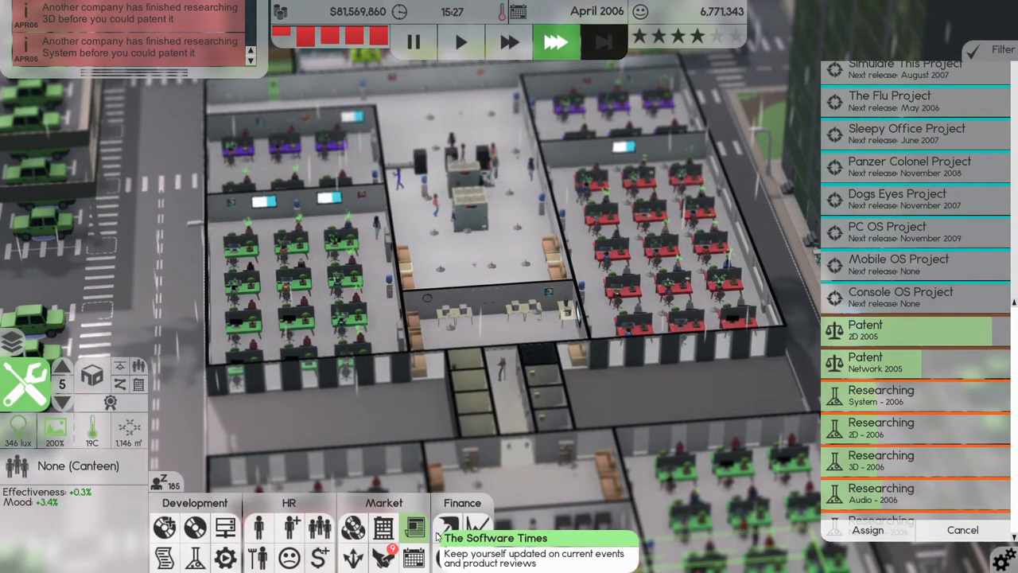
click(413, 528)
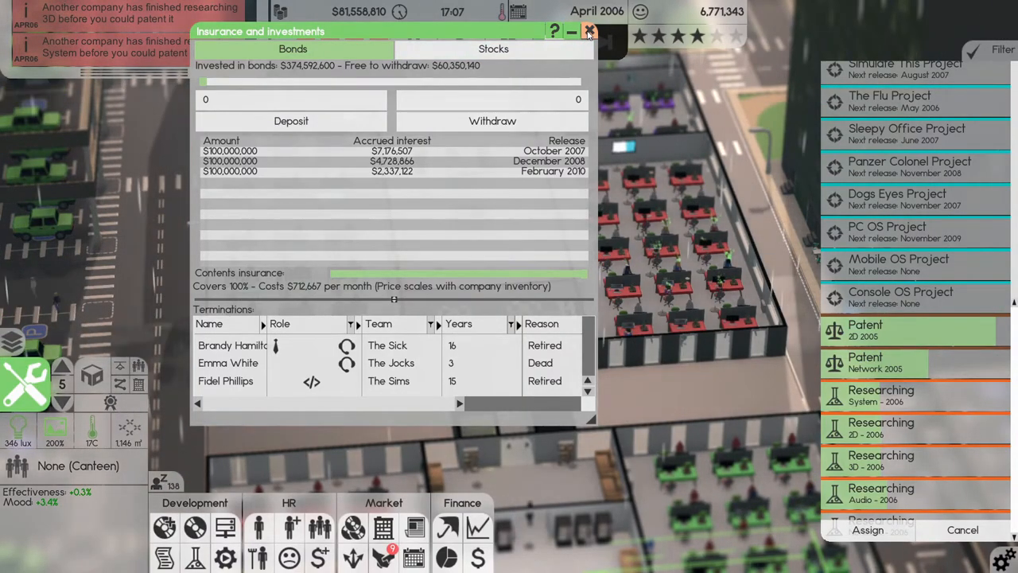
- Close the Insurance and investments overview after reviewing bonds and terminations
click(589, 32)
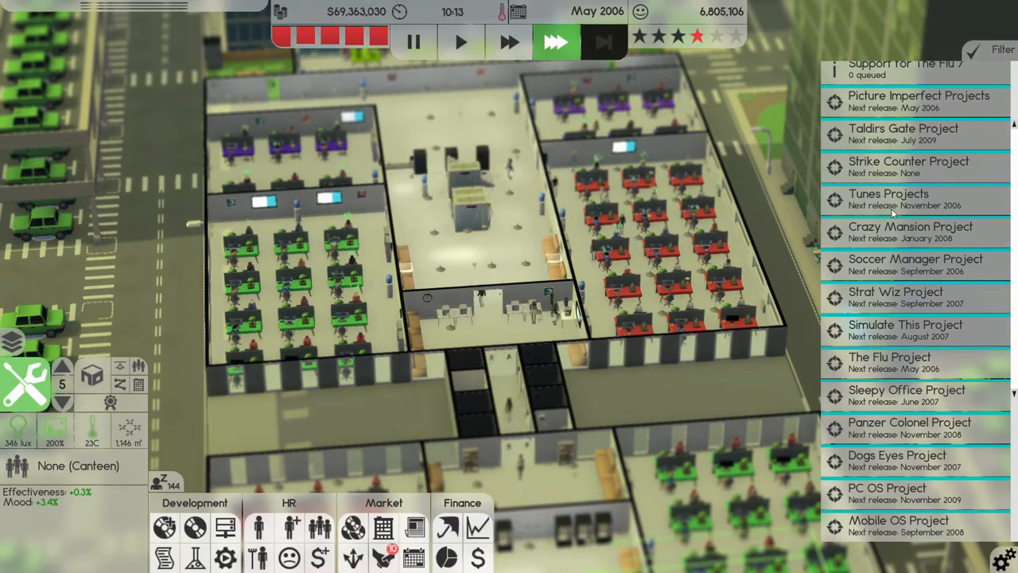
- Start printing the newest release with a 250000-copy stock limit
scroll(down, 3)
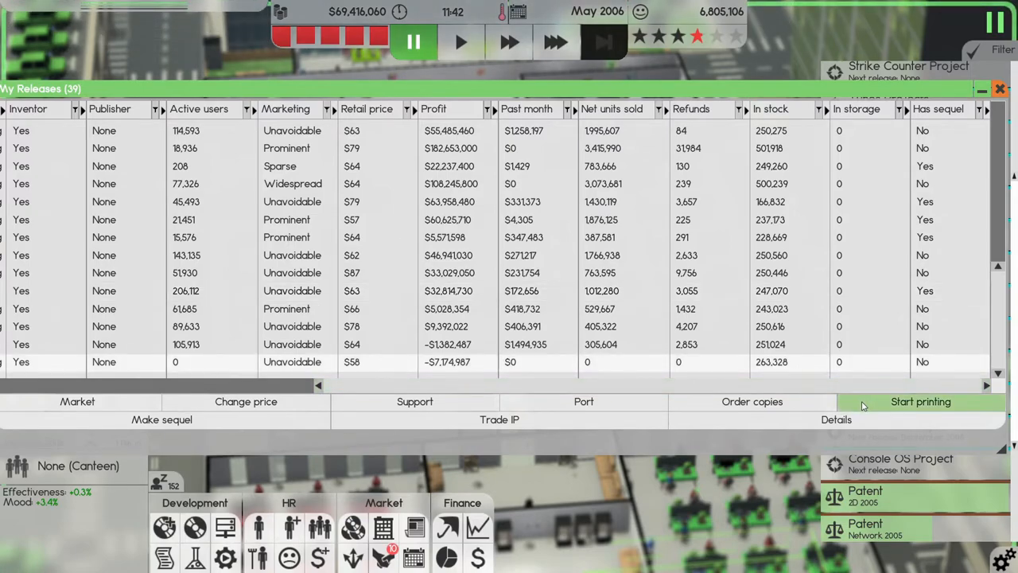
click(919, 401)
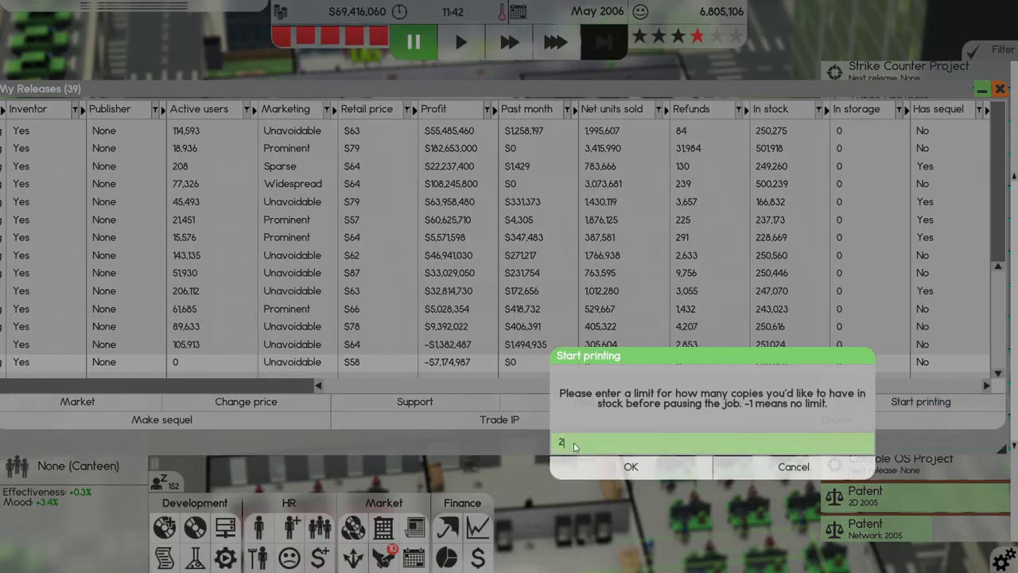
text(250000)
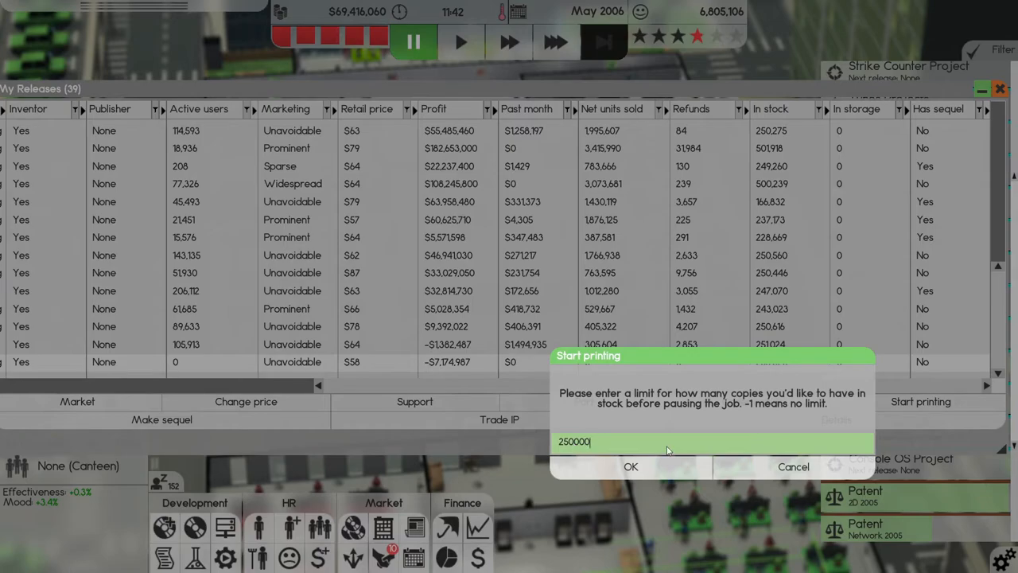
click(630, 466)
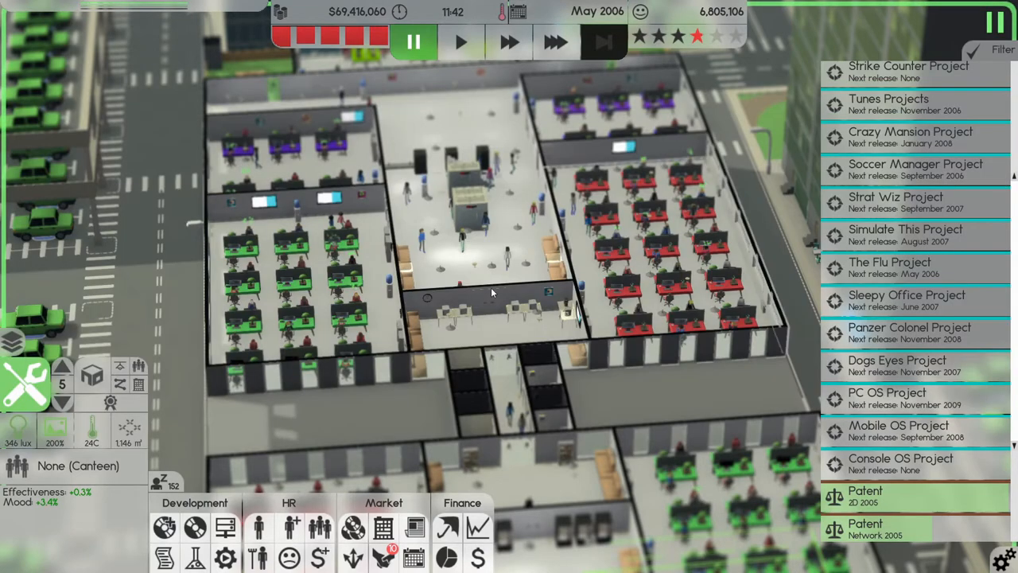
- Start printing VirusWatch Stopper with a 2500000-copy stock limit from My Releases
click(555, 41)
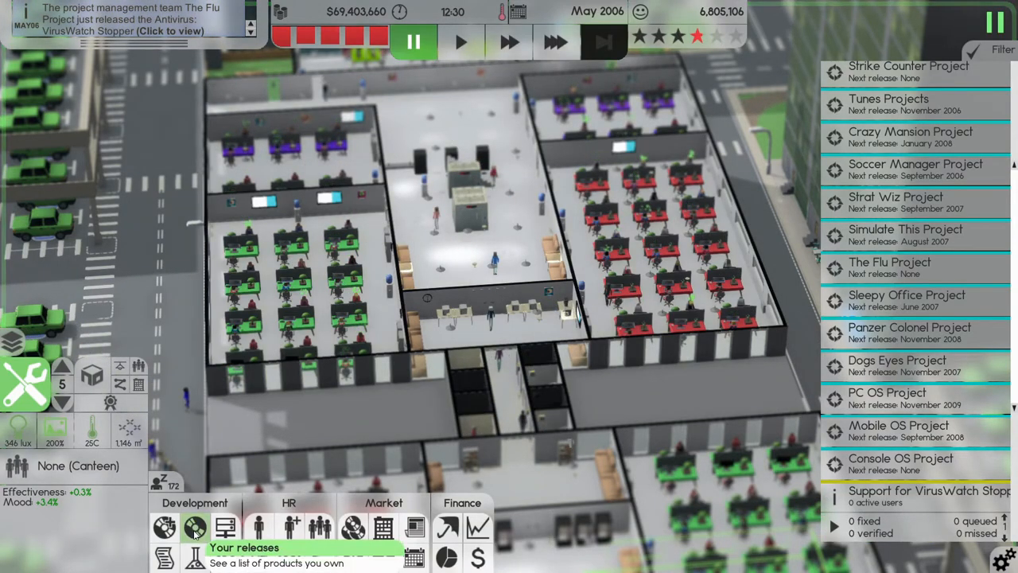
click(194, 528)
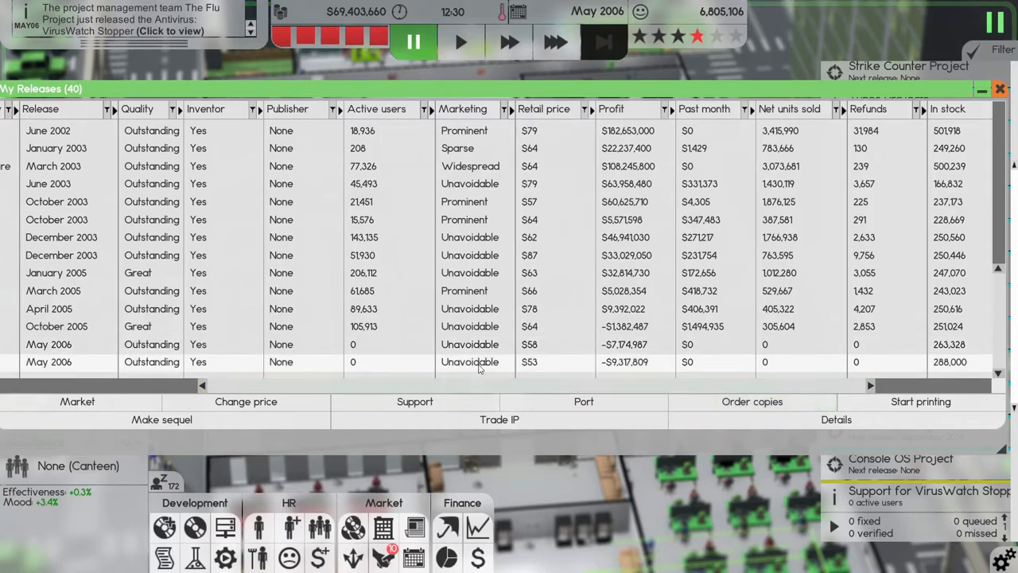
mouse_move(538, 375)
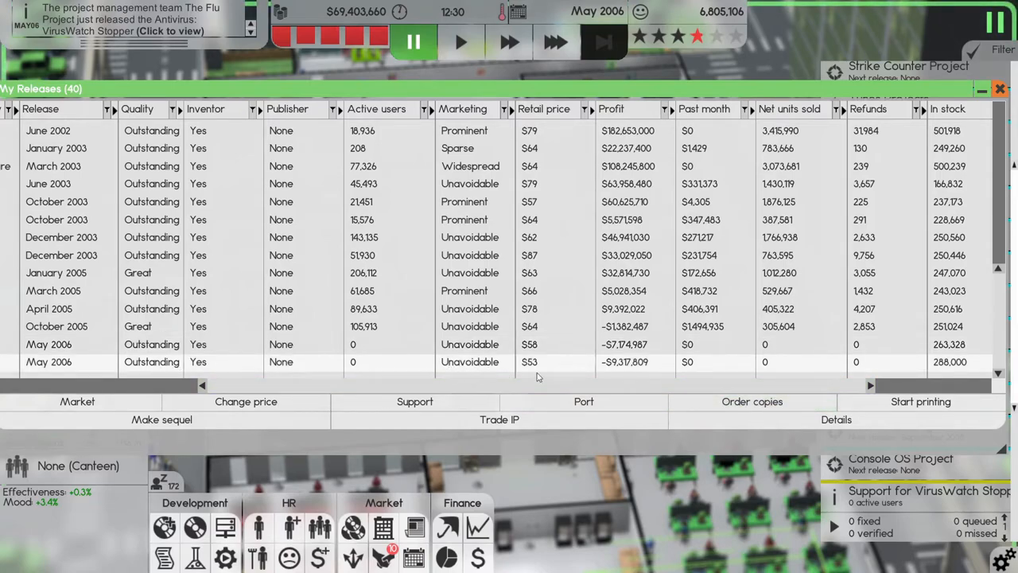
click(920, 401)
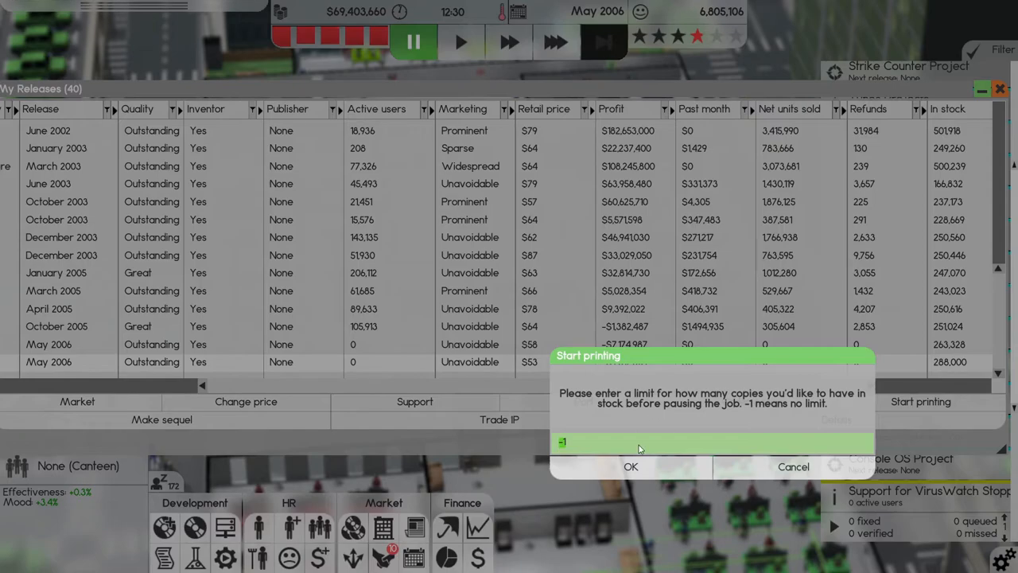
text(2500000)
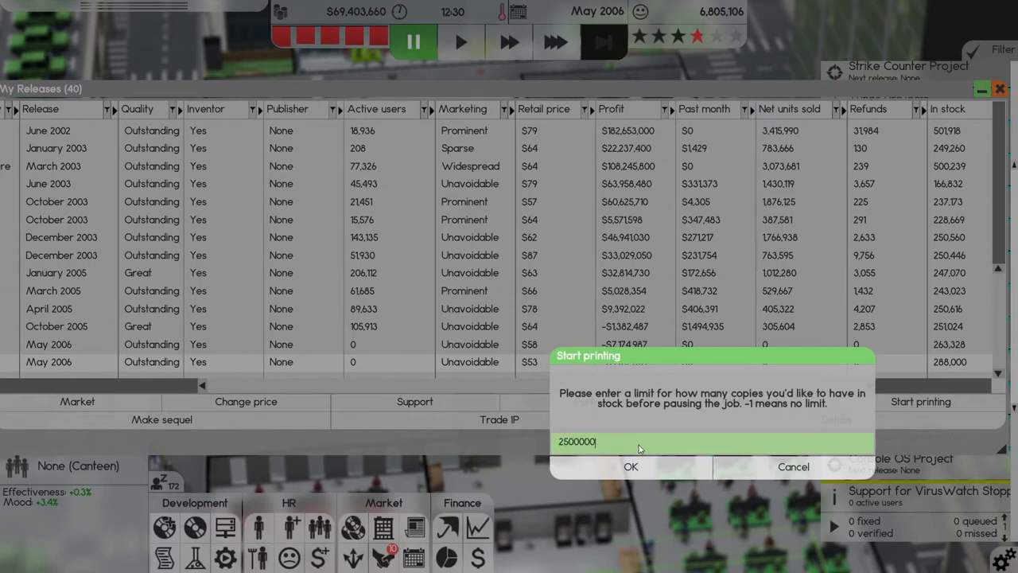
click(630, 466)
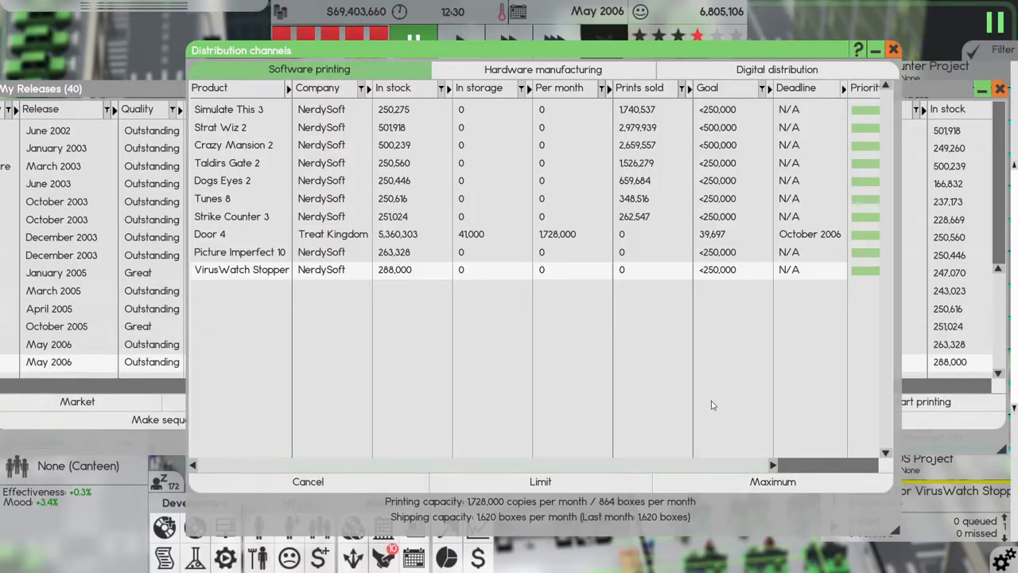
mouse_move(477, 270)
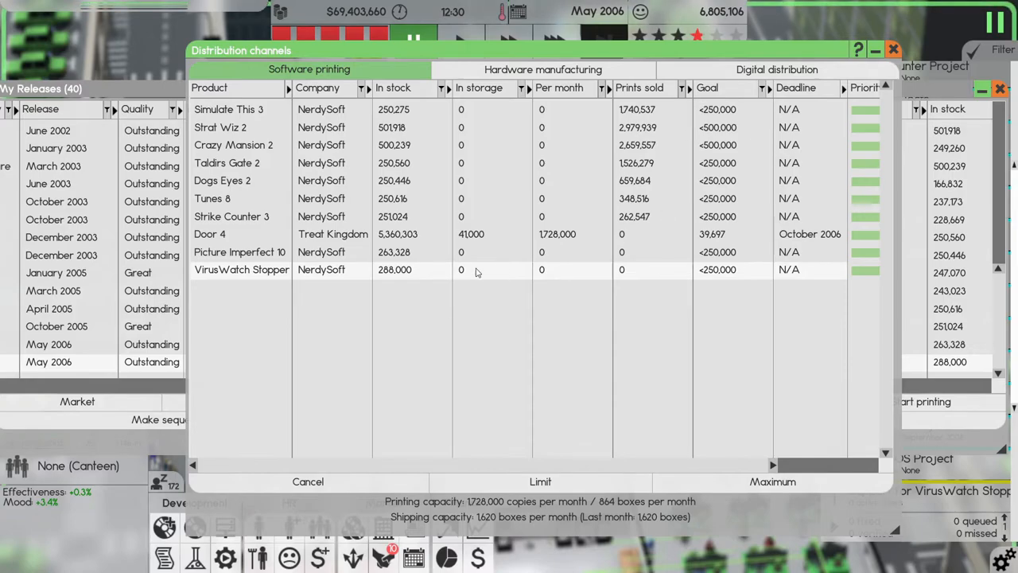
mouse_move(467, 245)
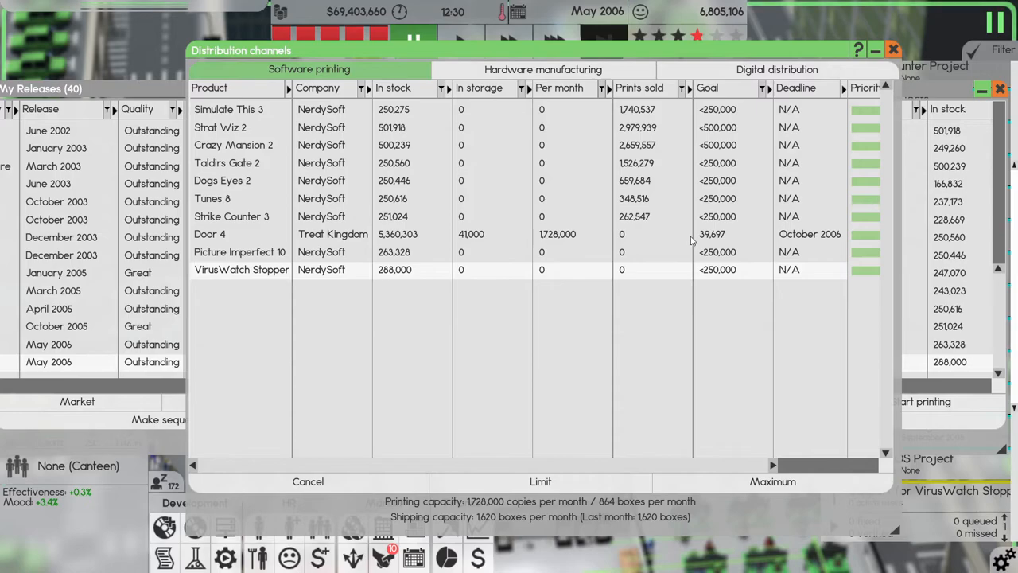
mouse_move(460, 237)
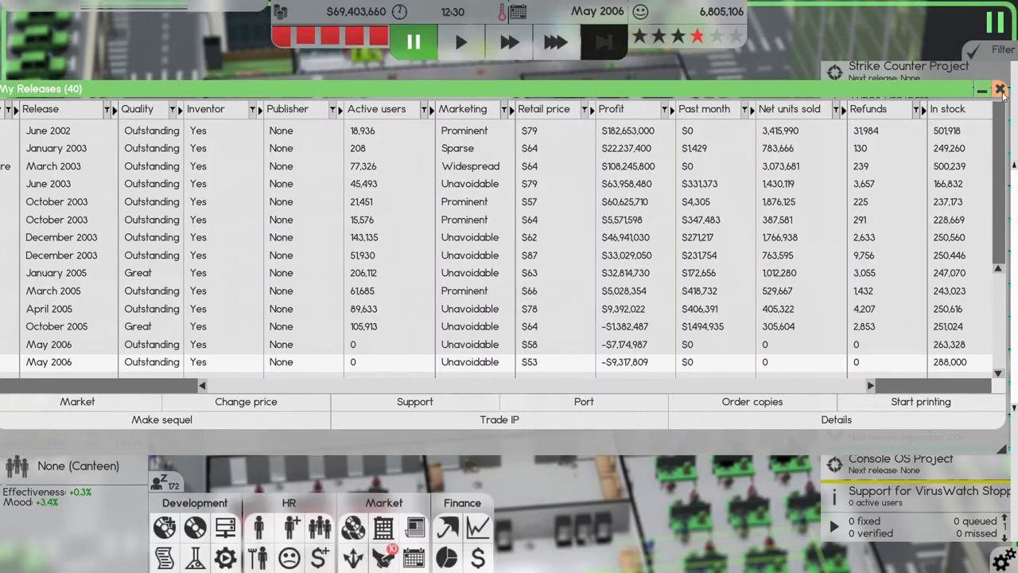
- Accept the 6,000,000-copy Int 4 print job deal and close the Distribution channels overview
click(999, 89)
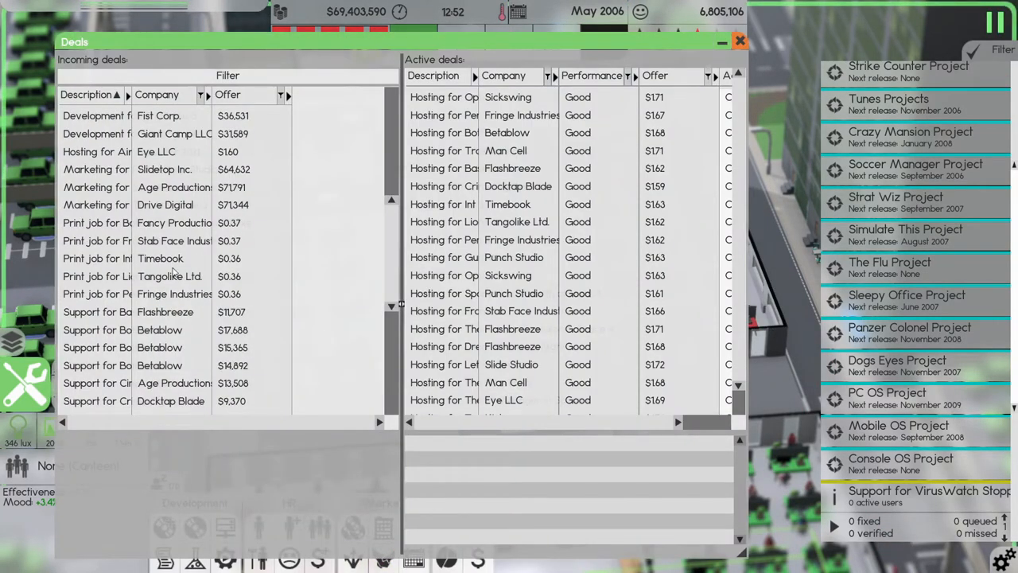
click(96, 223)
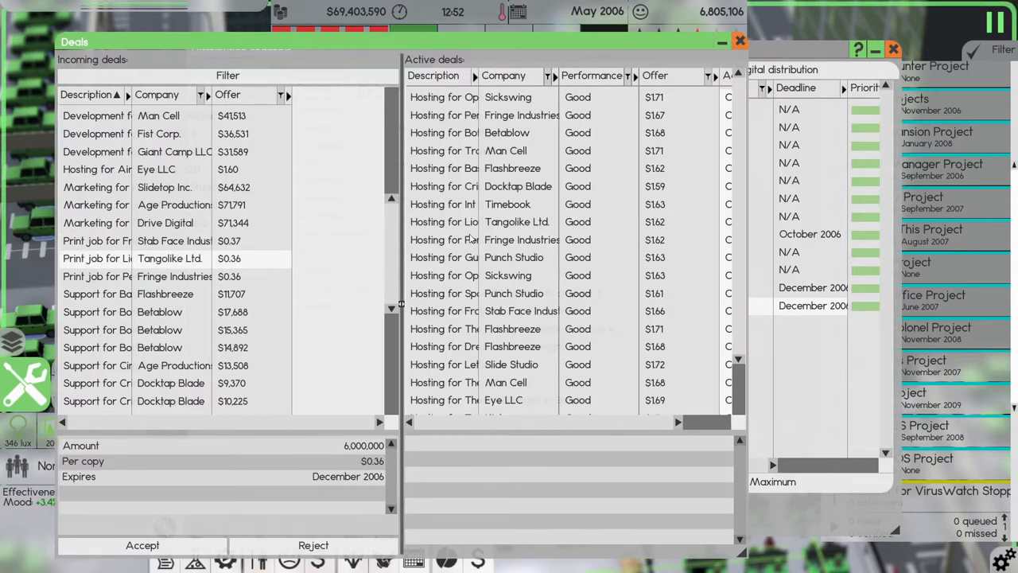
click(739, 41)
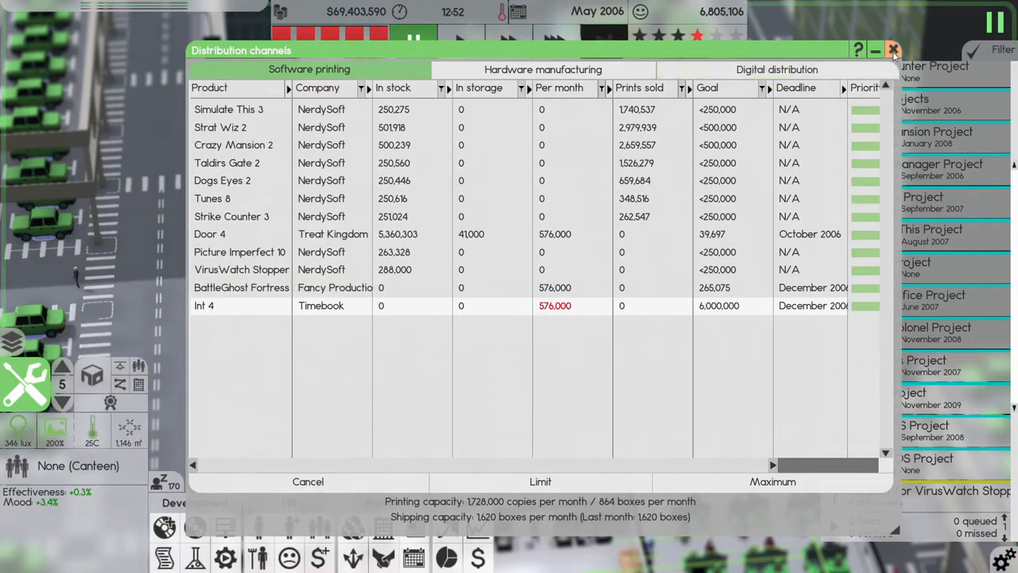
click(892, 50)
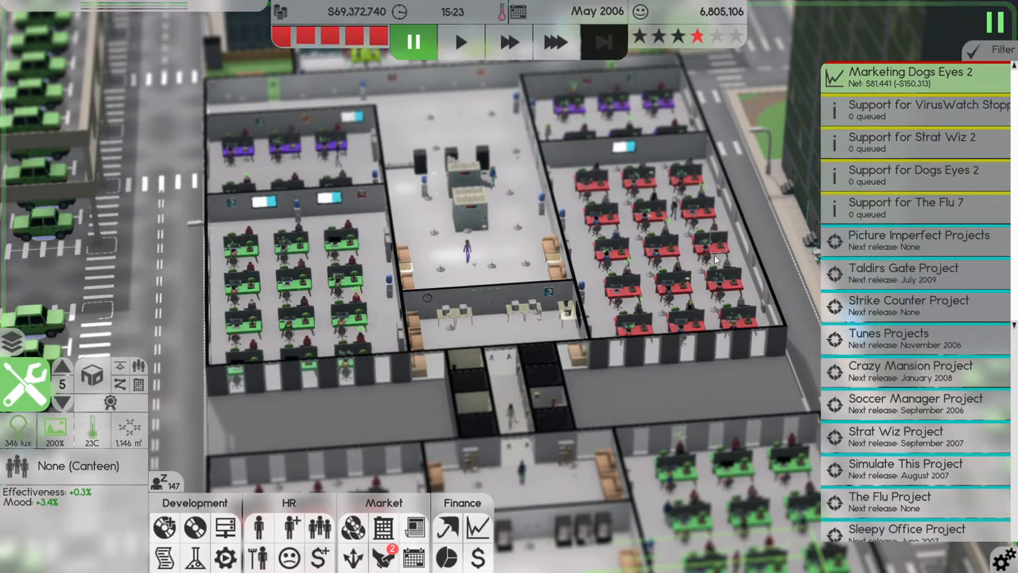
- Fast-forward into June 2006 and review the bond holdings in Insurance and investments
click(554, 43)
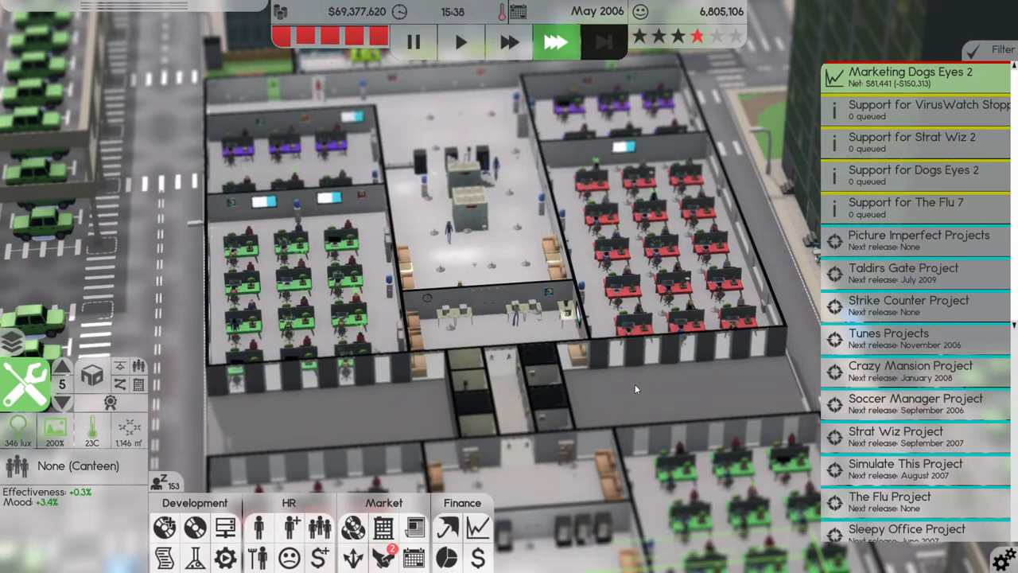
click(914, 110)
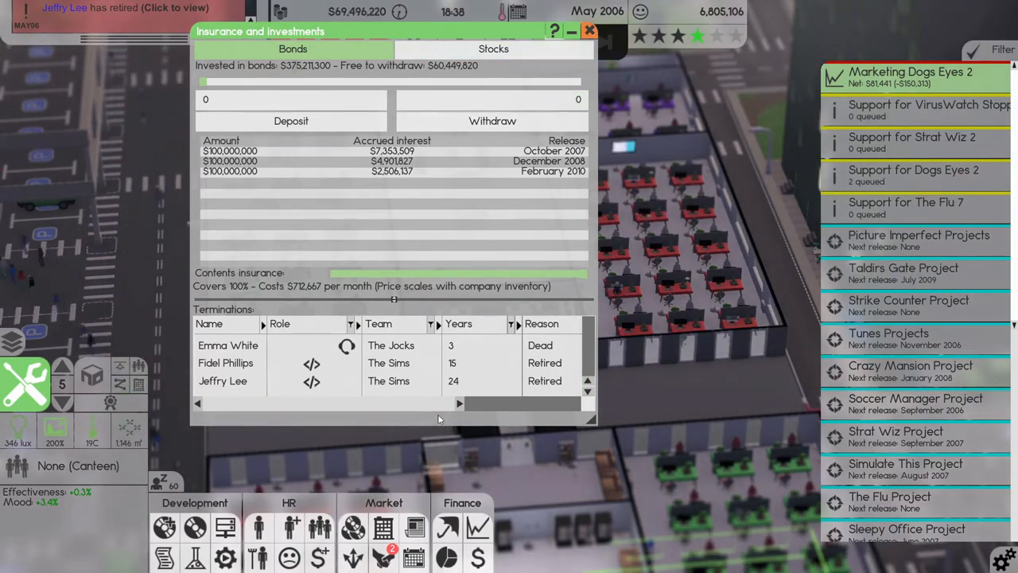
click(588, 31)
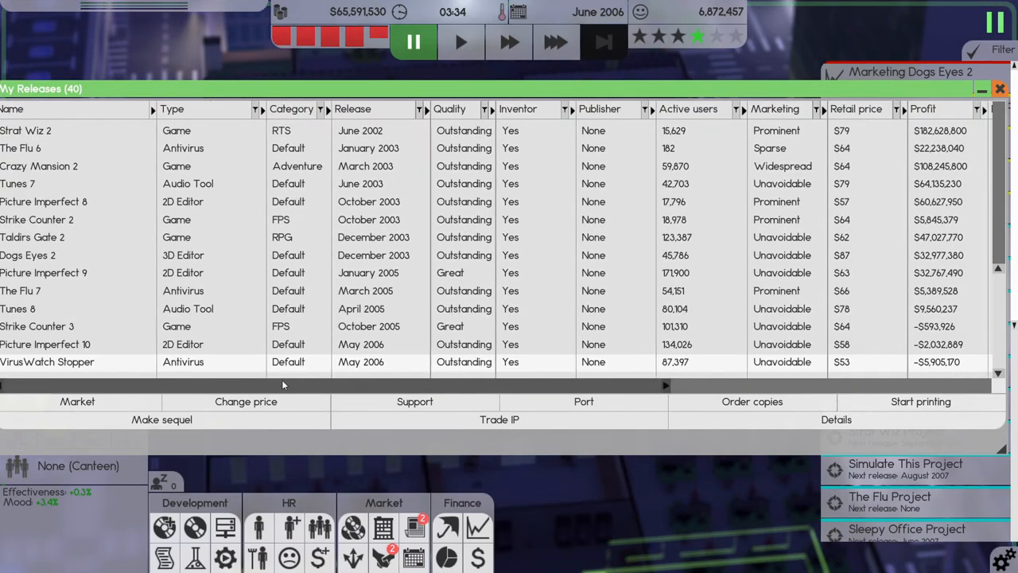
mouse_move(328, 388)
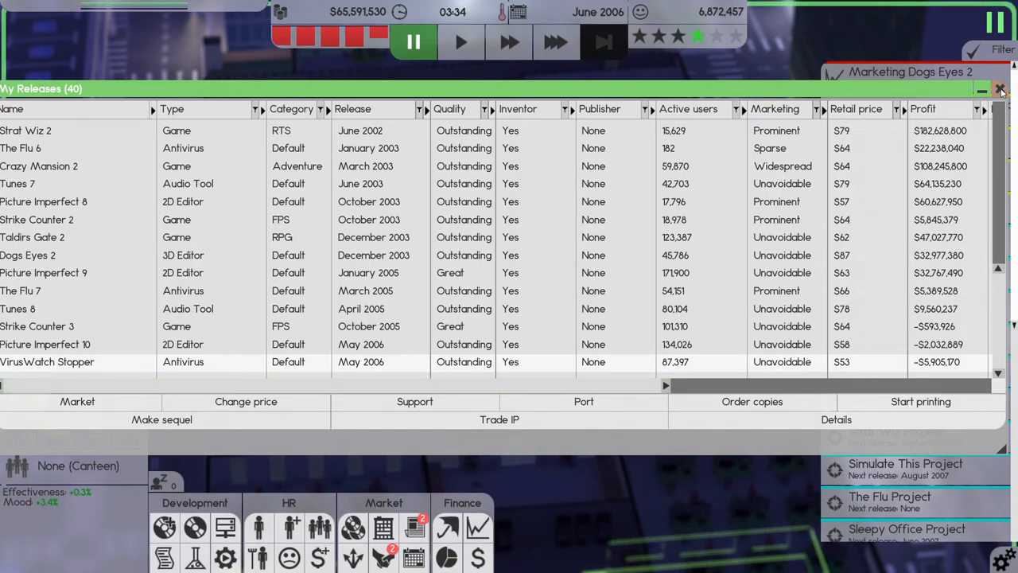
- Close the releases list and scroll the project list toward The Flu Project
click(1001, 89)
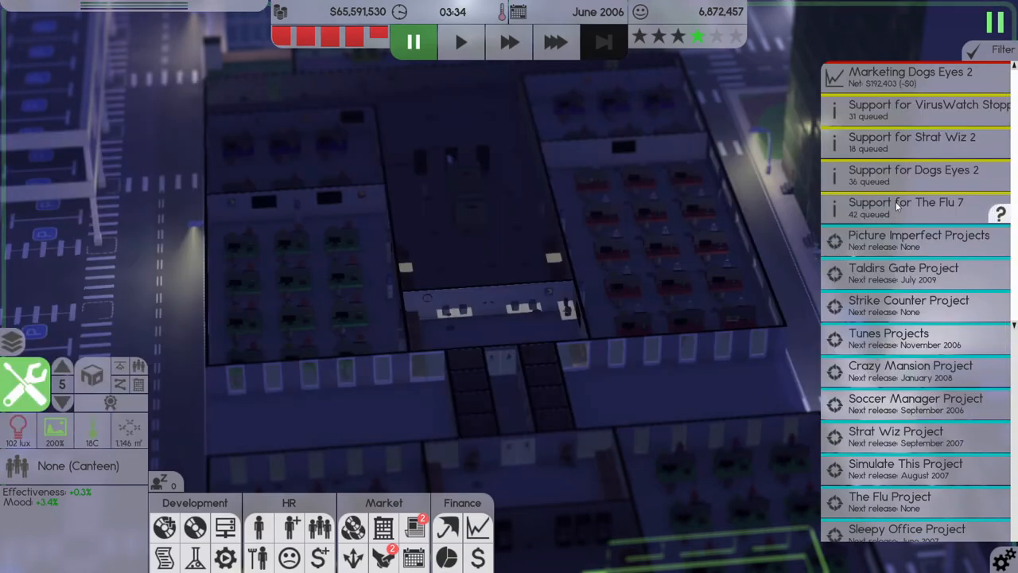
scroll(down, 3)
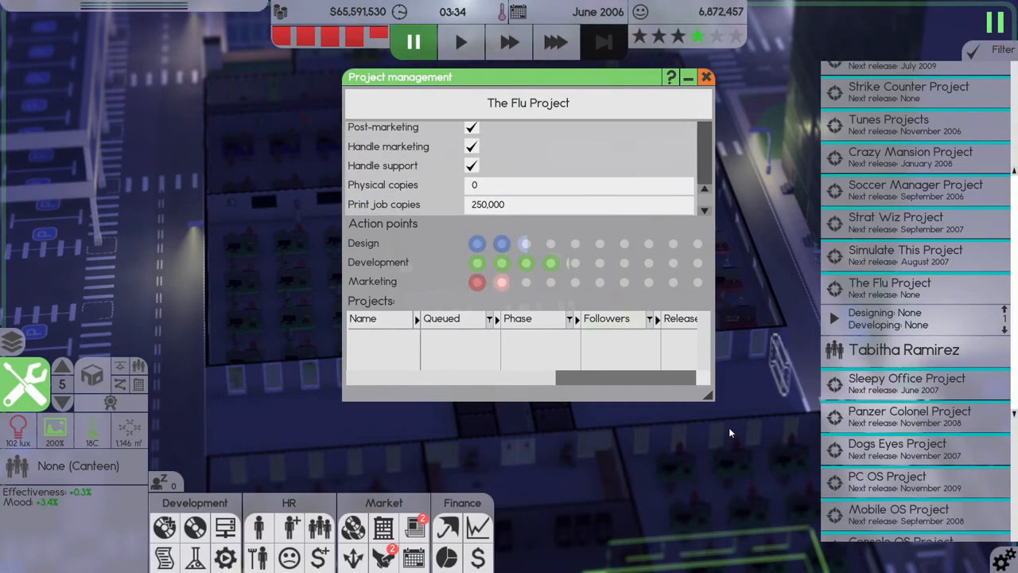
- Close The Flu Project's settings and dismiss The Software Times reviews
click(704, 76)
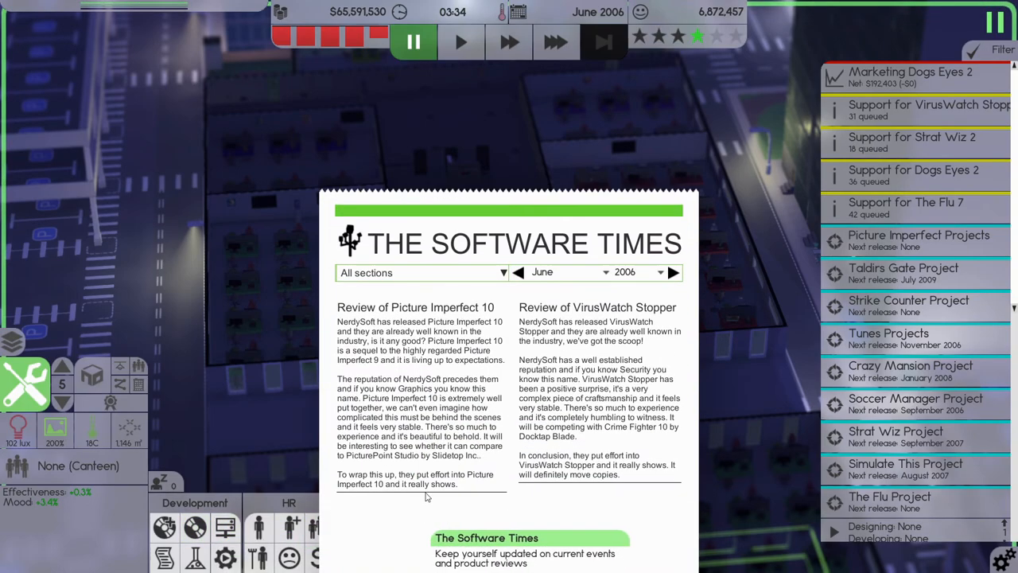
click(555, 41)
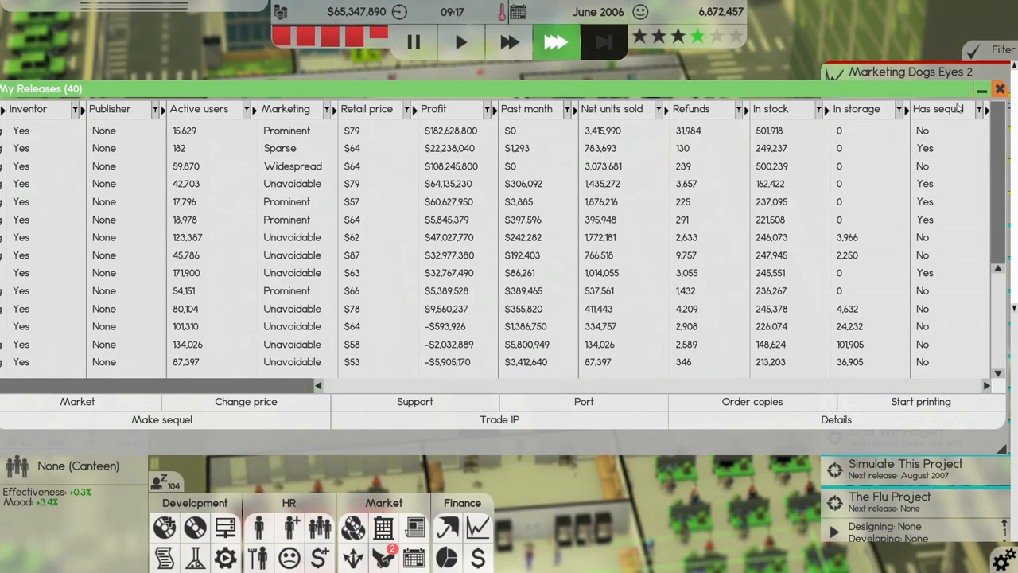
- Review The Flu Project's team assignments in Project management, then return to the office floor
click(999, 90)
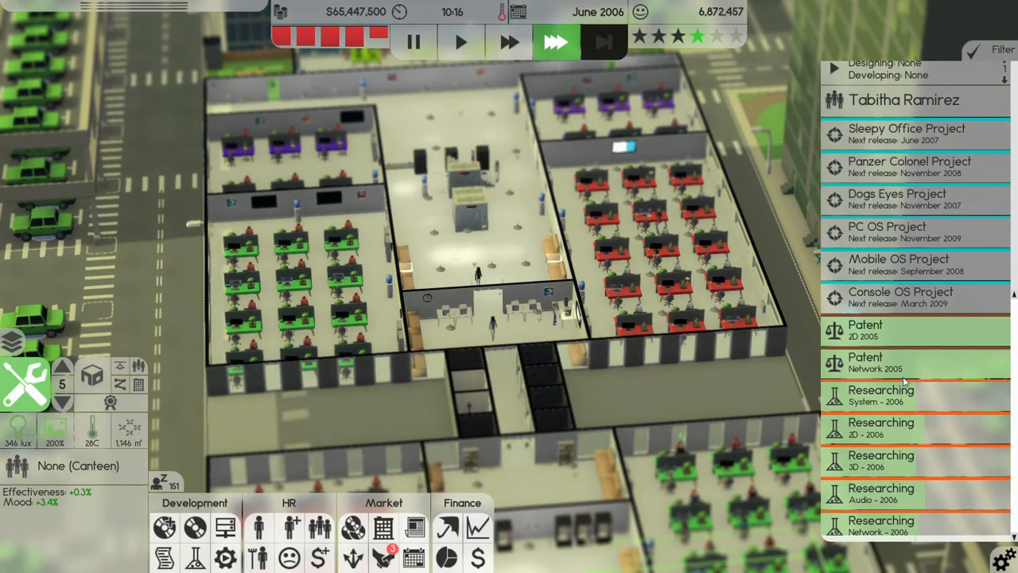
click(865, 329)
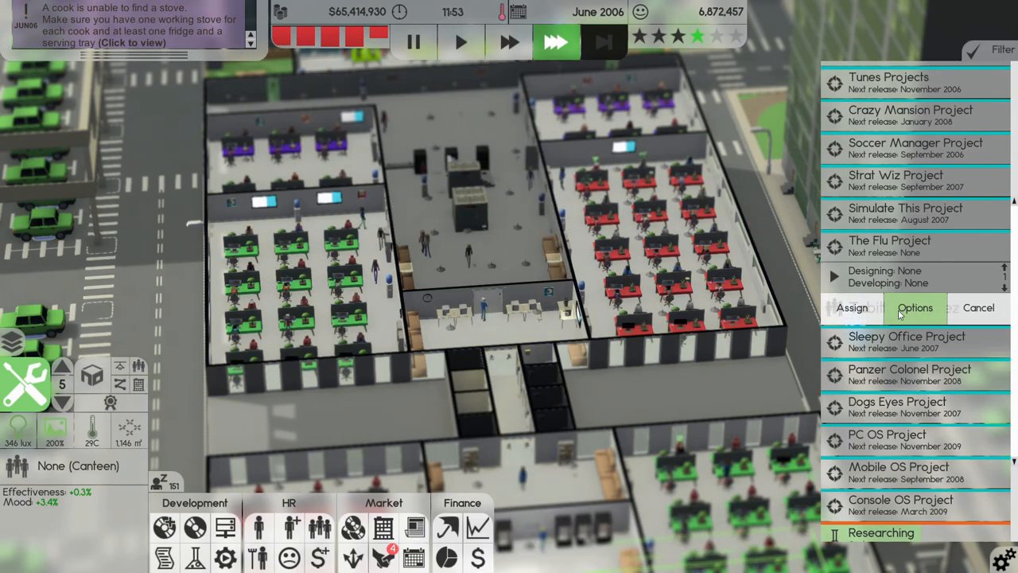
click(914, 309)
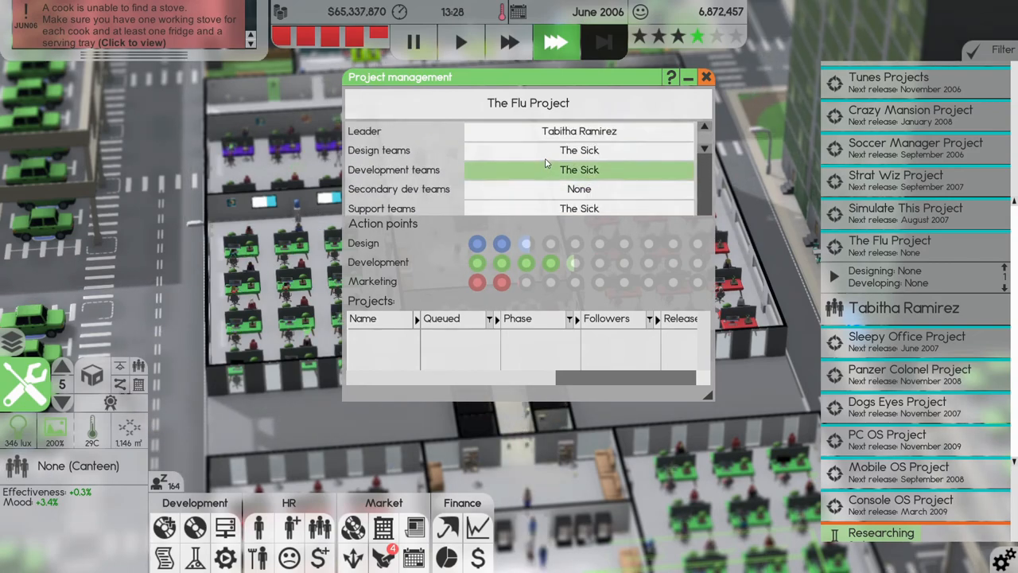
click(705, 77)
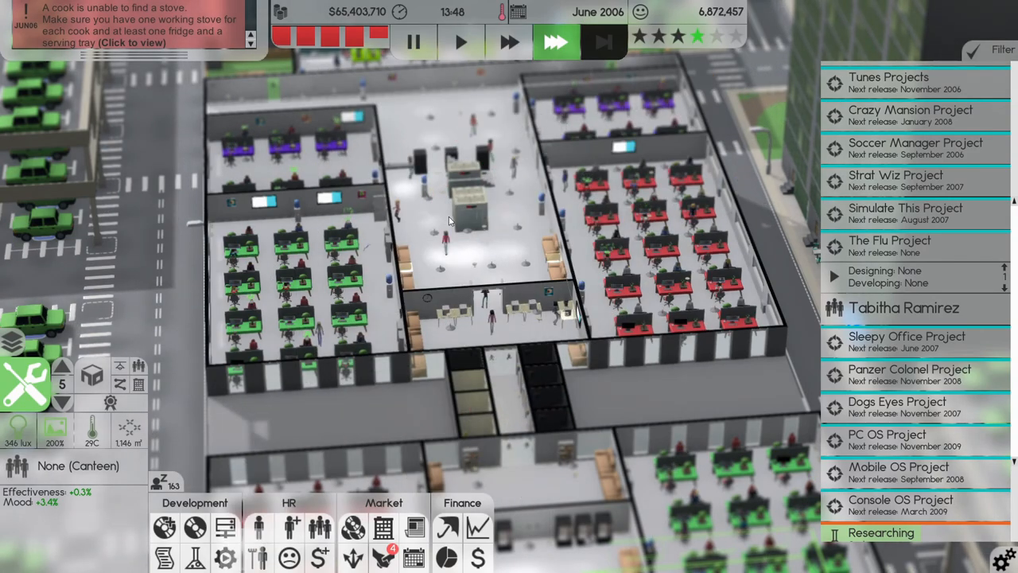